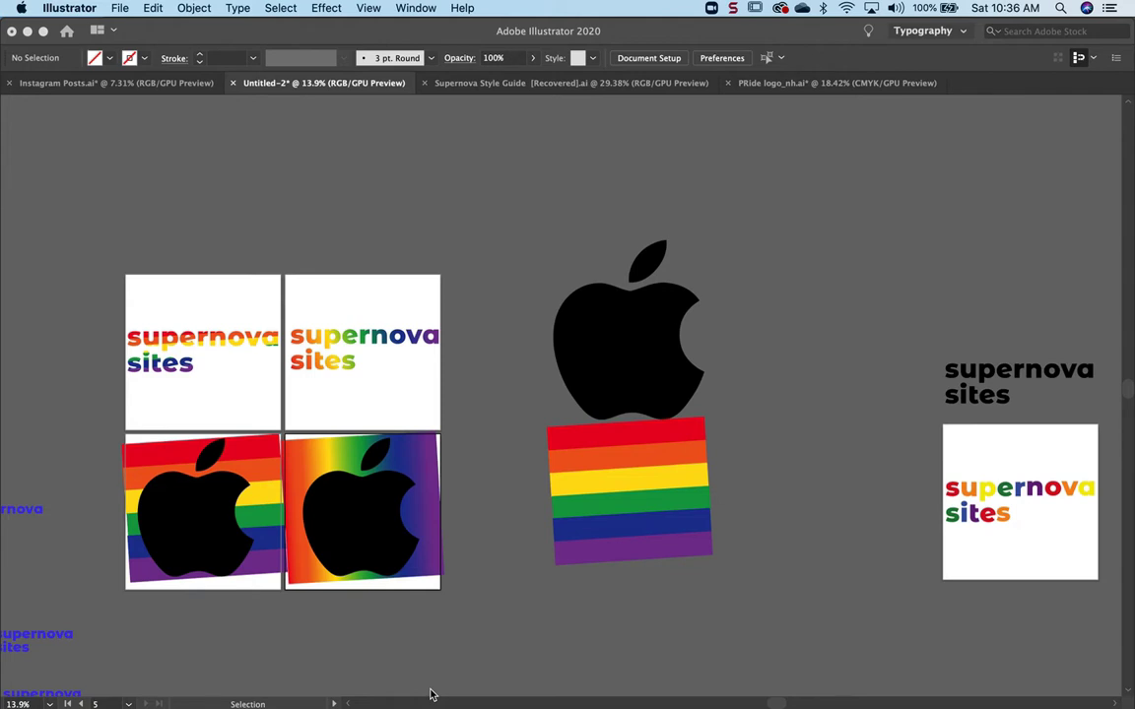
{"action": "mouse_move", "coordinate": [212, 456]}
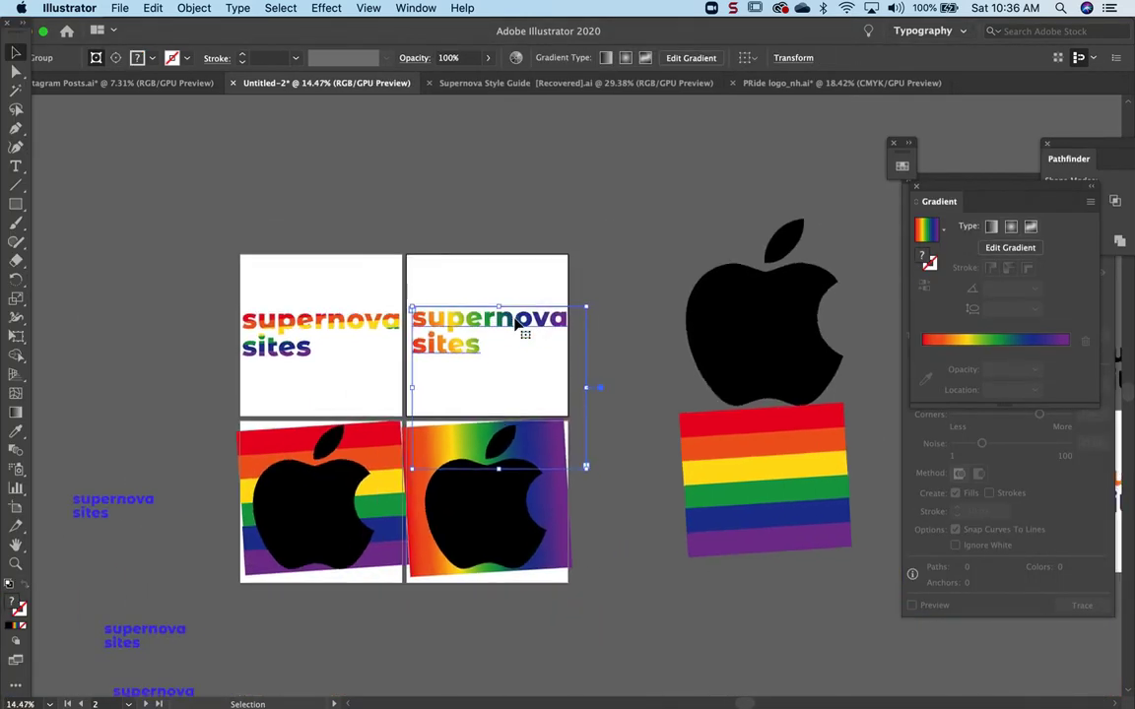
- Leave presentation view so the toolbar, panels and Gradient settings show beside the artwork
{"action": "scroll", "scroll_direction": "up", "scroll_amount": 3}
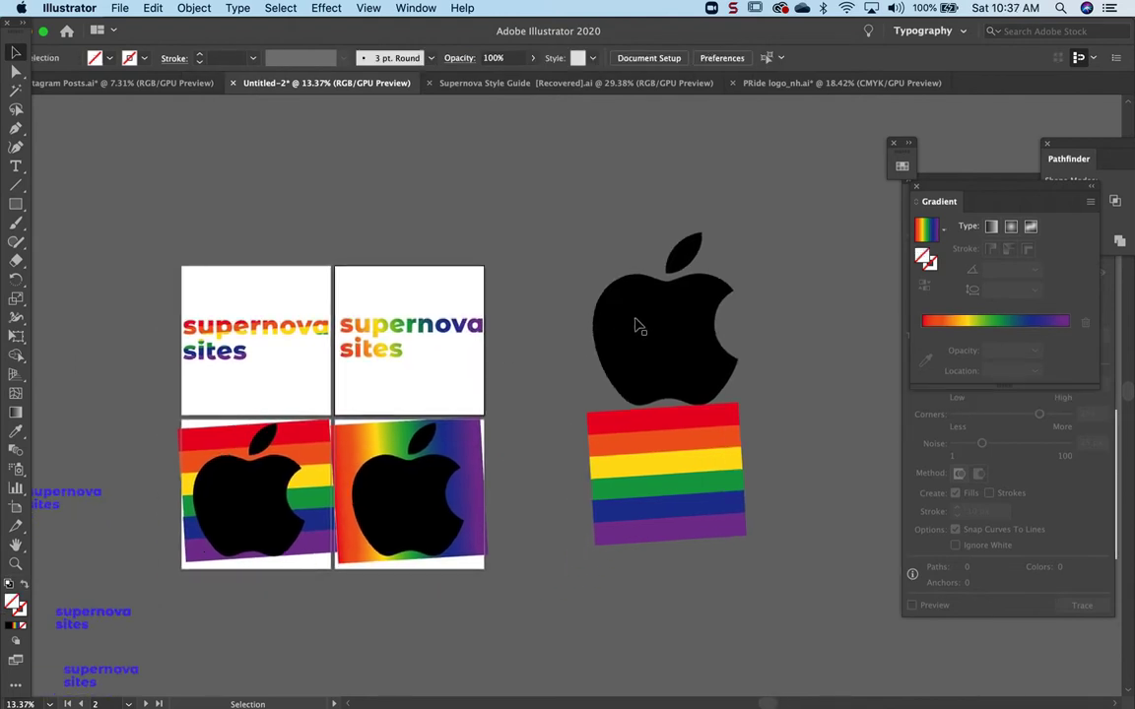
{"action": "mouse_move", "coordinate": [402, 481]}
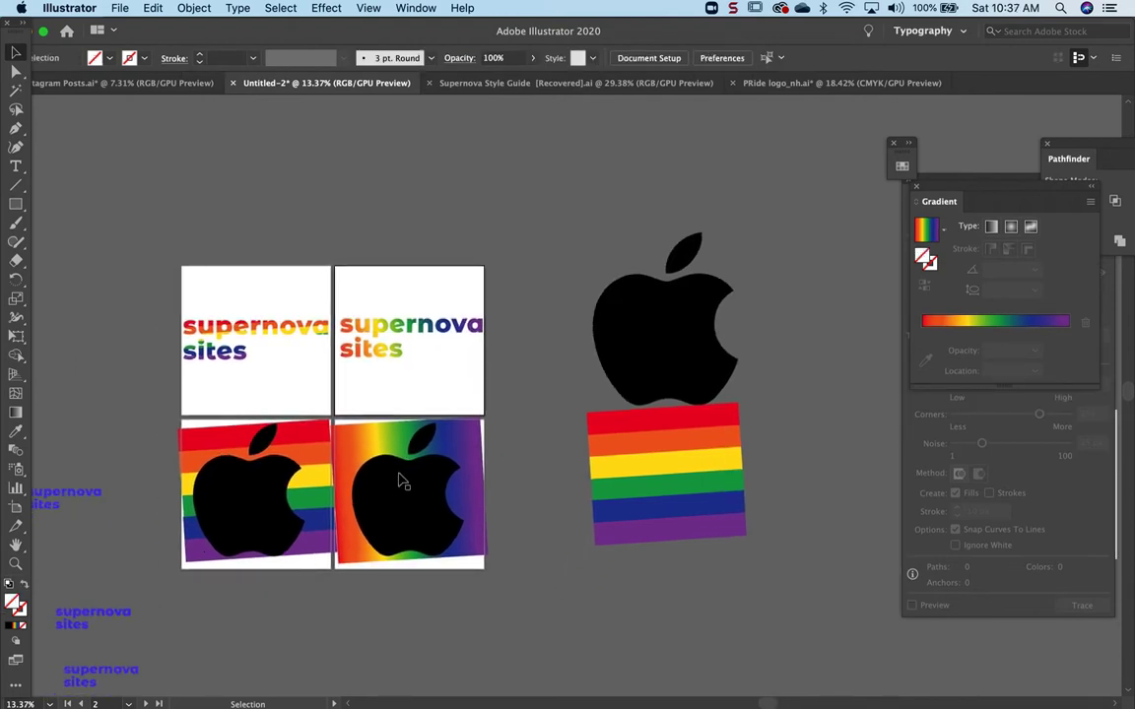
- Attempt a clipping mask of the apple image over the stripes, dismiss the error and move the stripes back below
{"action": "left_click", "coordinate": [666, 319]}
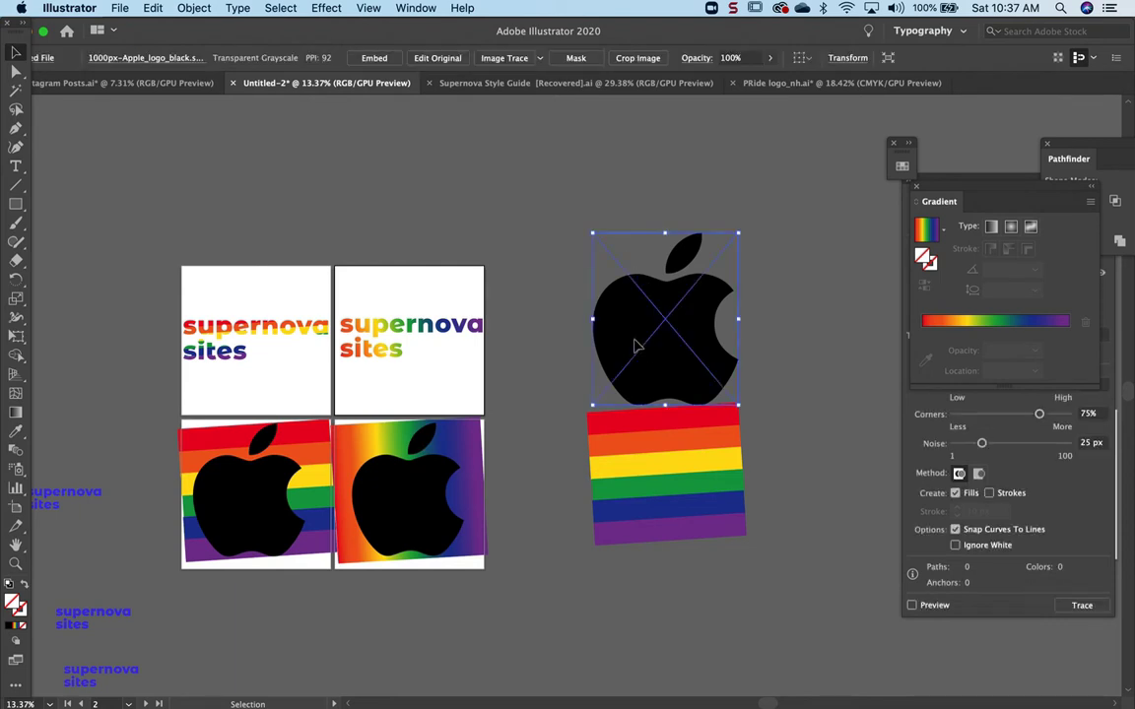
{"action": "mouse_move", "coordinate": [567, 347]}
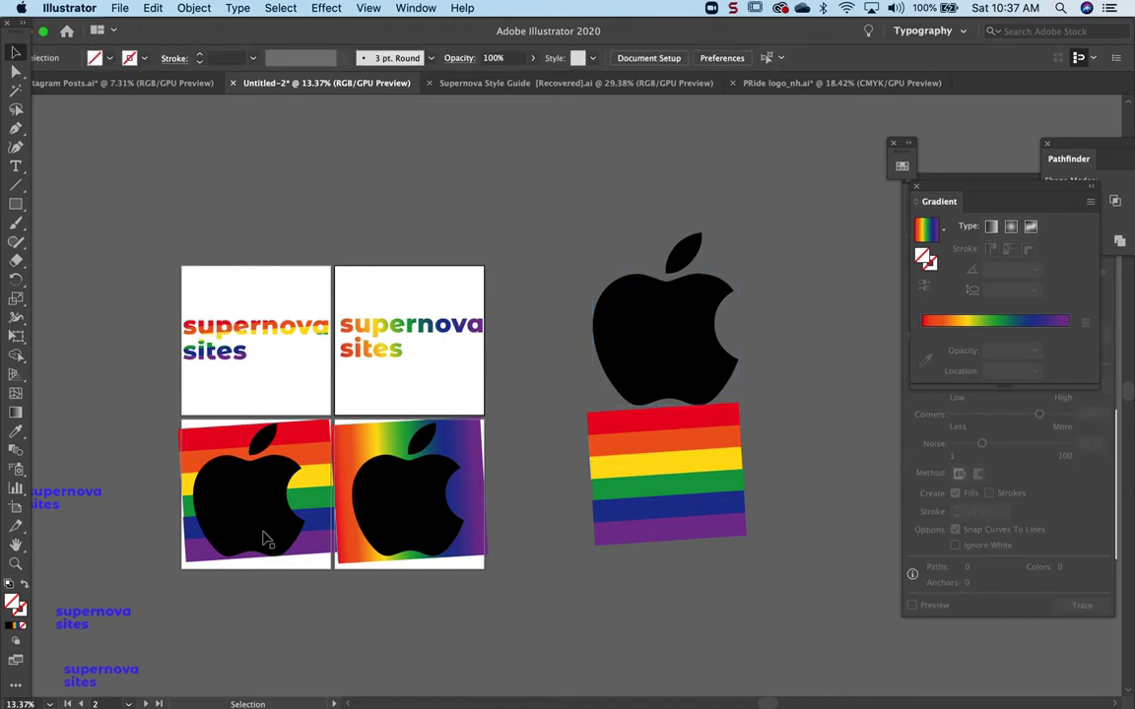
{"action": "mouse_move", "coordinate": [496, 528]}
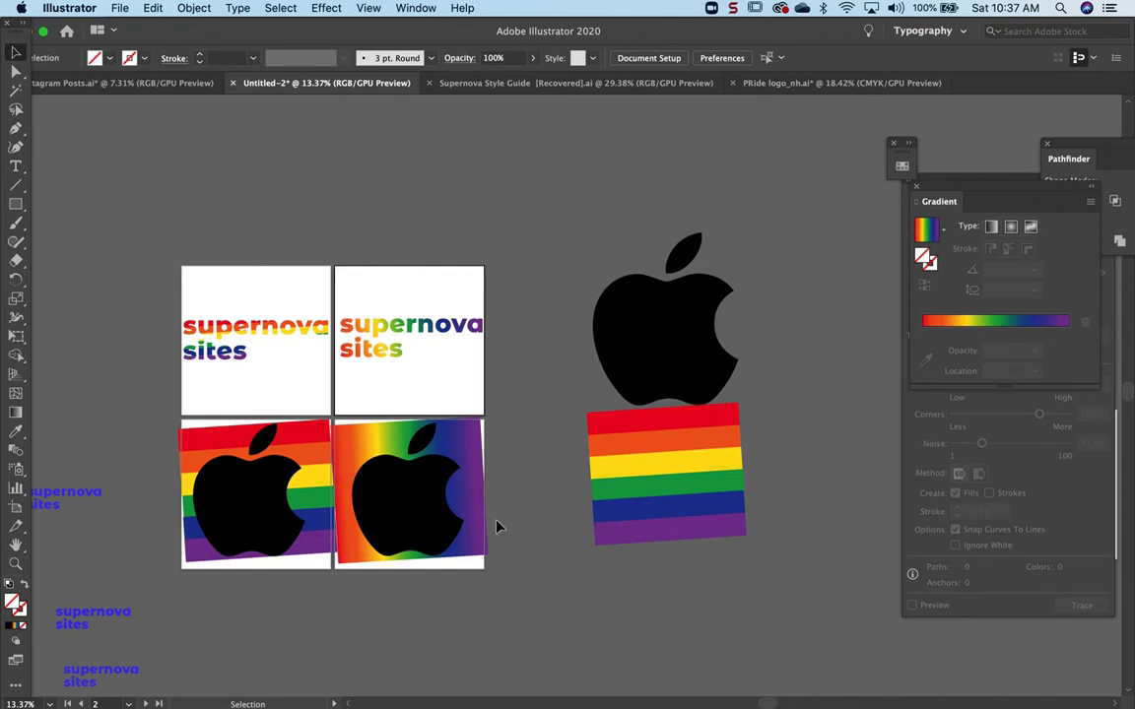
{"action": "left_click", "coordinate": [410, 492]}
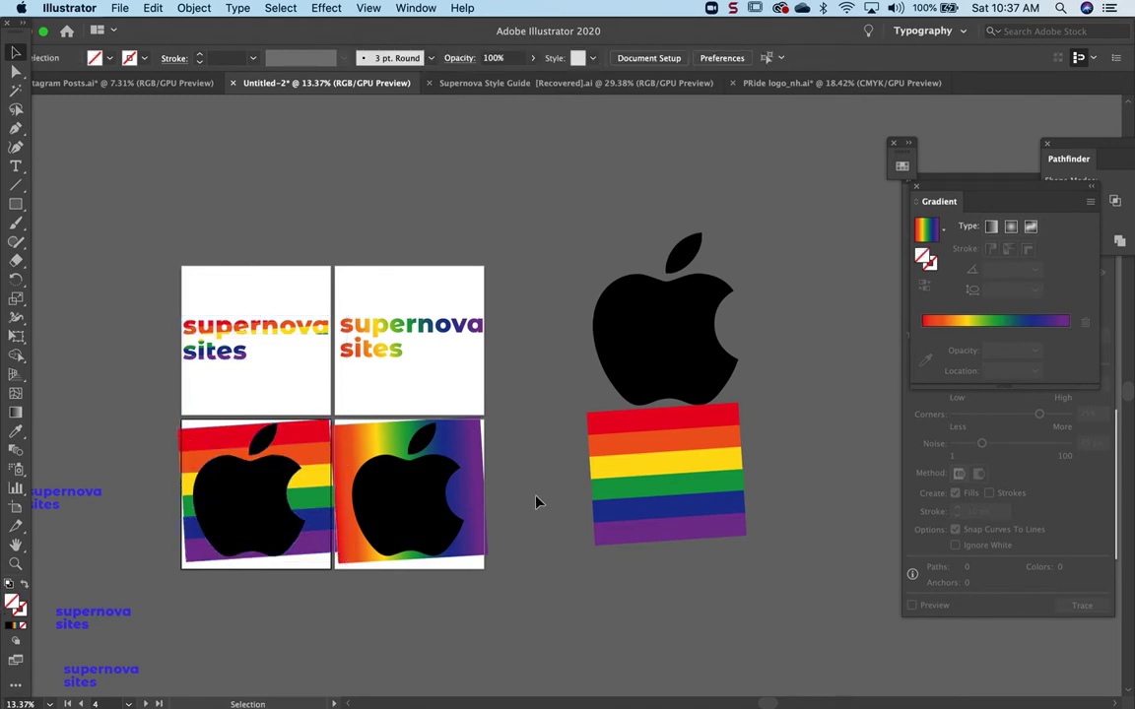
{"action": "left_click", "coordinate": [674, 358]}
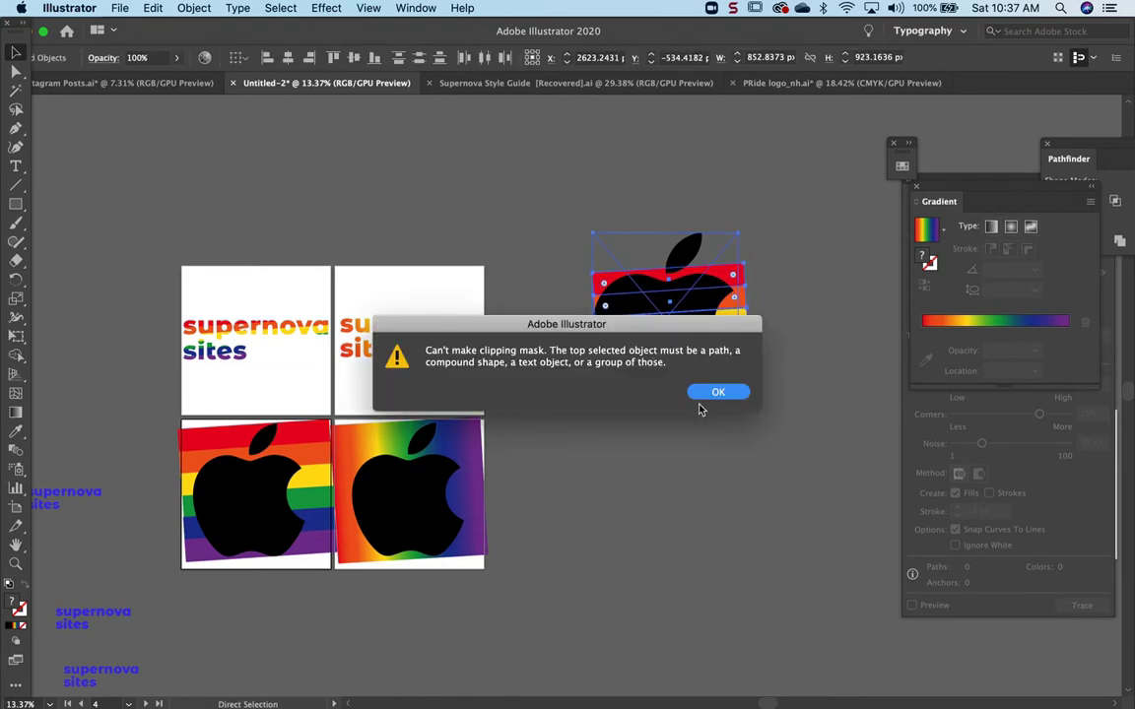
{"action": "left_click", "coordinate": [717, 392]}
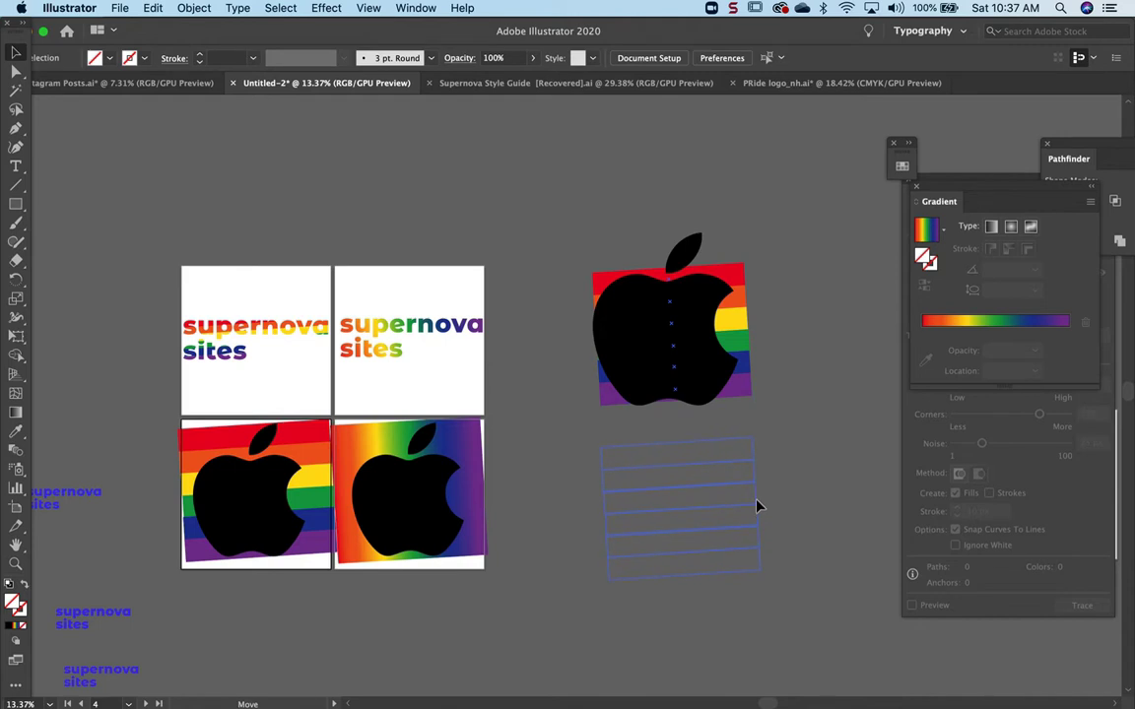
{"action": "left_click", "coordinate": [666, 319]}
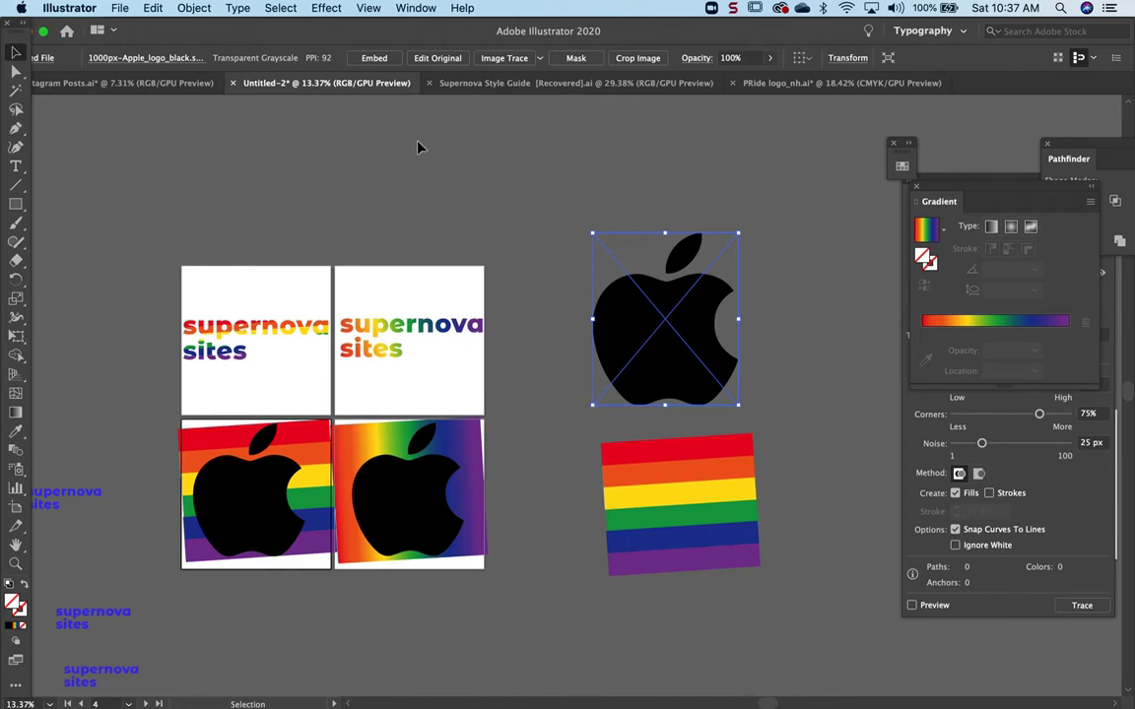
- Image Trace the apple logo with Ignore White and Preview on, then reselect the traced result
{"action": "left_click", "coordinate": [416, 7]}
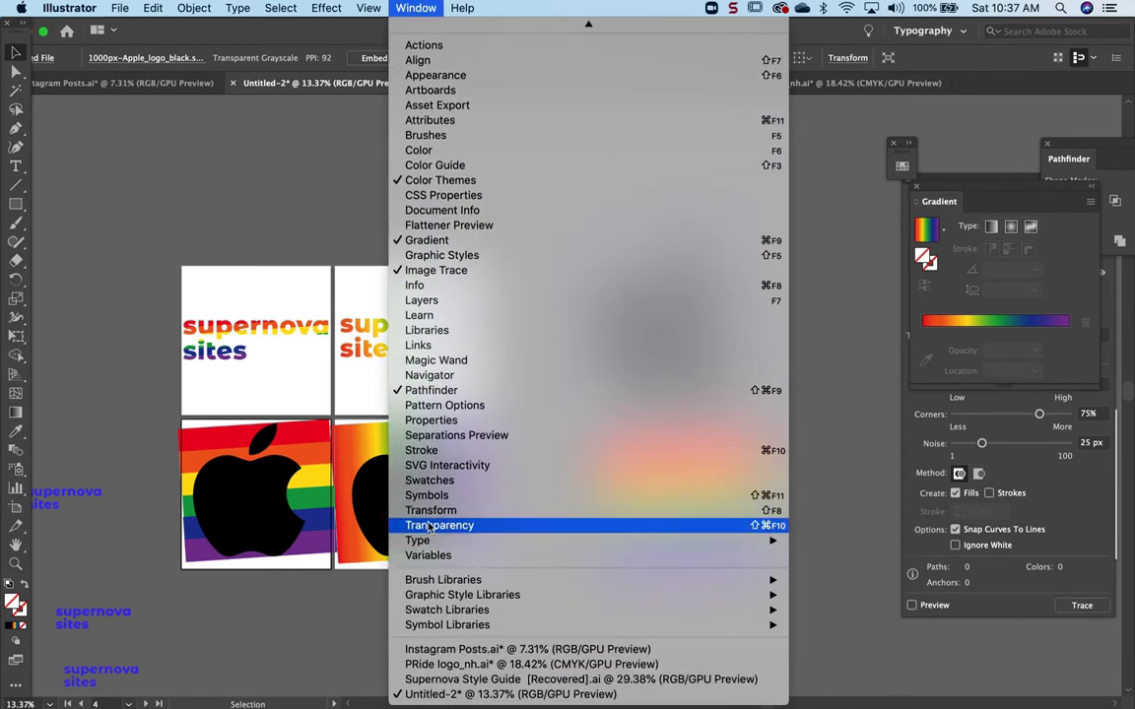
{"action": "mouse_move", "coordinate": [422, 300]}
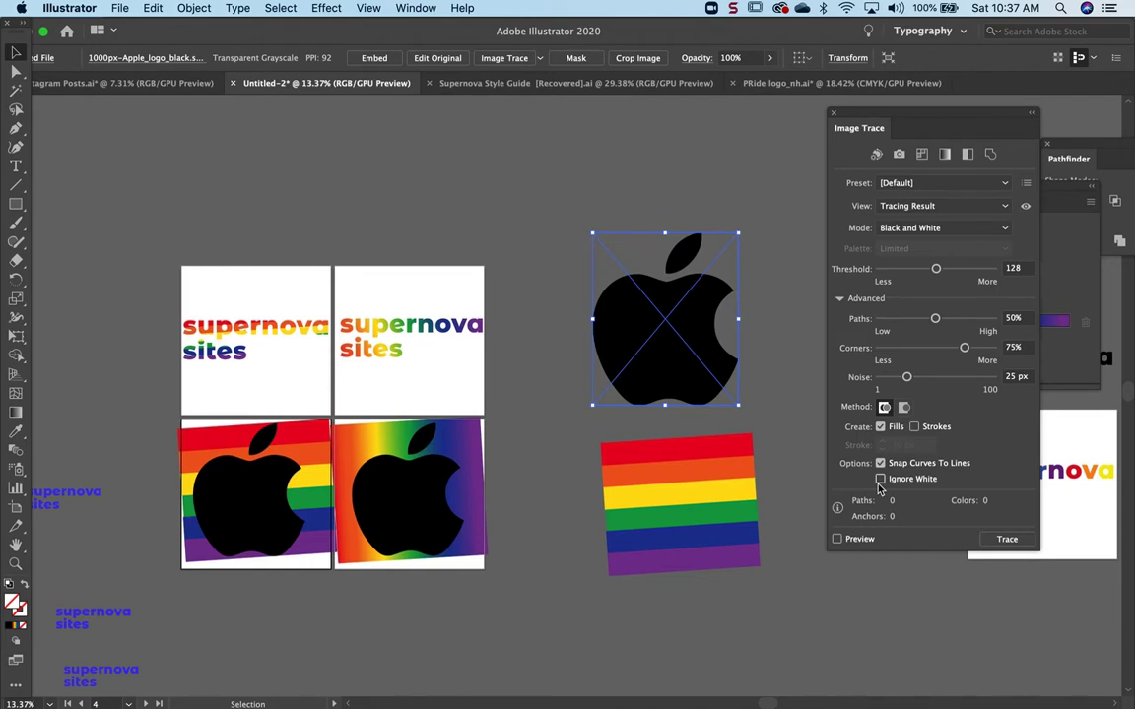
{"action": "mouse_move", "coordinate": [880, 479]}
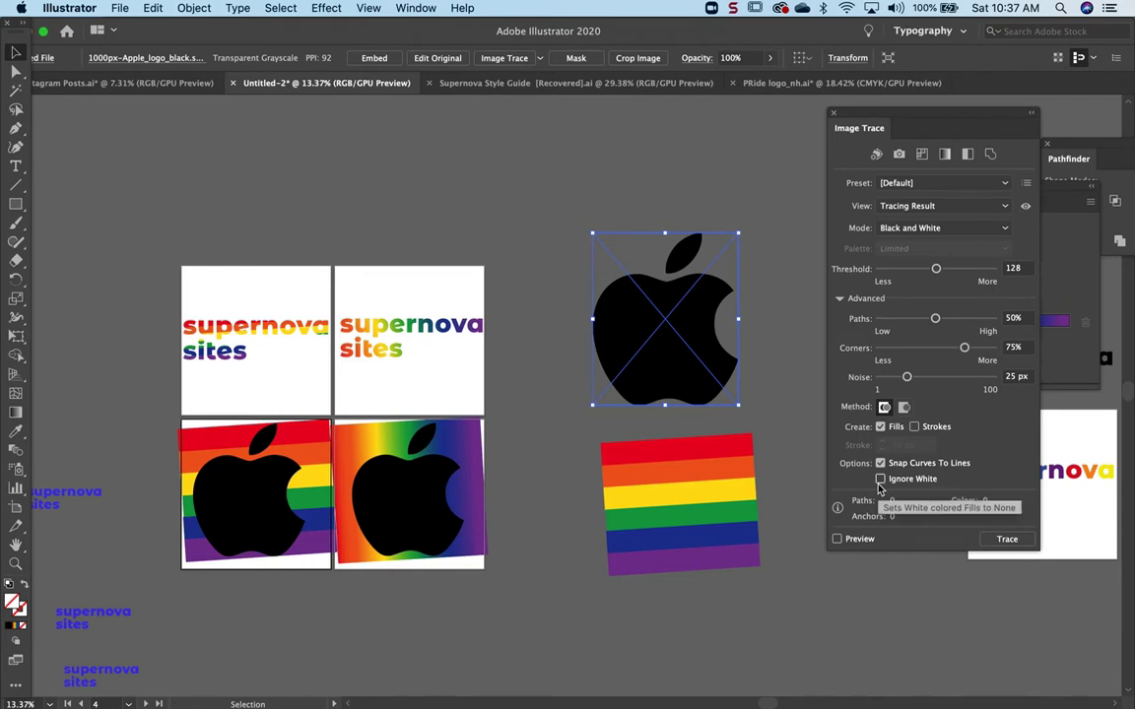
{"action": "left_click", "coordinate": [879, 479]}
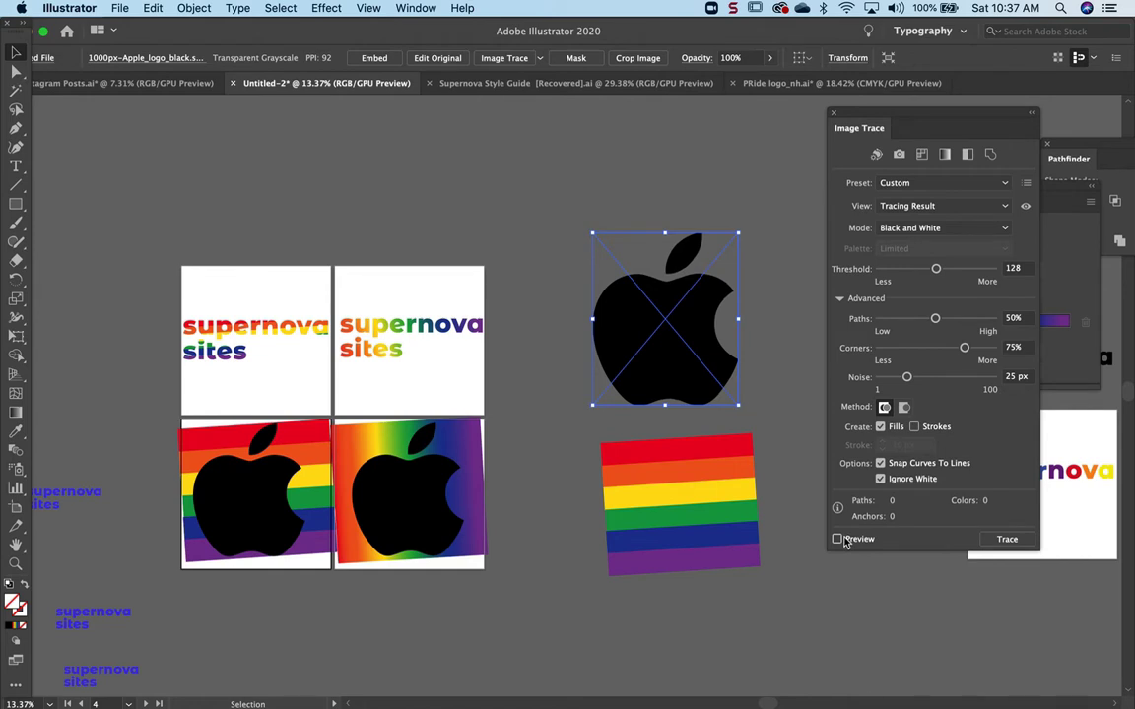
{"action": "left_click", "coordinate": [1007, 540]}
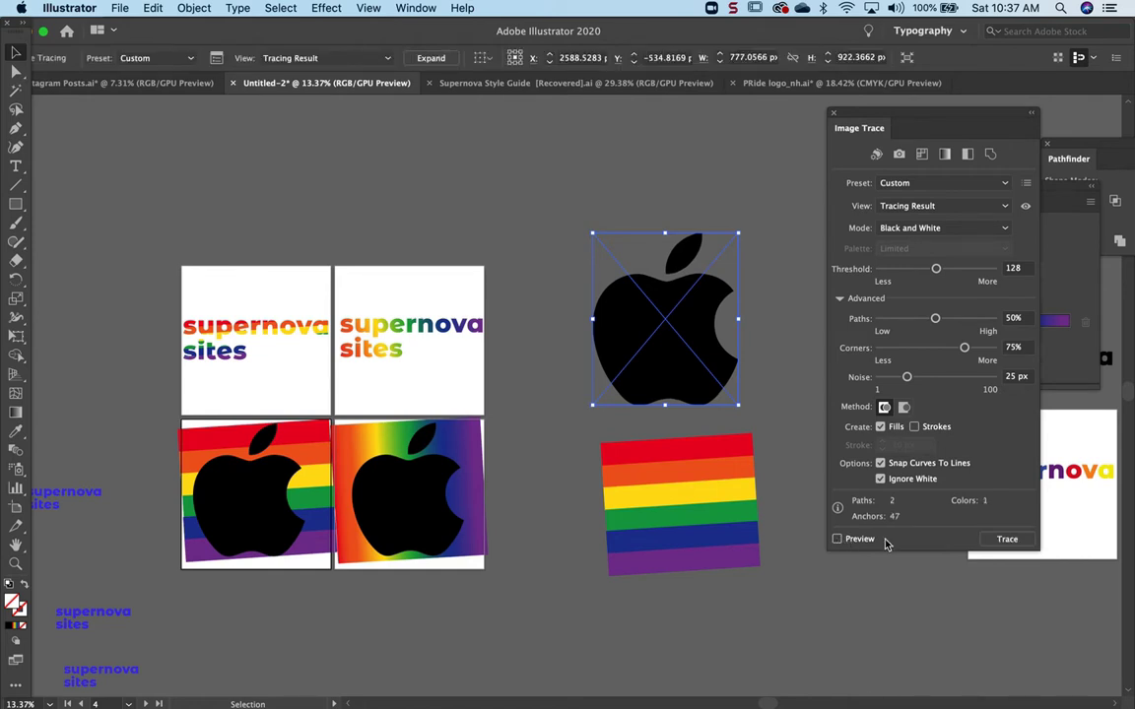
{"action": "mouse_move", "coordinate": [1001, 532]}
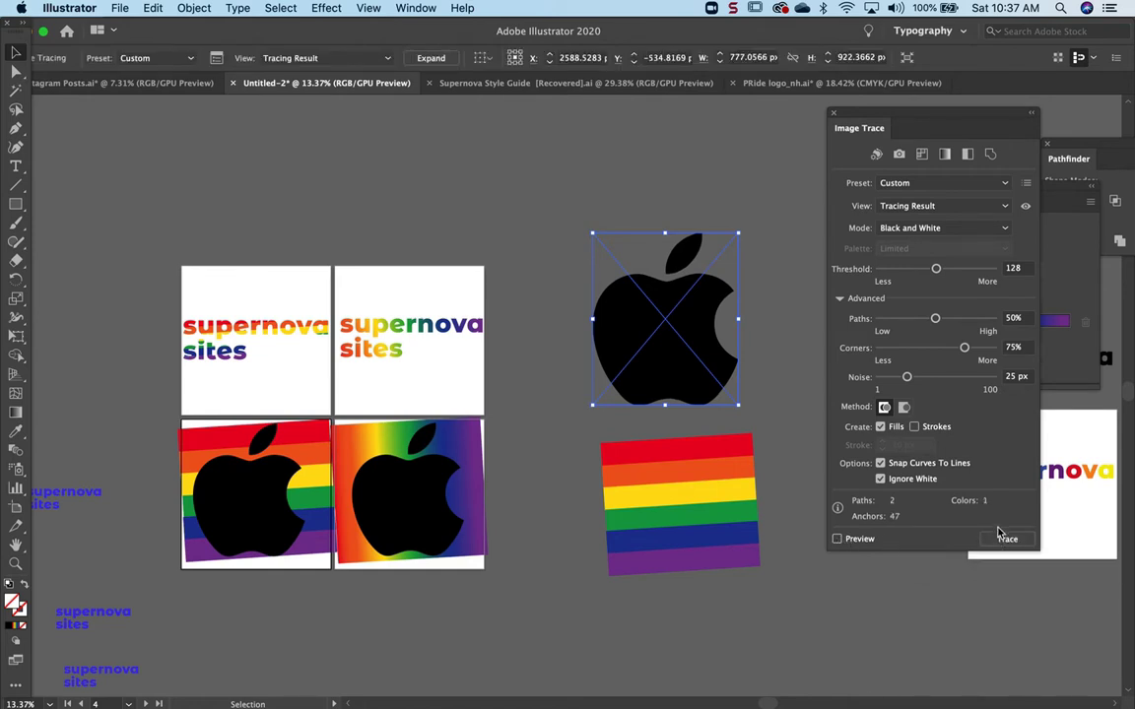
{"action": "left_click", "coordinate": [838, 538]}
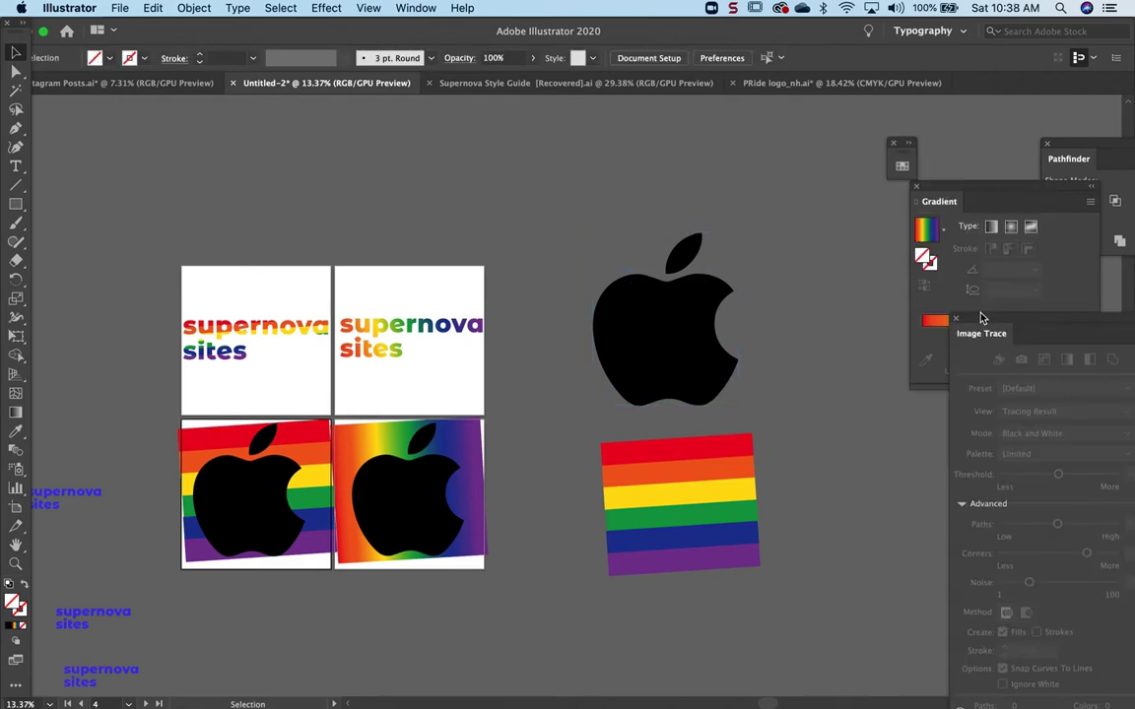
{"action": "left_click", "coordinate": [666, 319]}
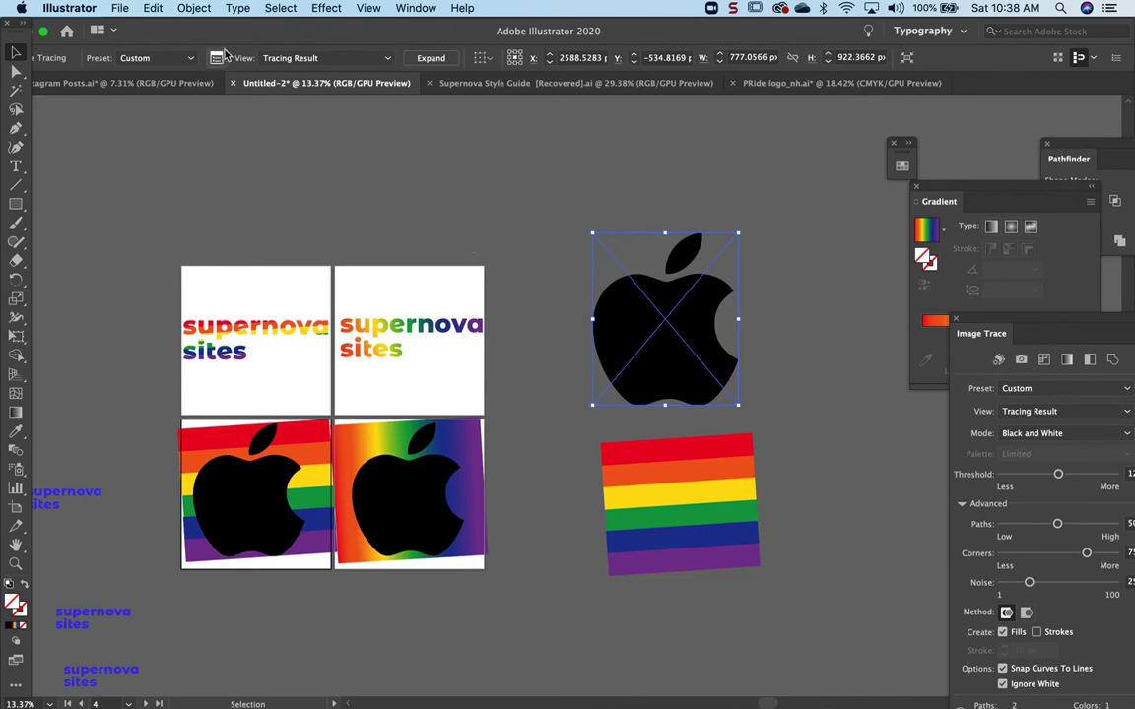
- Expand the traced apple into editable paths via Object > Expand with object and fill
{"action": "left_click", "coordinate": [193, 8]}
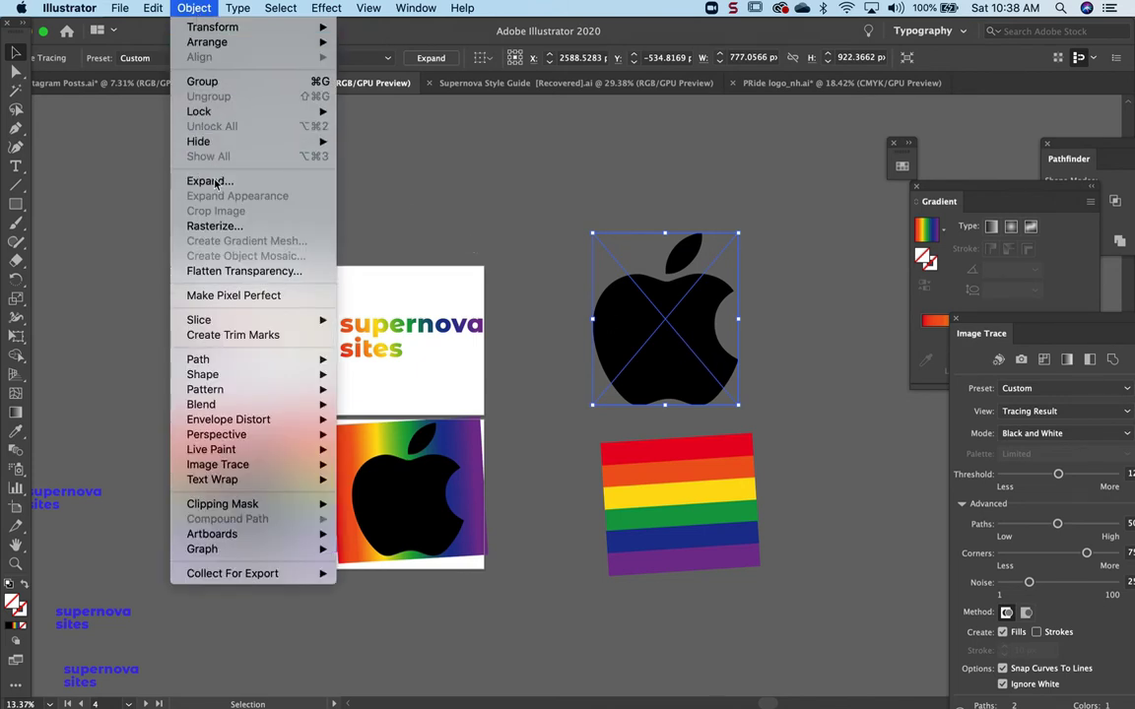
{"action": "left_click", "coordinate": [209, 181]}
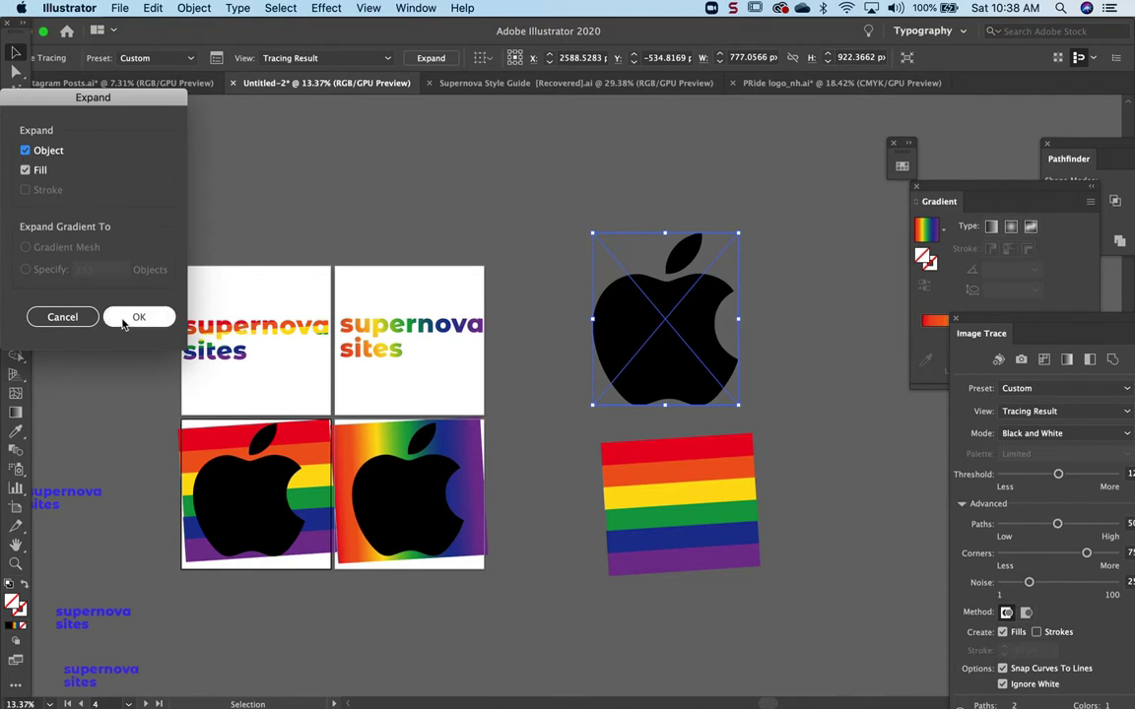
{"action": "left_click", "coordinate": [138, 316]}
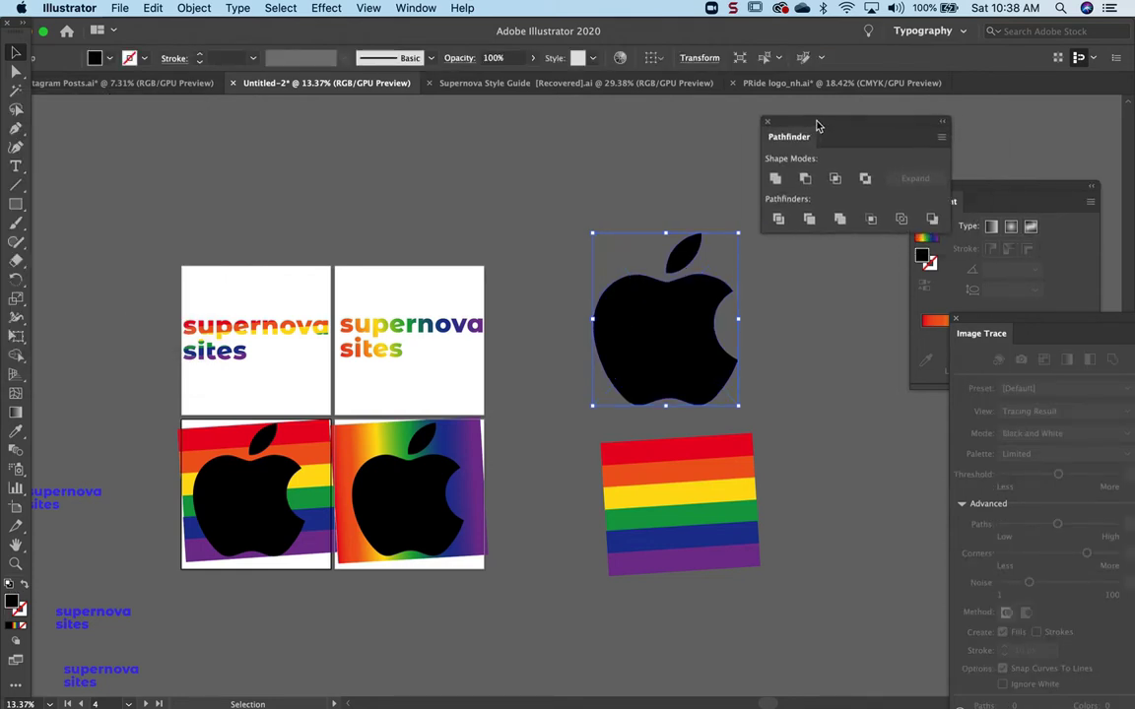
- Use the Pathfinder panel options to make the apple a compound shape for masking the stripes
{"action": "left_click", "coordinate": [414, 8]}
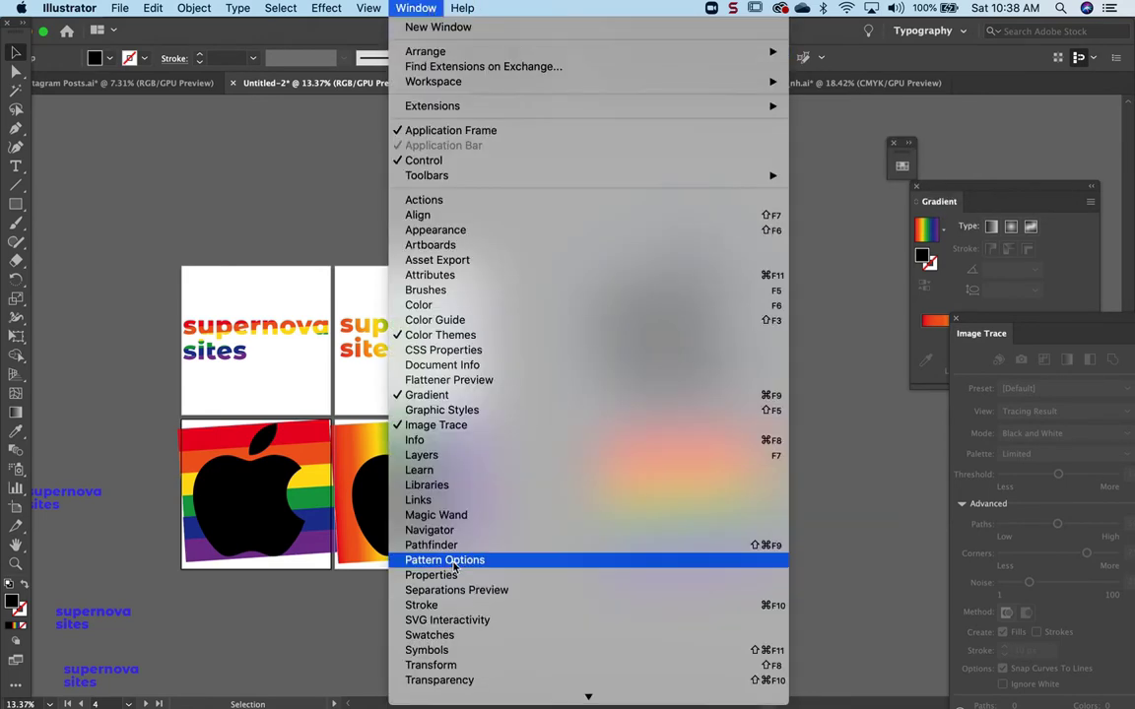
{"action": "left_click", "coordinate": [430, 544]}
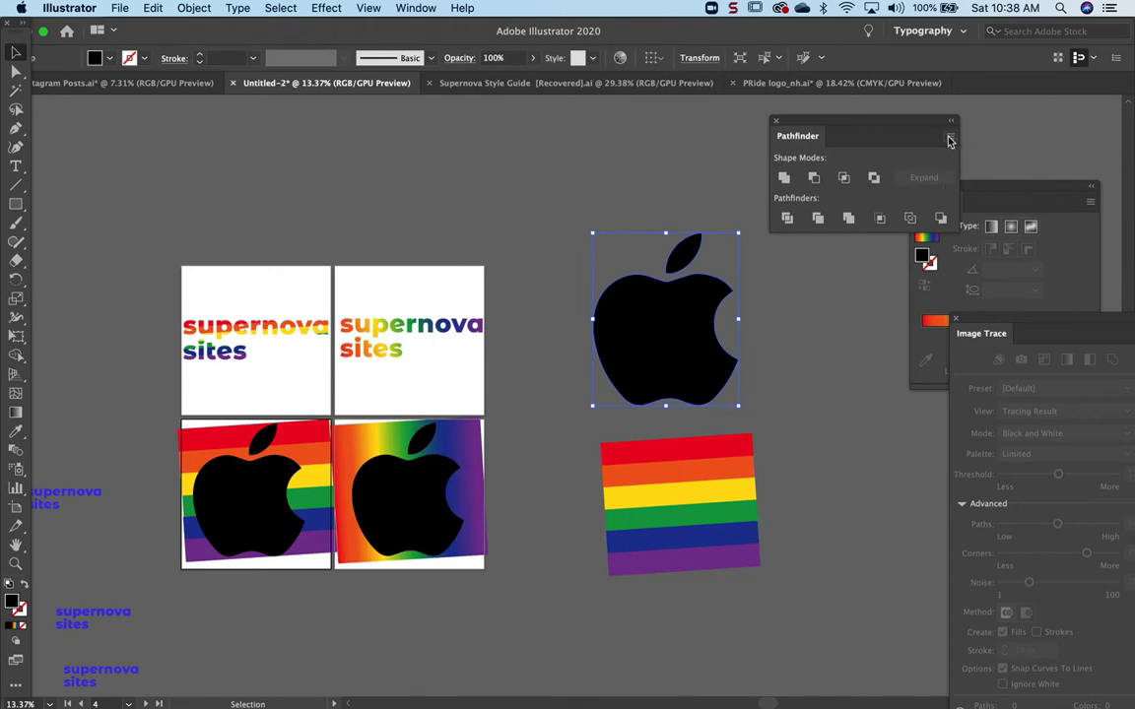
{"action": "left_click", "coordinate": [950, 135]}
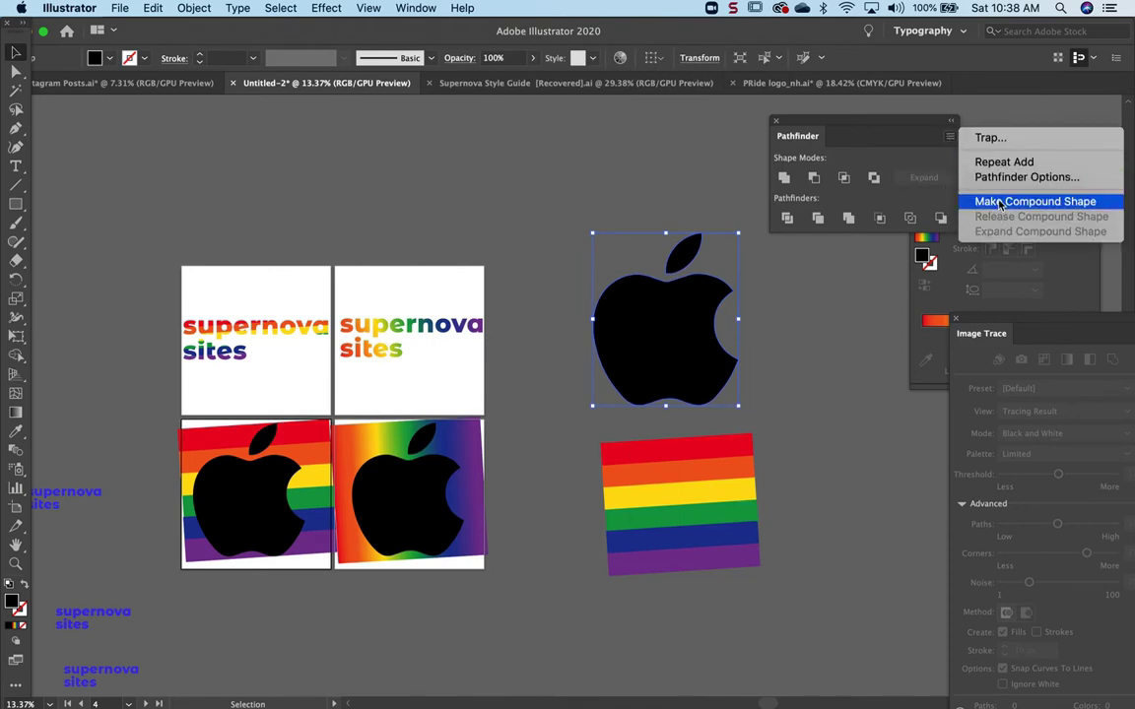
{"action": "left_click", "coordinate": [1034, 201]}
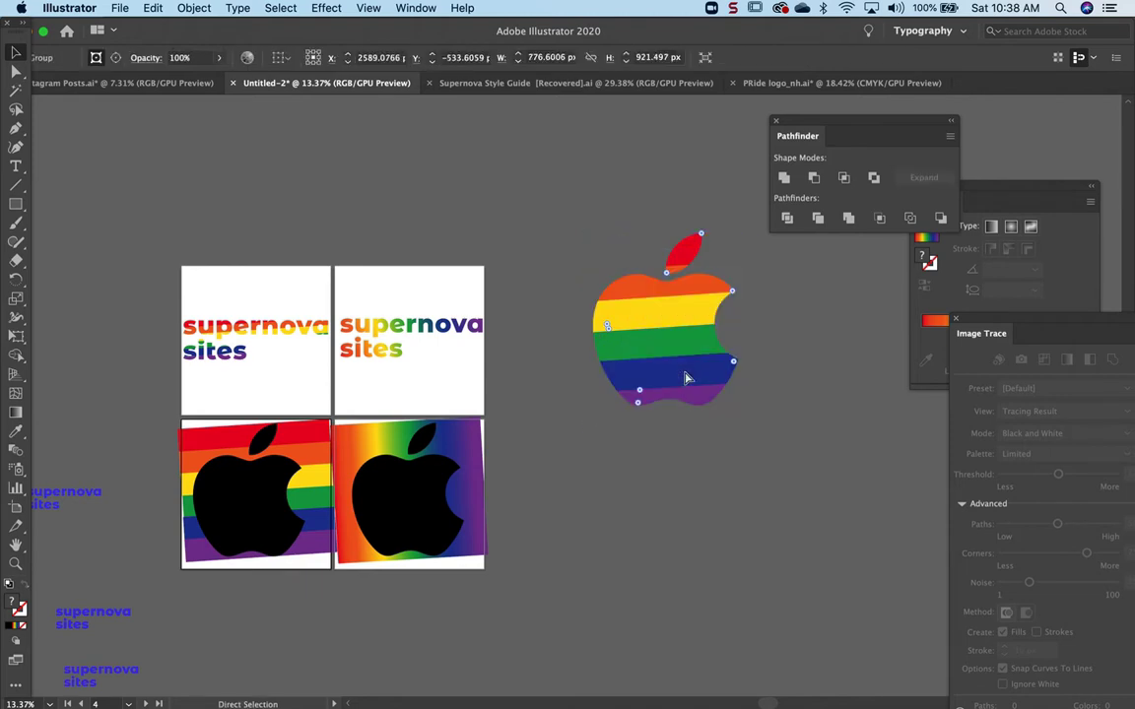
- Release the clipping mask on the striped apple so the plain rainbow block shows
{"action": "left_click", "coordinate": [591, 258]}
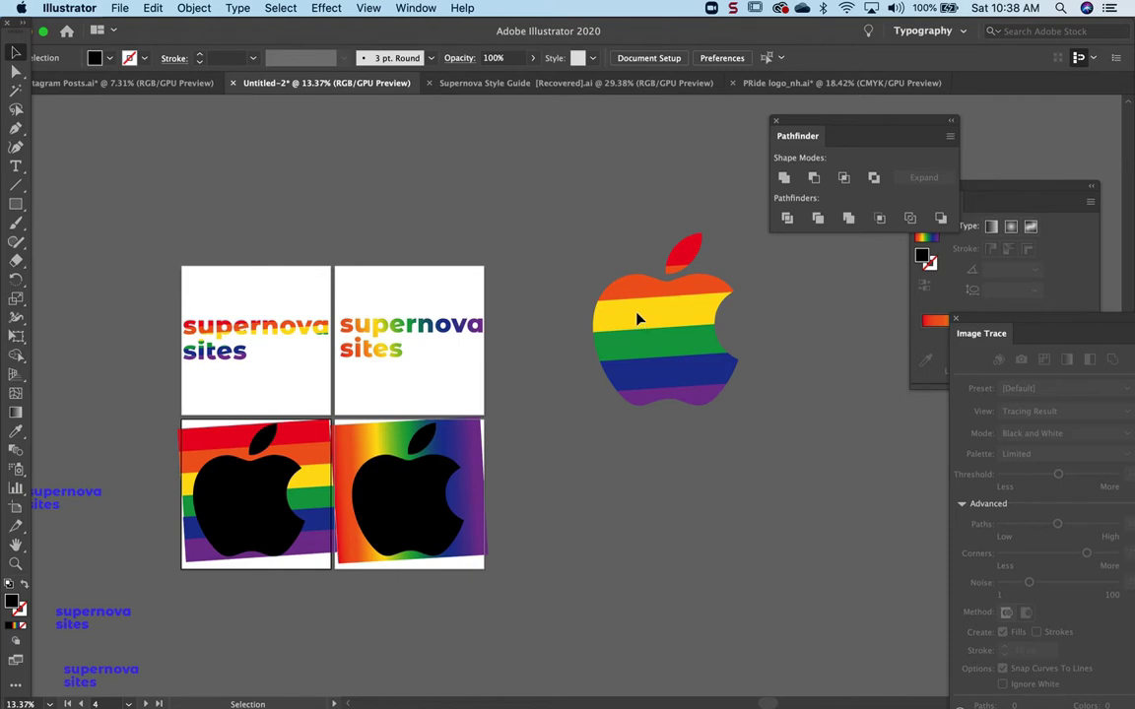
{"action": "left_click", "coordinate": [638, 320]}
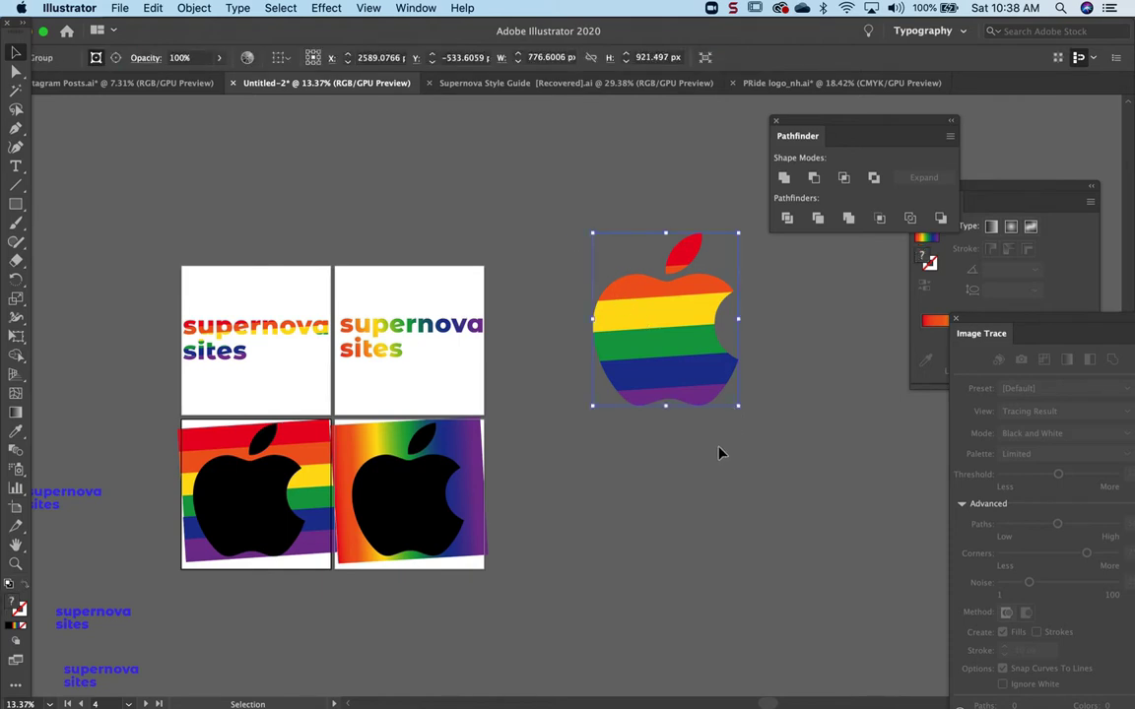
{"action": "right_click", "coordinate": [686, 370]}
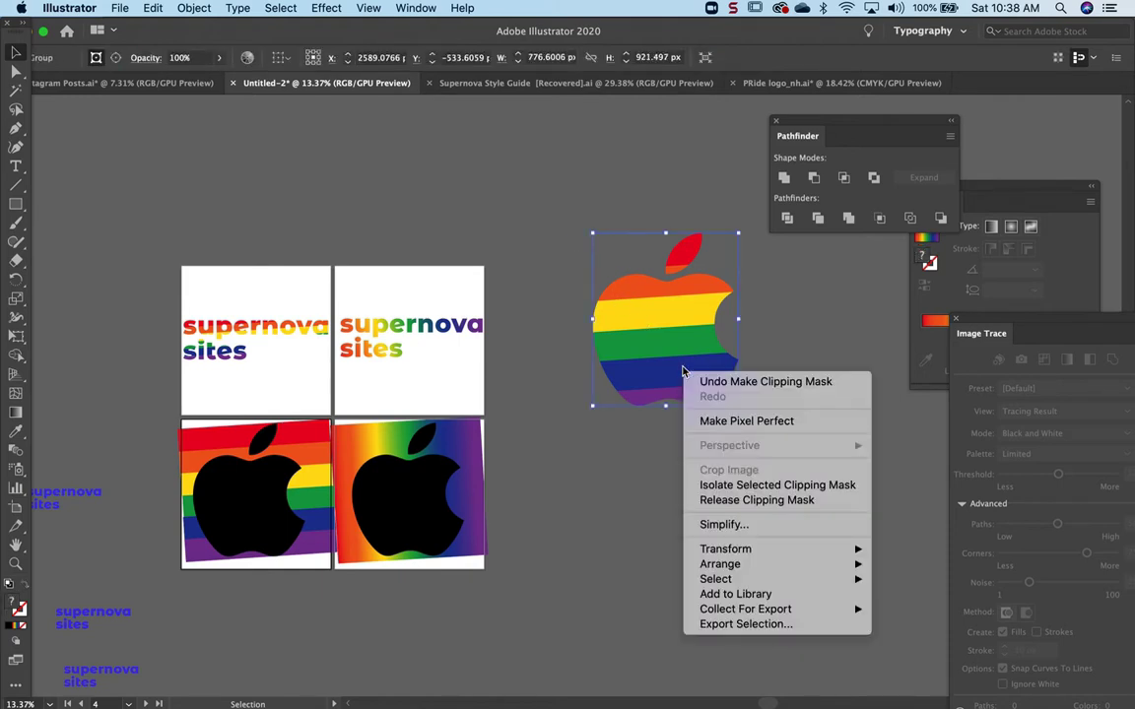
{"action": "mouse_move", "coordinate": [725, 504]}
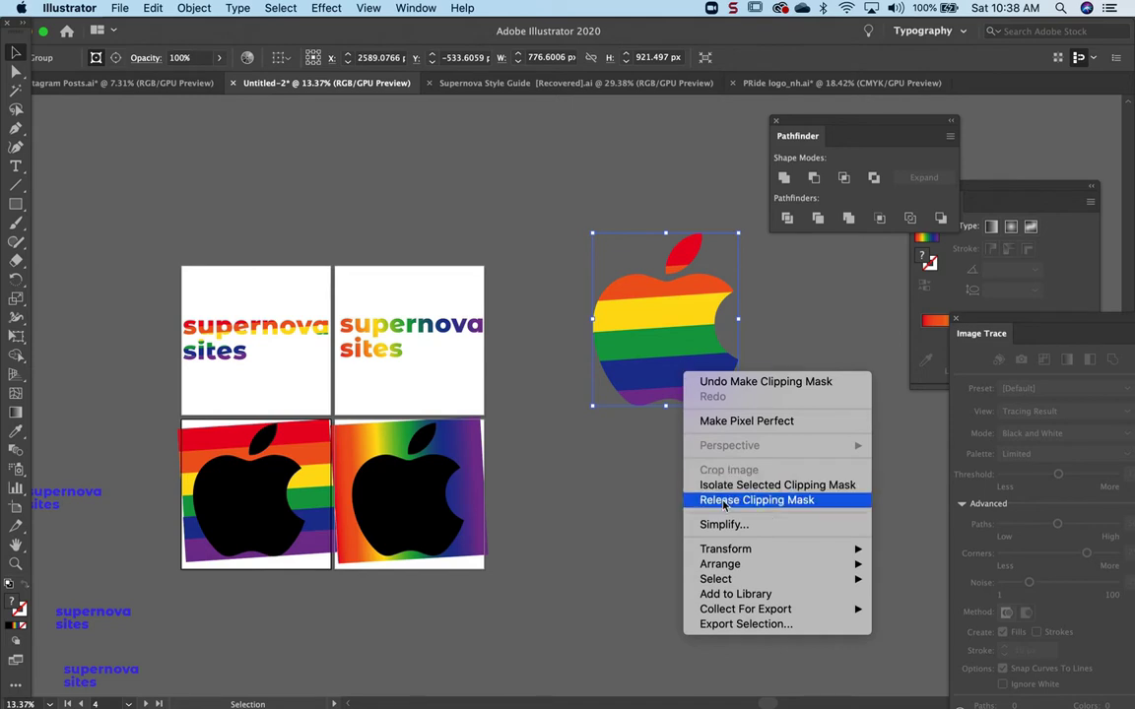
{"action": "left_click", "coordinate": [757, 500]}
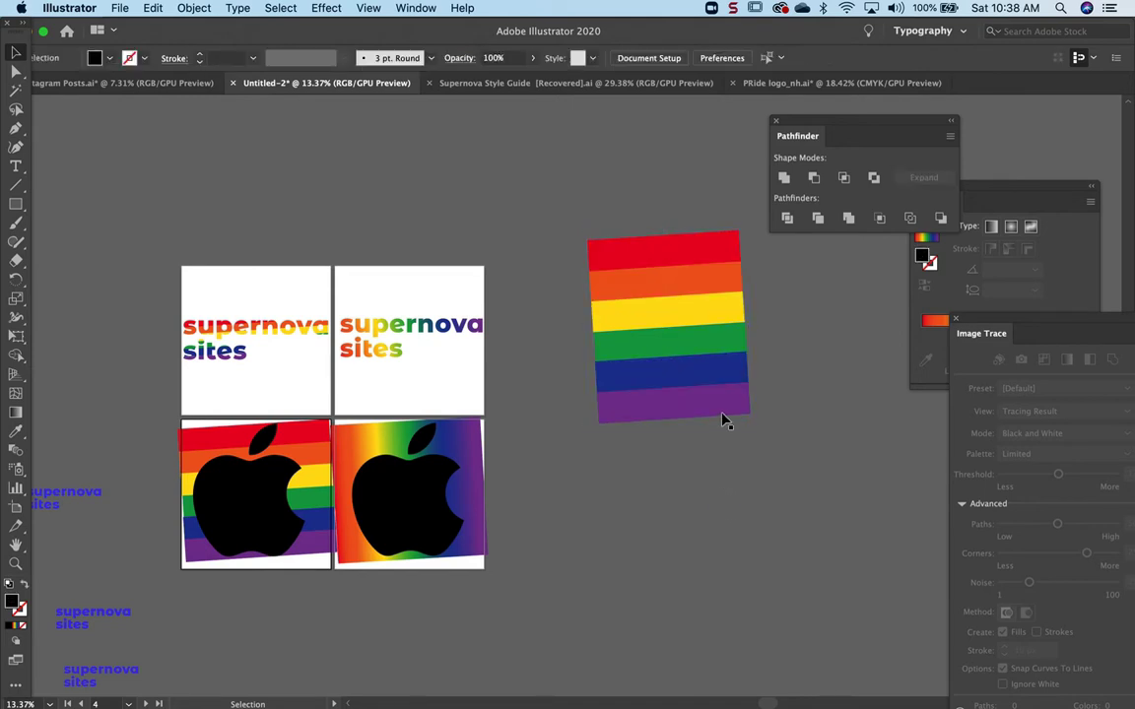
- Bring the black Apple shape over the stripes and select both for a new clipping mask
{"action": "left_click", "coordinate": [666, 325]}
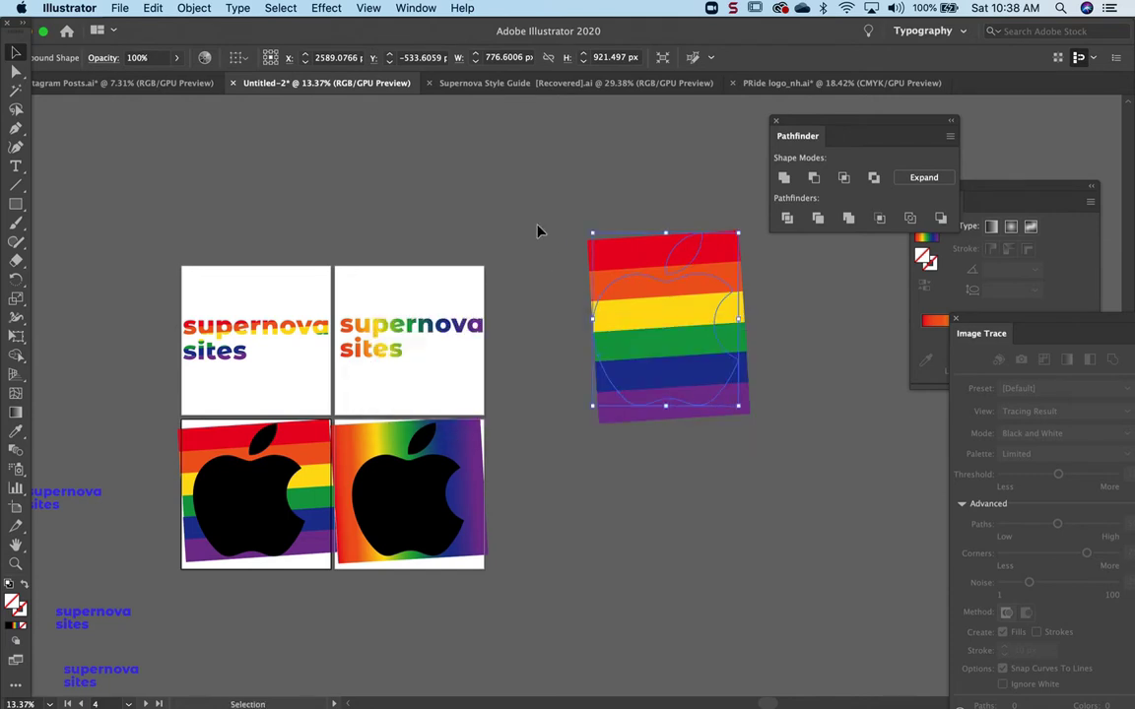
{"action": "left_click", "coordinate": [922, 177]}
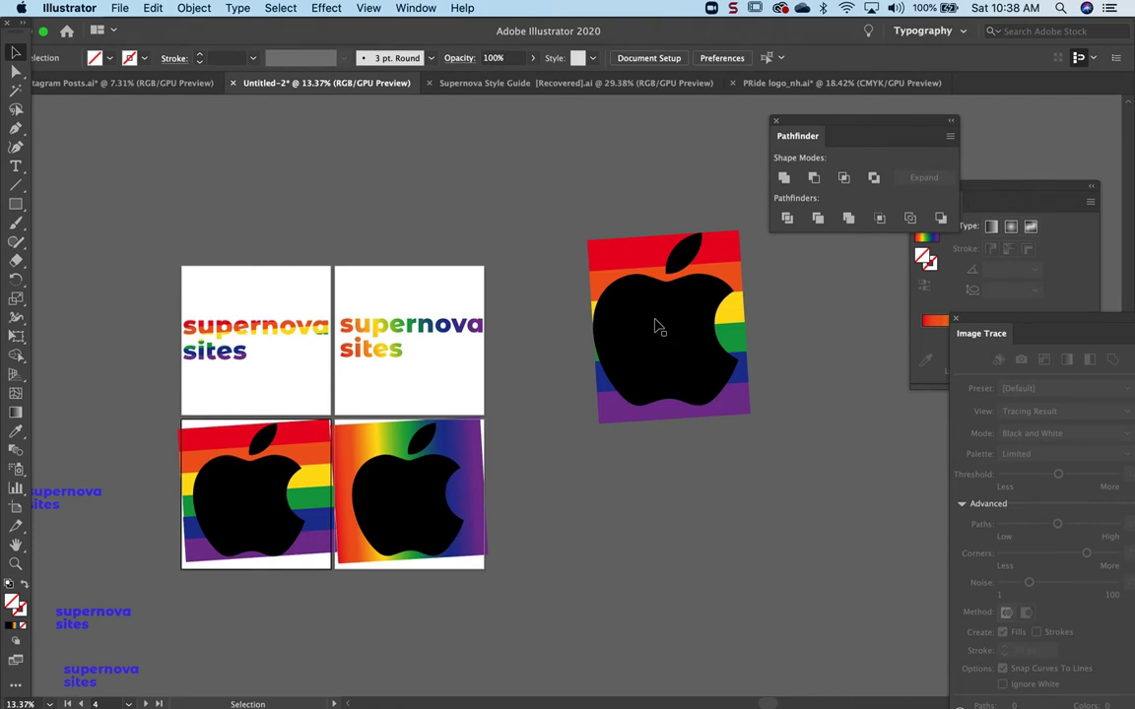
{"action": "left_click", "coordinate": [660, 325]}
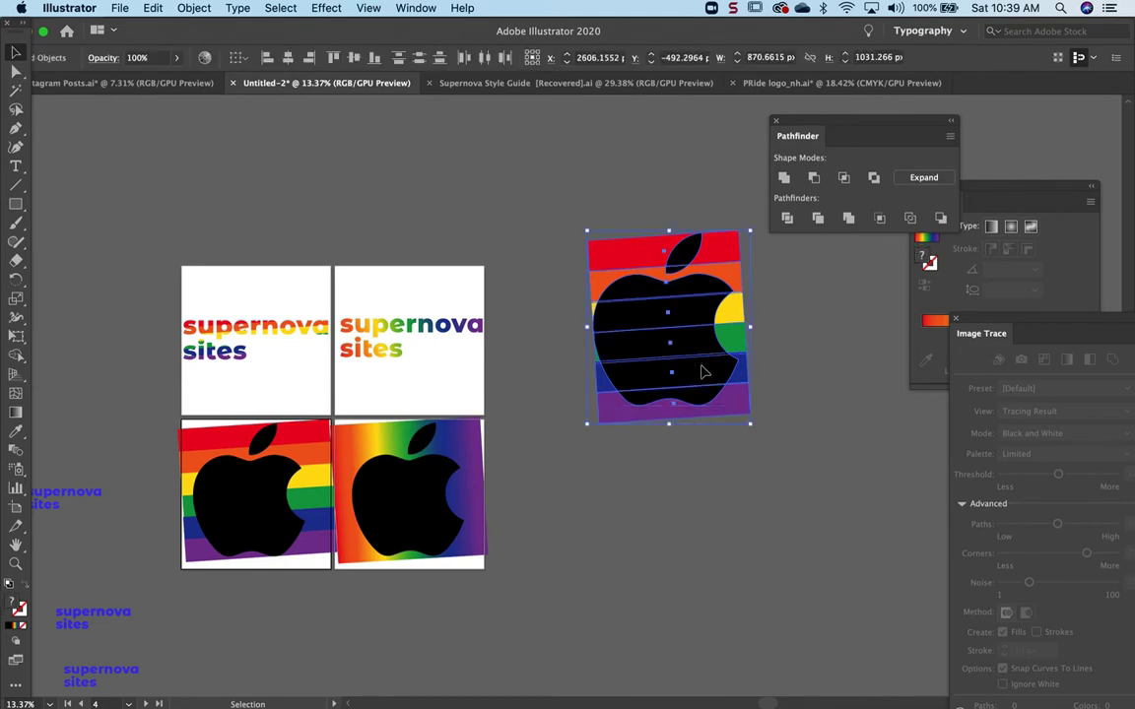
{"action": "left_click", "coordinate": [193, 8]}
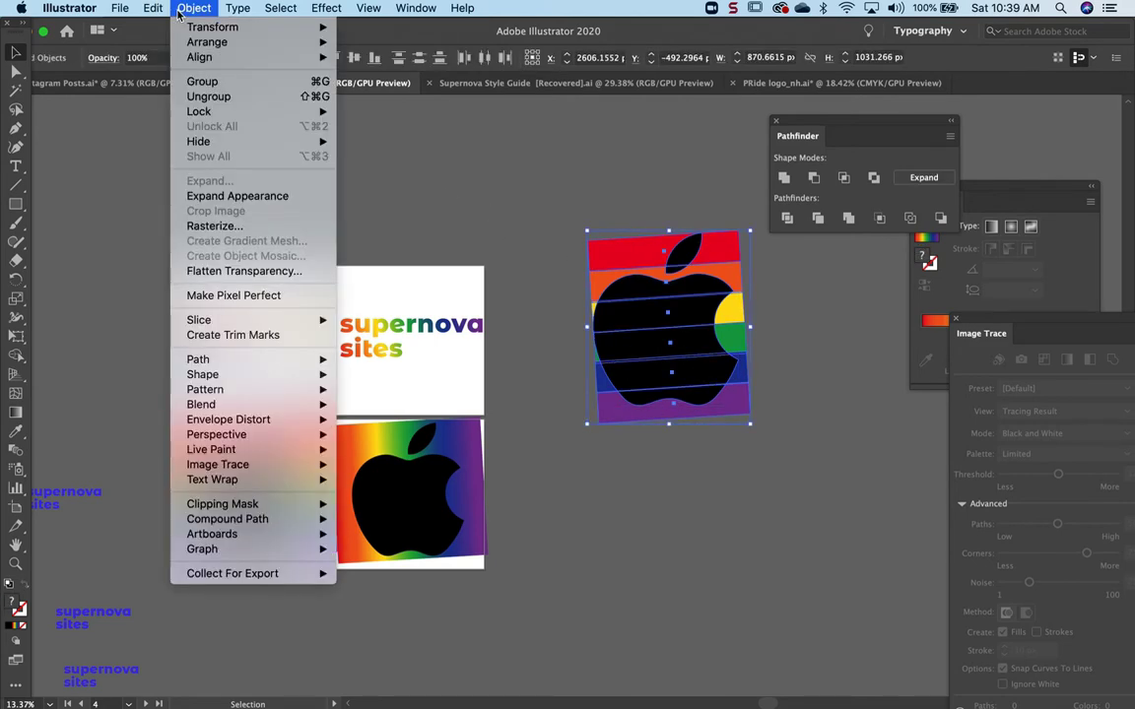
{"action": "mouse_move", "coordinate": [225, 489]}
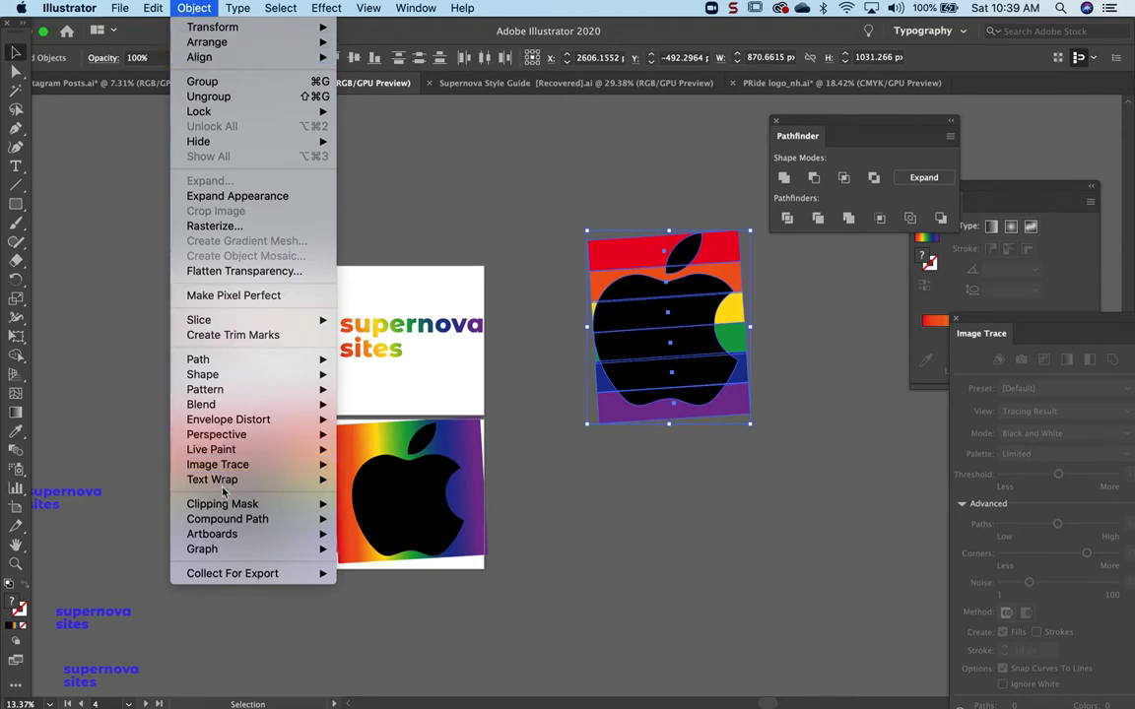
{"action": "mouse_move", "coordinate": [221, 504]}
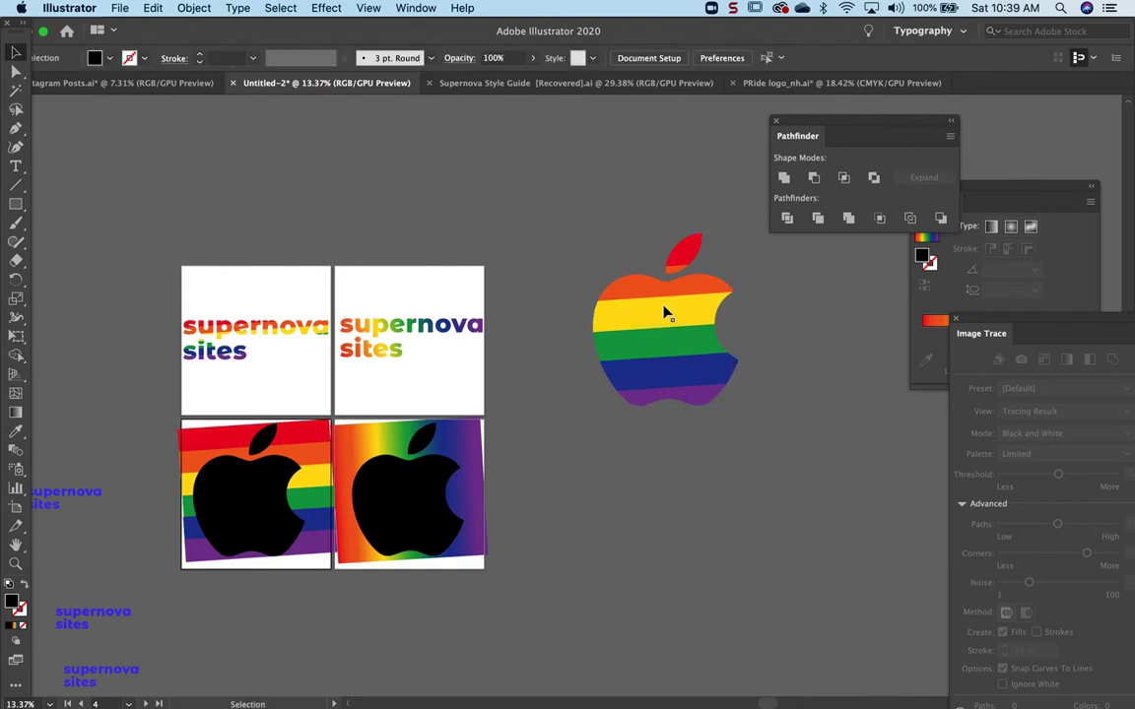
- Edit the mask contents to pull the stripes out, then draw a long black rectangle above the samples
{"action": "left_click", "coordinate": [666, 315]}
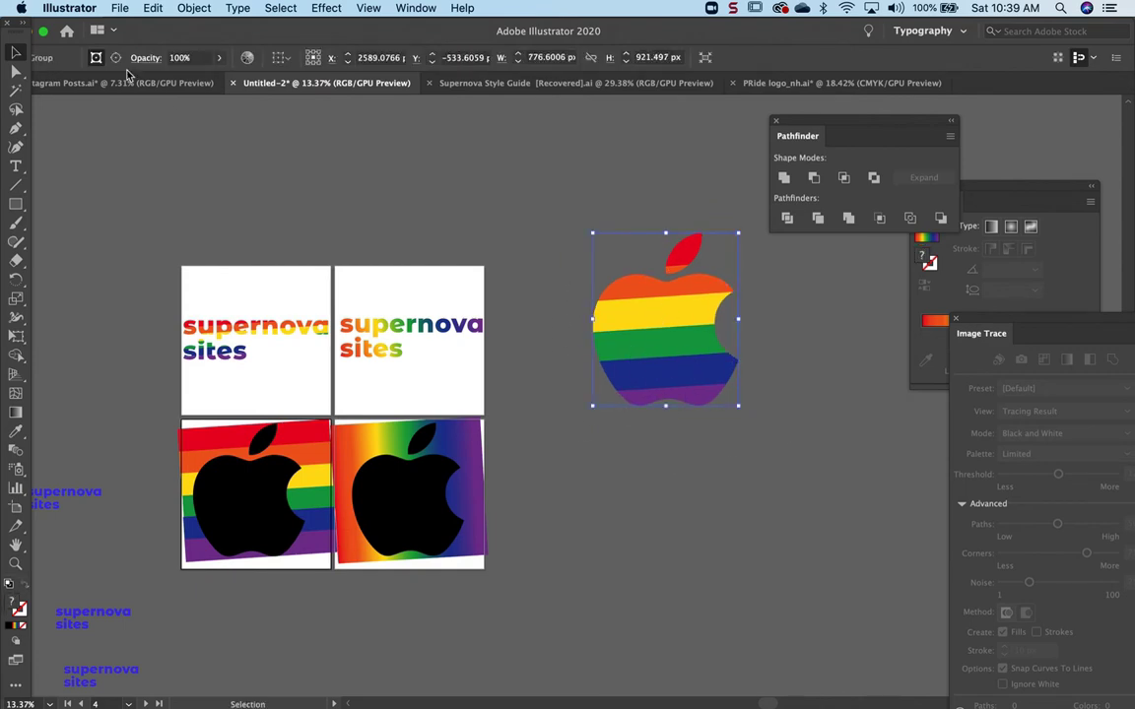
{"action": "left_click", "coordinate": [194, 7]}
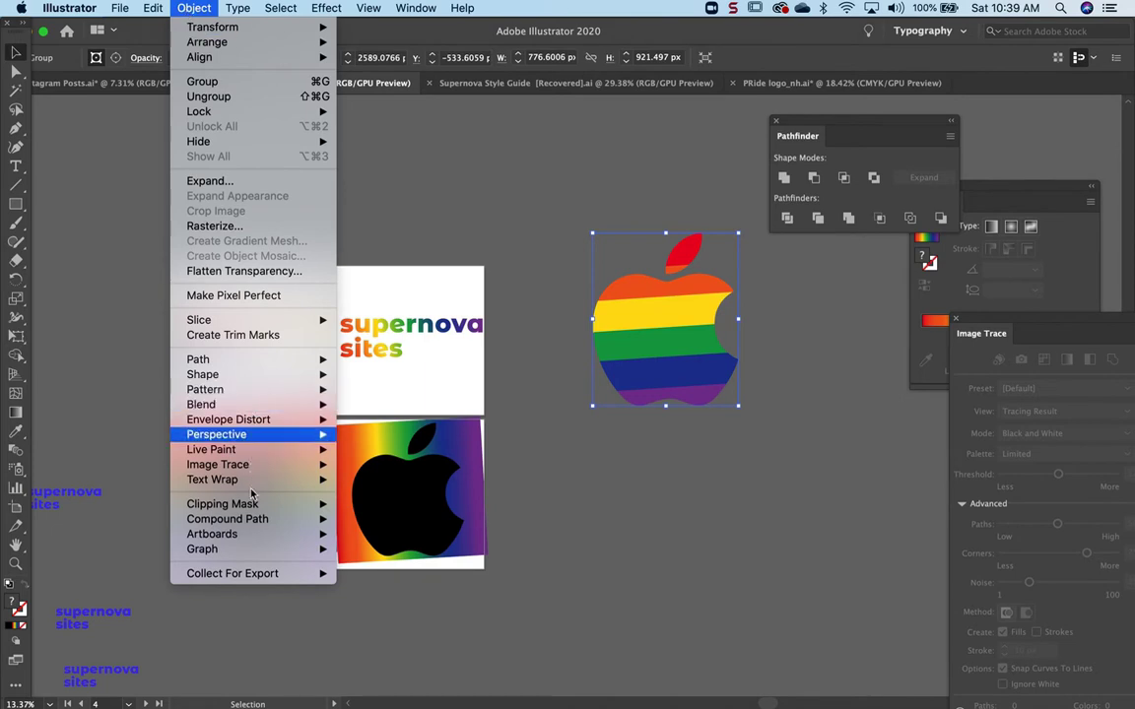
{"action": "mouse_move", "coordinate": [221, 504]}
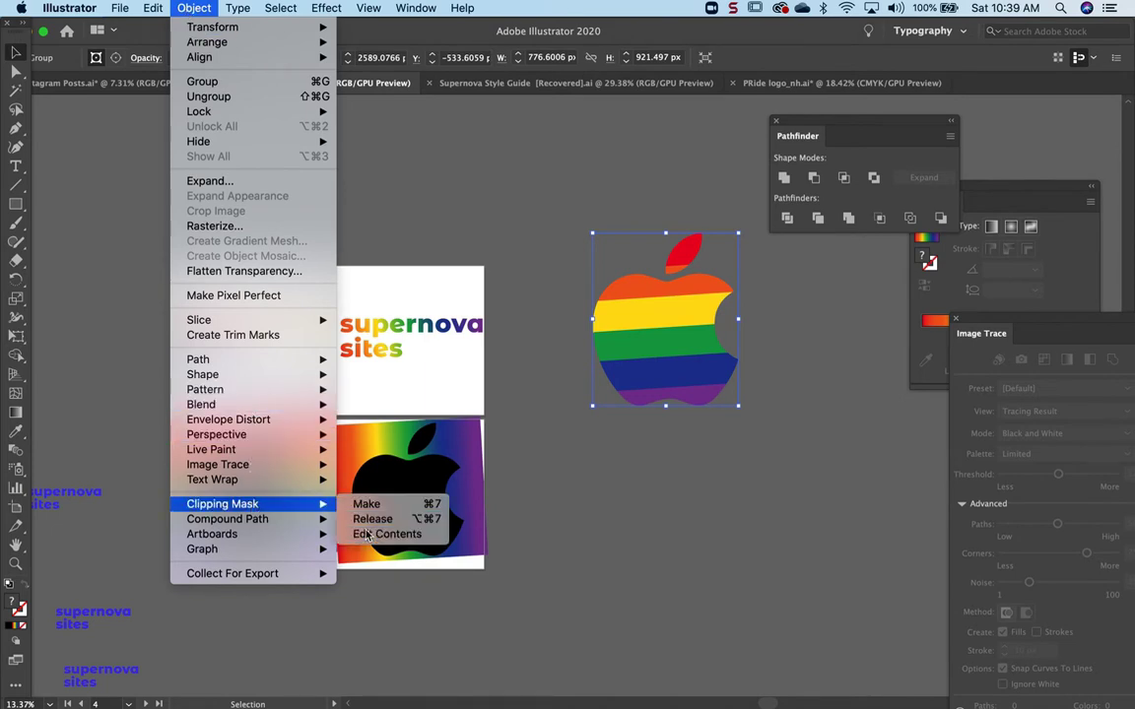
{"action": "left_click", "coordinate": [386, 534]}
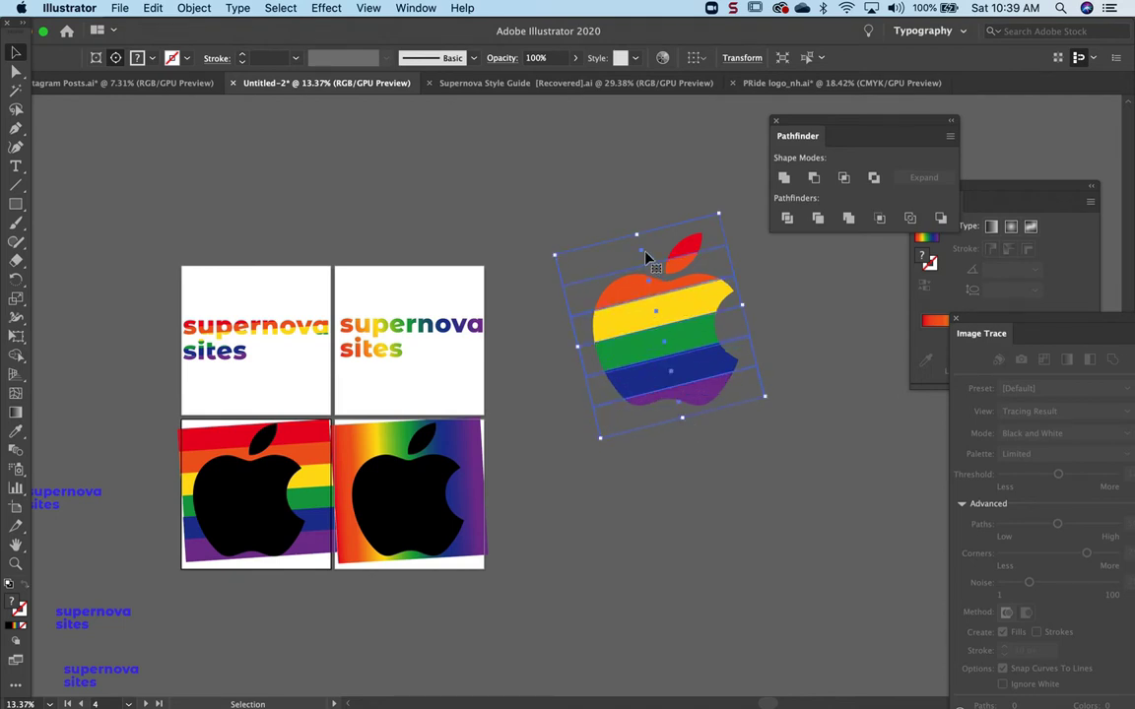
{"action": "left_click", "coordinate": [614, 221]}
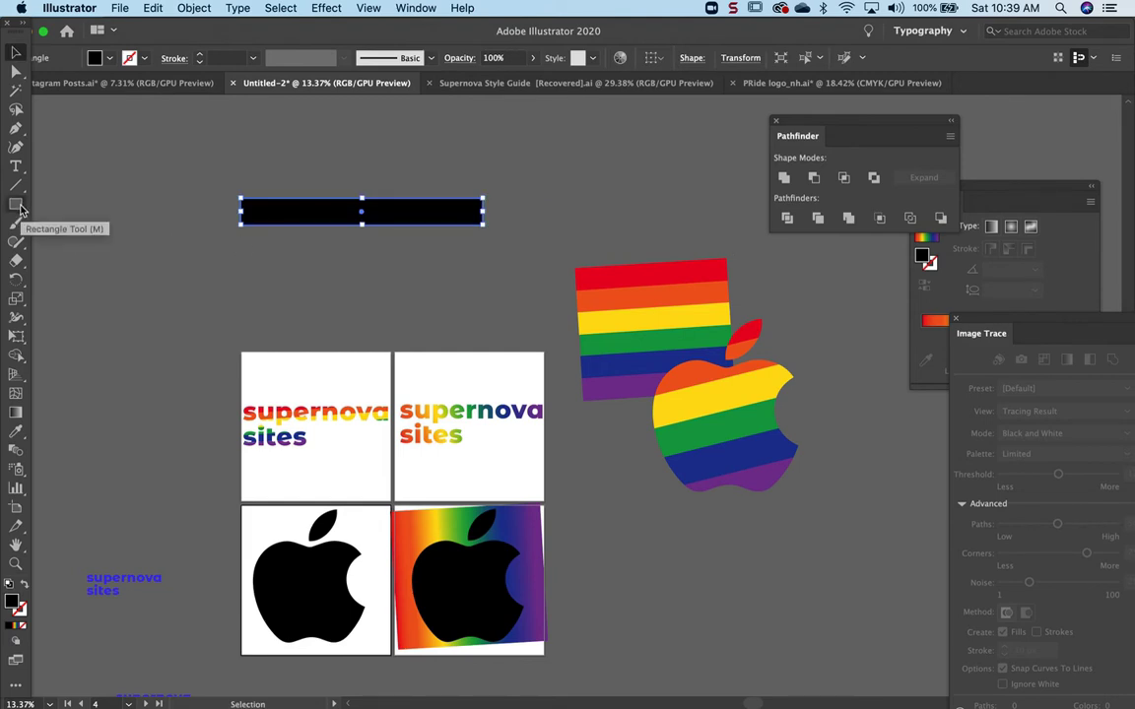
{"action": "mouse_move", "coordinate": [1005, 355]}
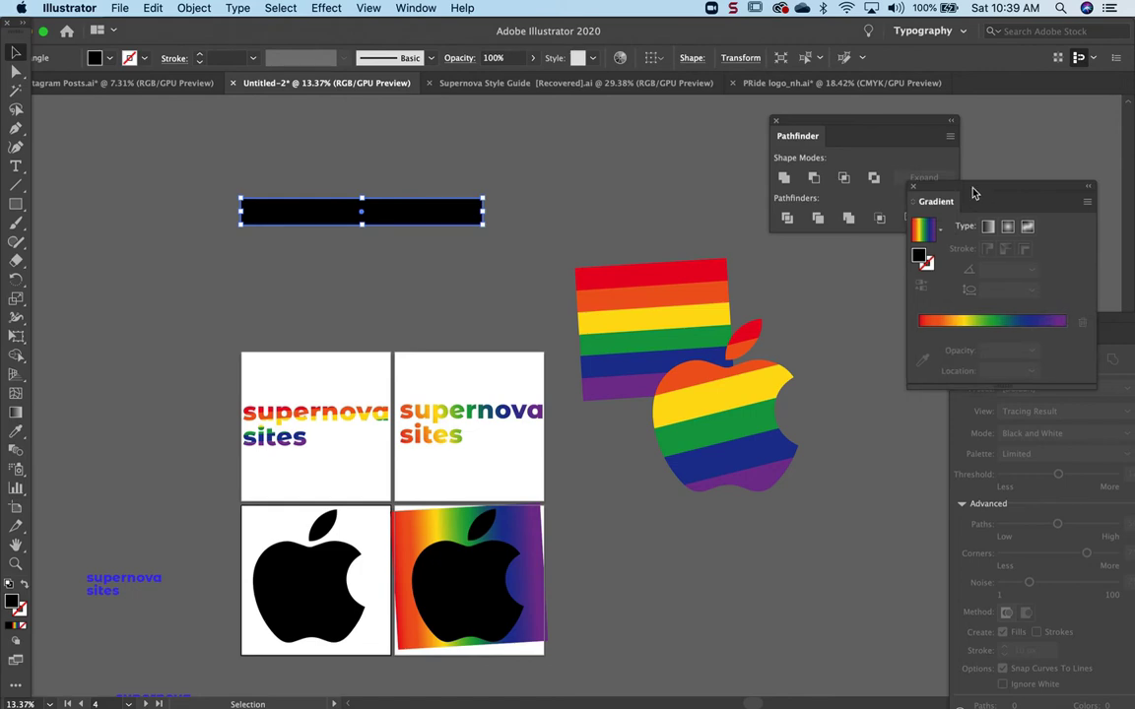
- With Swatches showing, Alt-drag copies of the red bar downward and recolour each to the next rainbow hue
{"action": "left_click", "coordinate": [416, 8]}
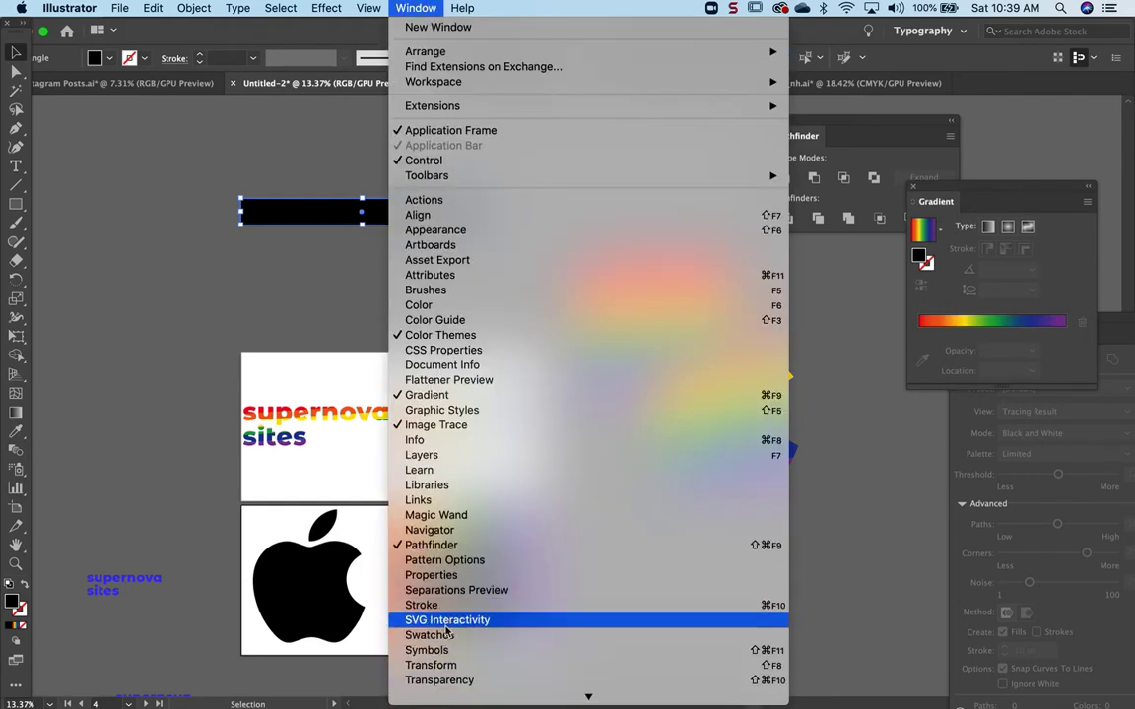
{"action": "left_click", "coordinate": [429, 634]}
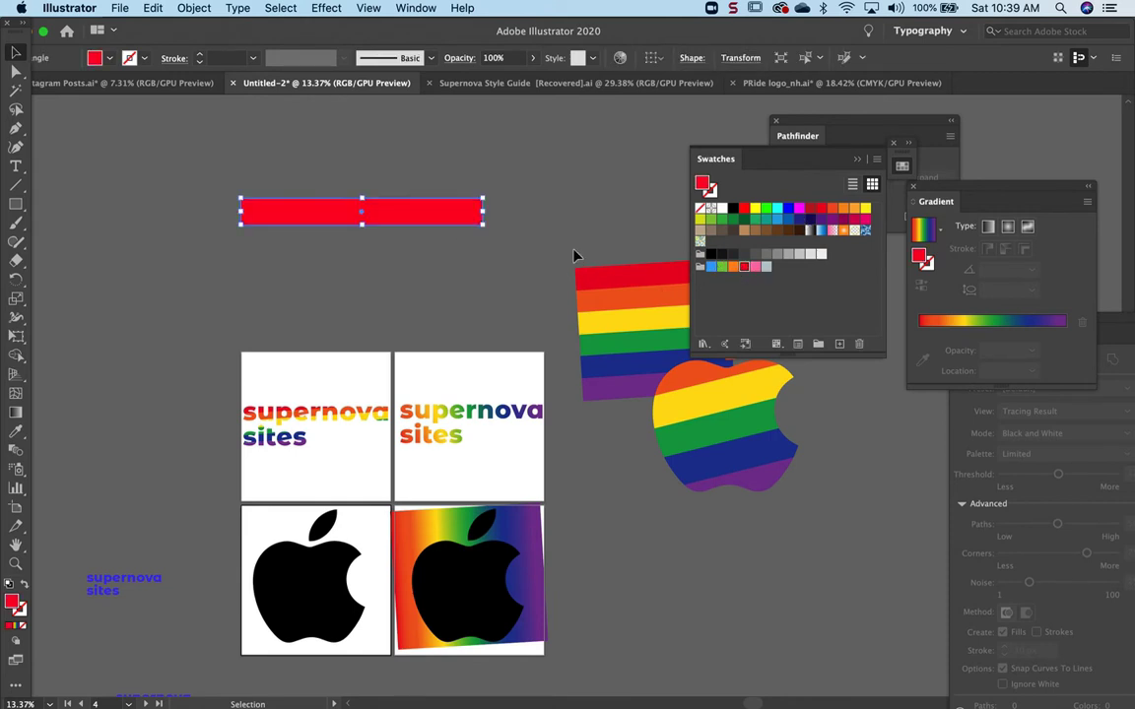
{"action": "left_click_drag", "start_coordinate": [362, 212], "coordinate": [562, 394]}
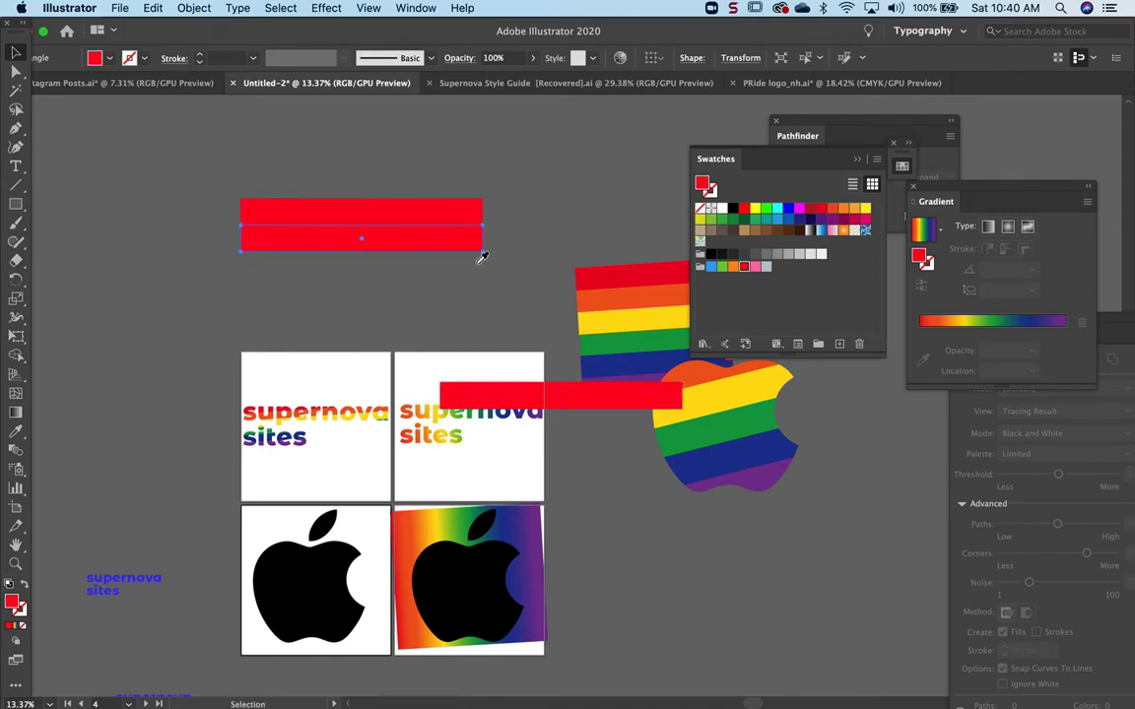
{"action": "left_click_drag", "start_coordinate": [362, 237], "coordinate": [385, 300]}
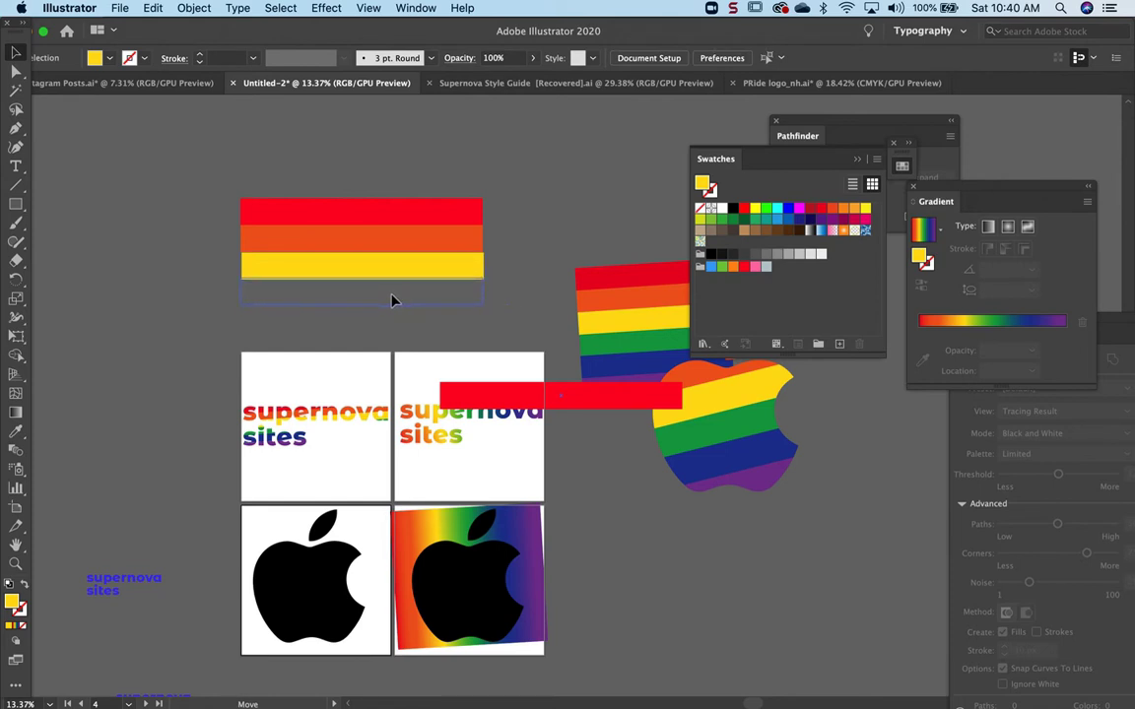
{"action": "left_click", "coordinate": [362, 292]}
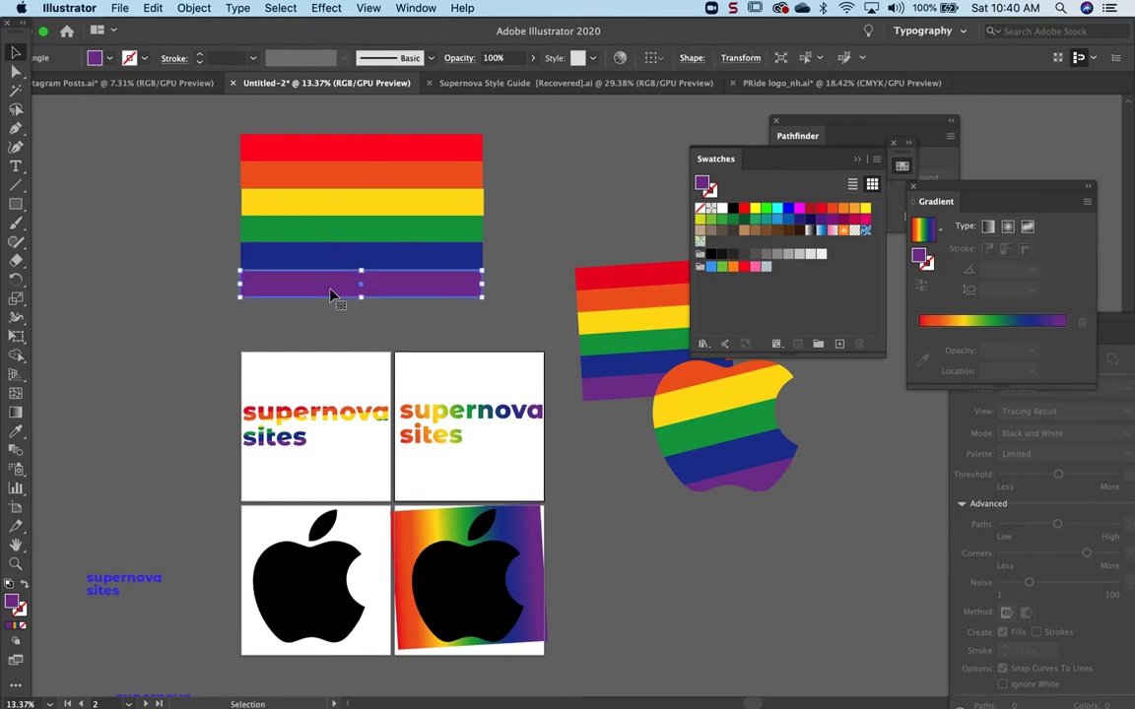
- Zoom in, select the whole rainbow stripe block and bring up the Object arrange and group commands
{"action": "left_click", "coordinate": [284, 307]}
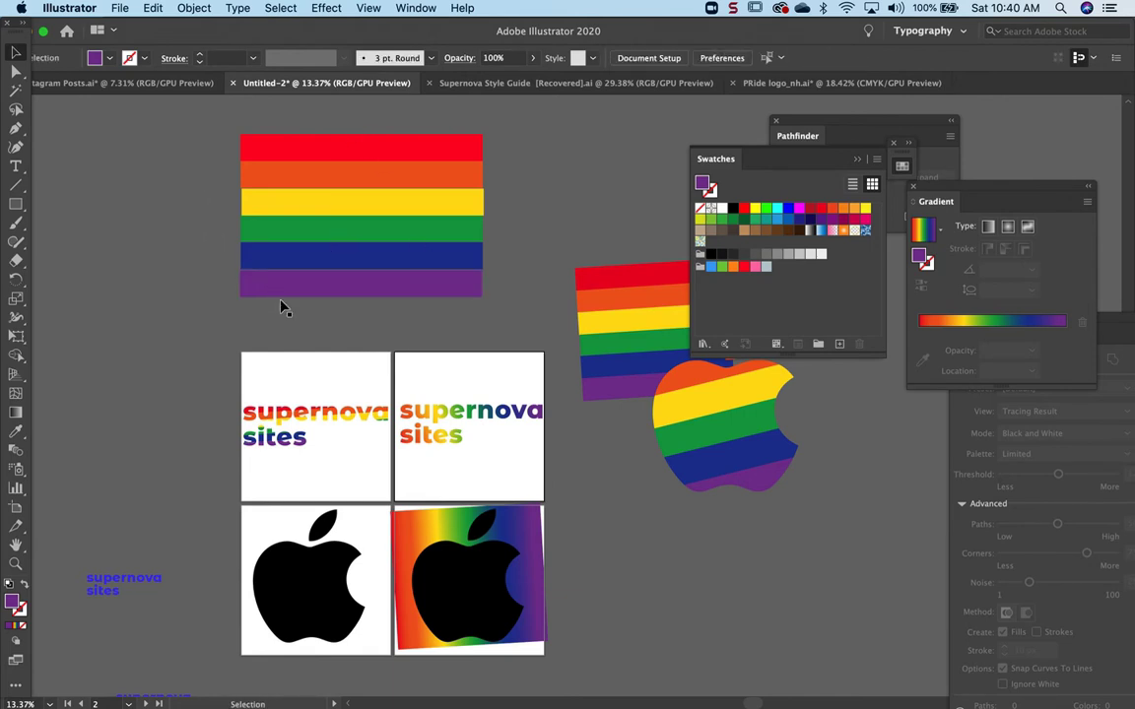
{"action": "left_click", "coordinate": [363, 256]}
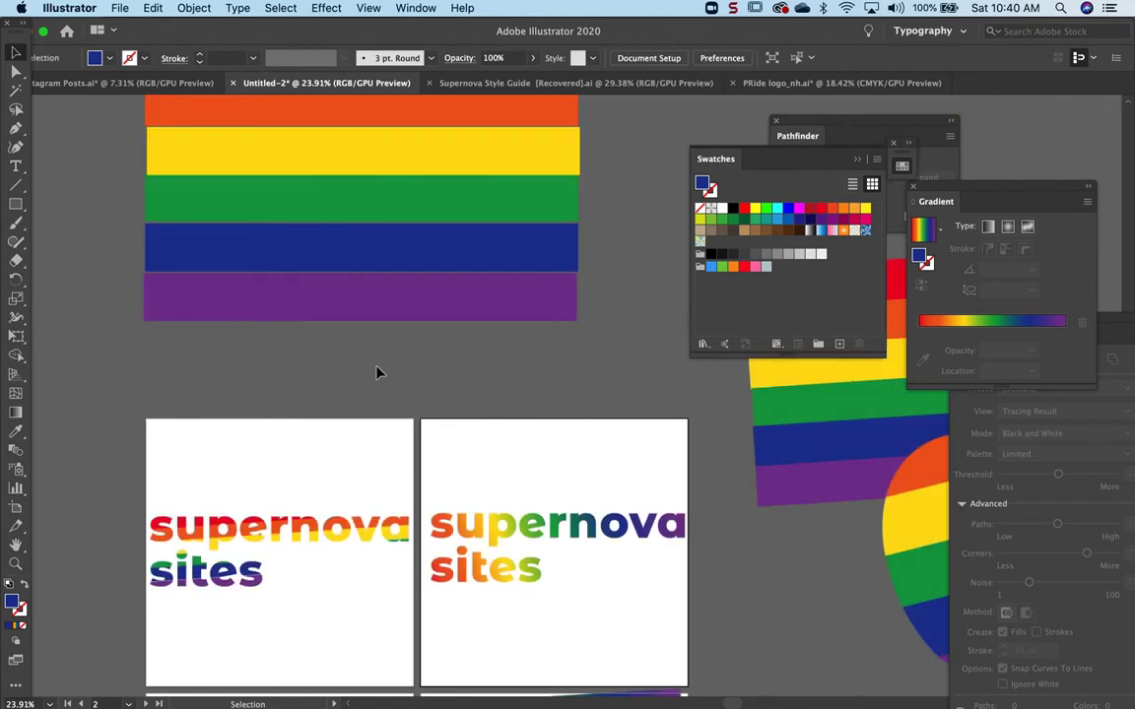
{"action": "left_click", "coordinate": [398, 292]}
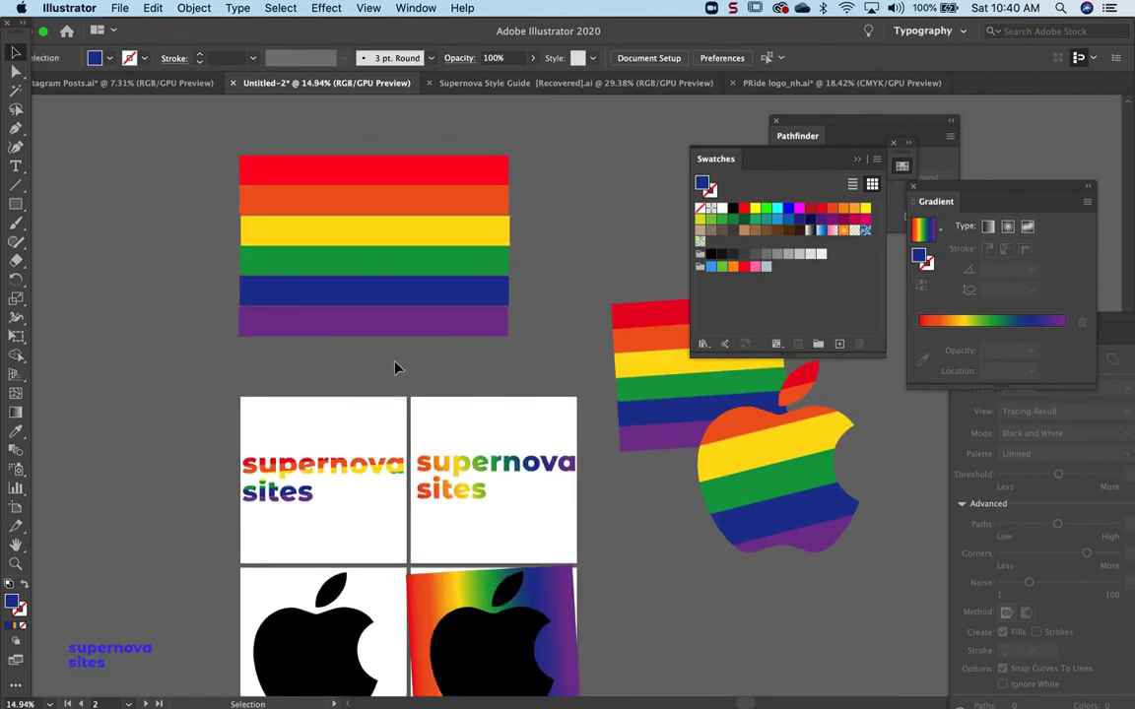
{"action": "left_click", "coordinate": [424, 185]}
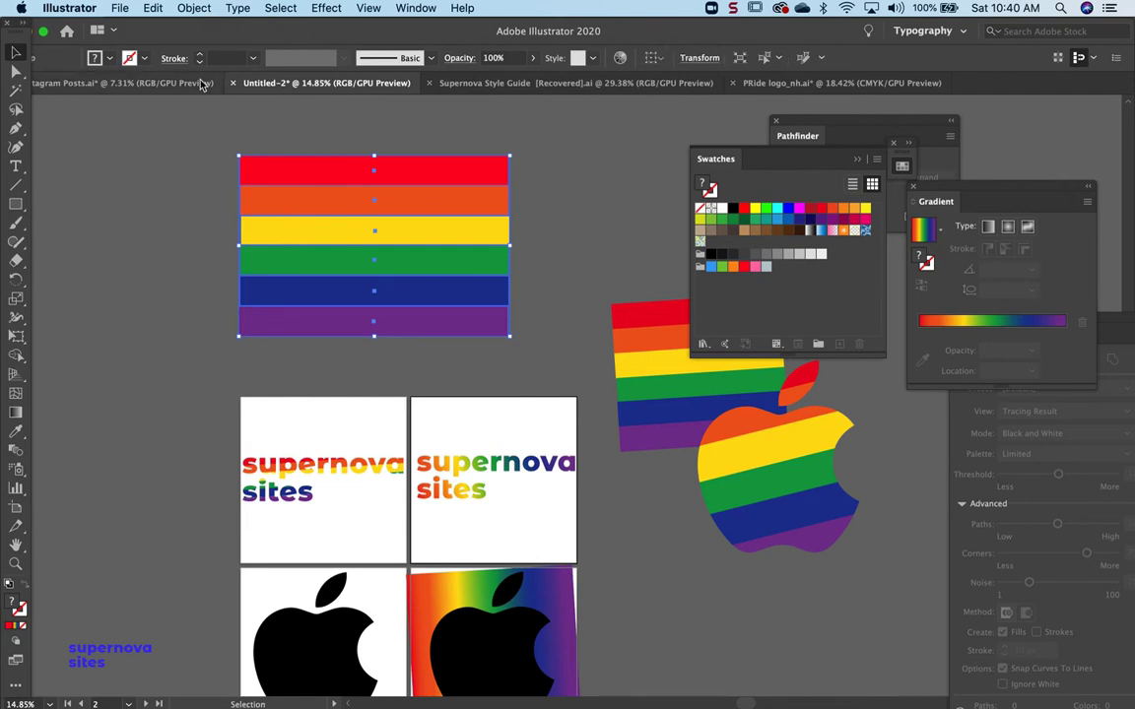
{"action": "left_click", "coordinate": [193, 8]}
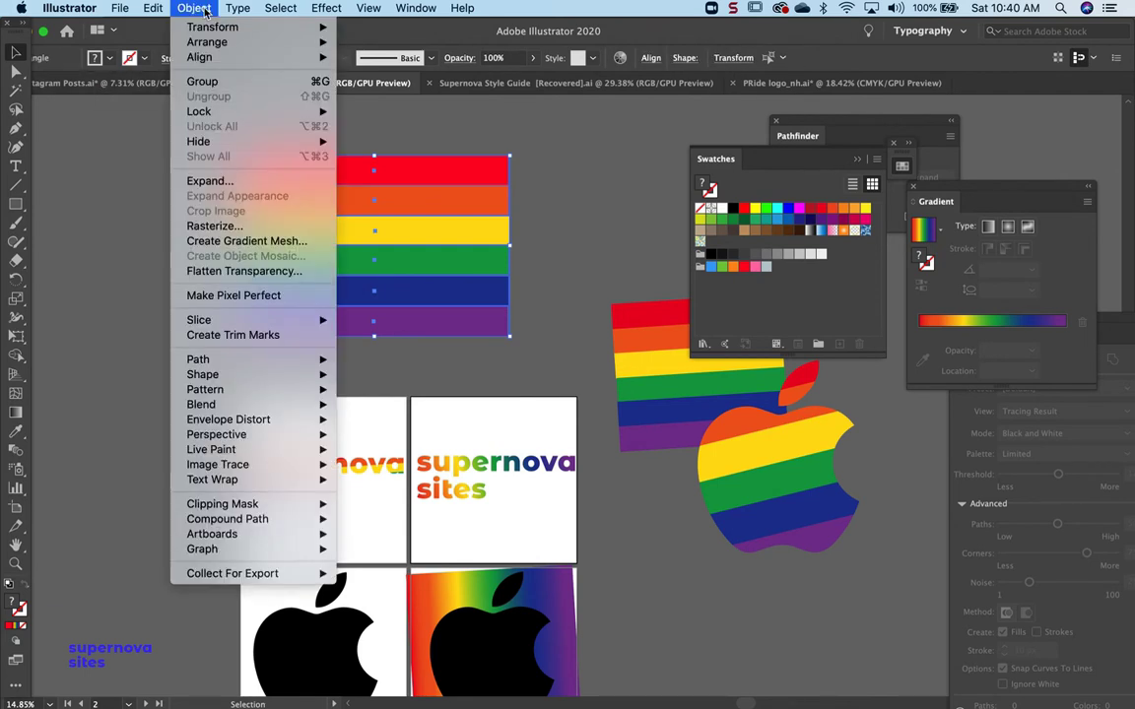
{"action": "mouse_move", "coordinate": [201, 81]}
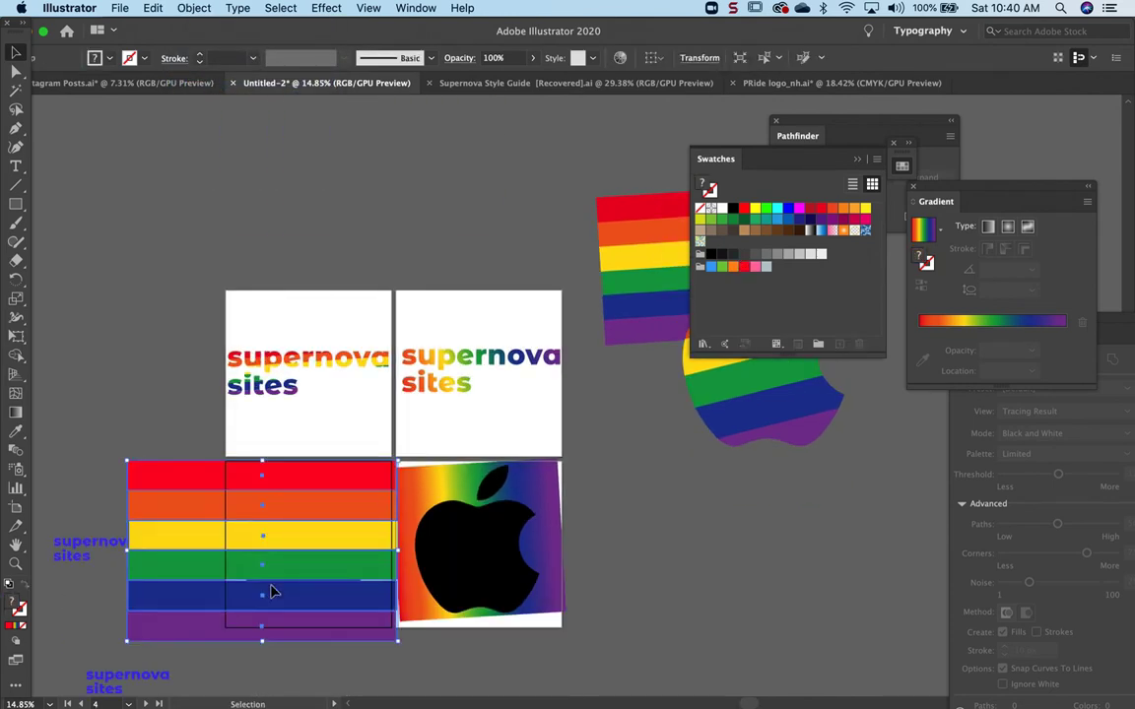
- Send the rainbow stripes behind the black Apple logo and bring up the Pathfinder shape modes
{"action": "left_click", "coordinate": [16, 71]}
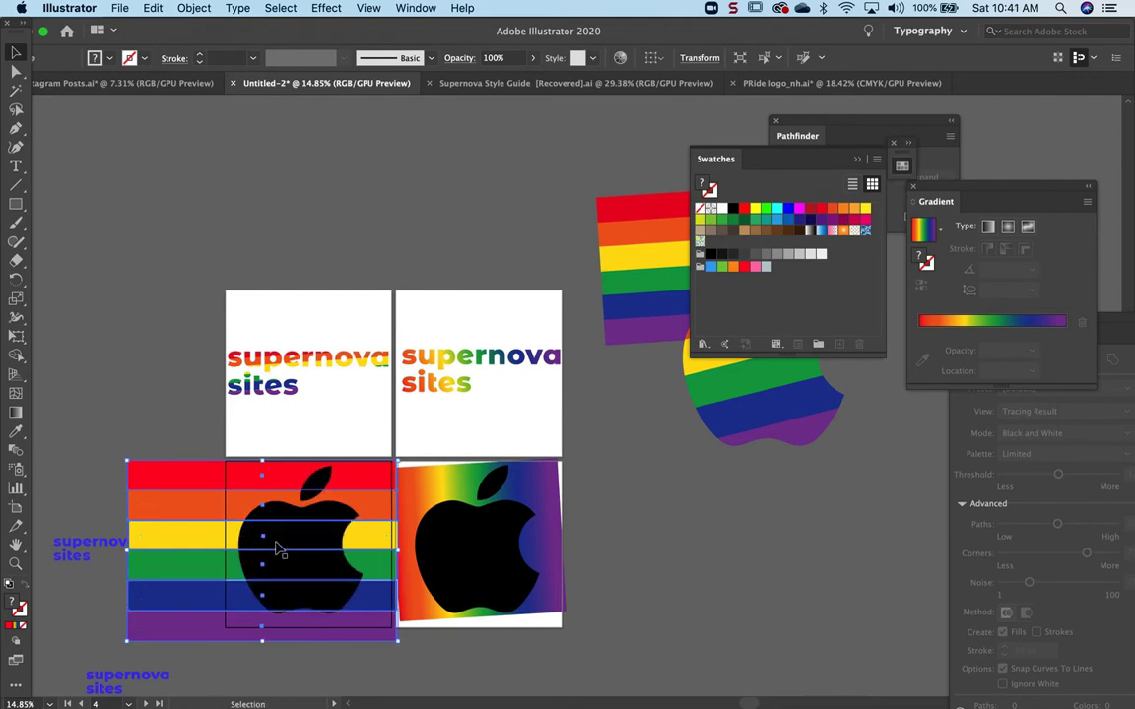
{"action": "left_click", "coordinate": [305, 548]}
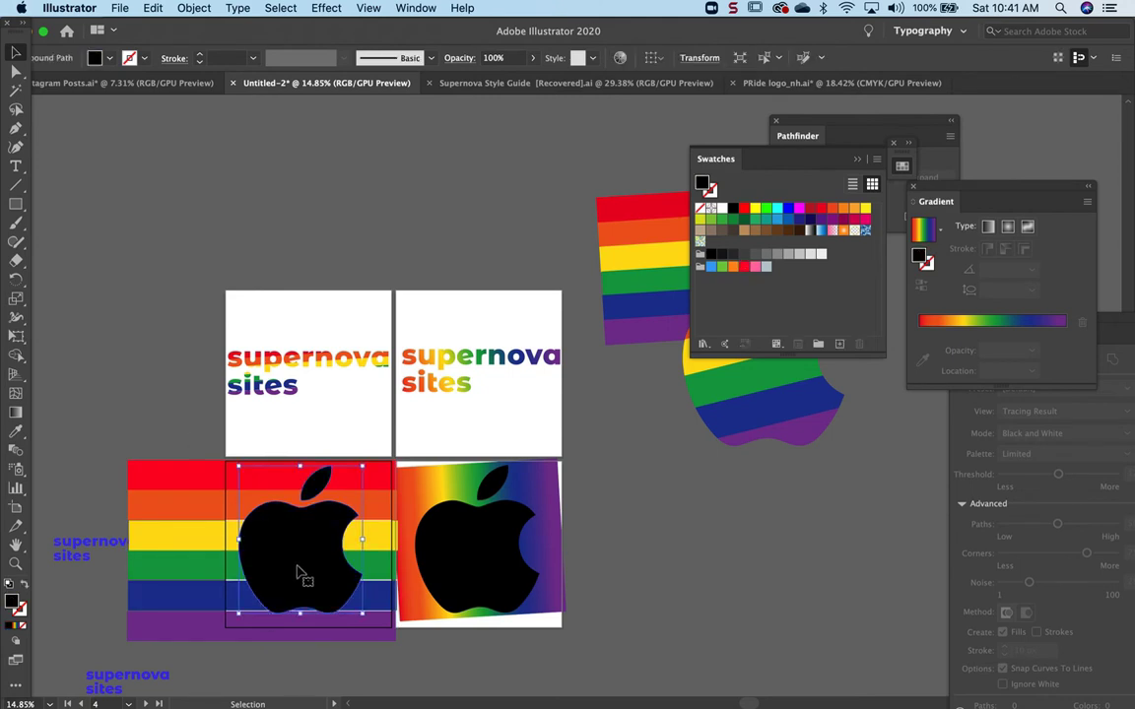
{"action": "mouse_move", "coordinate": [878, 142]}
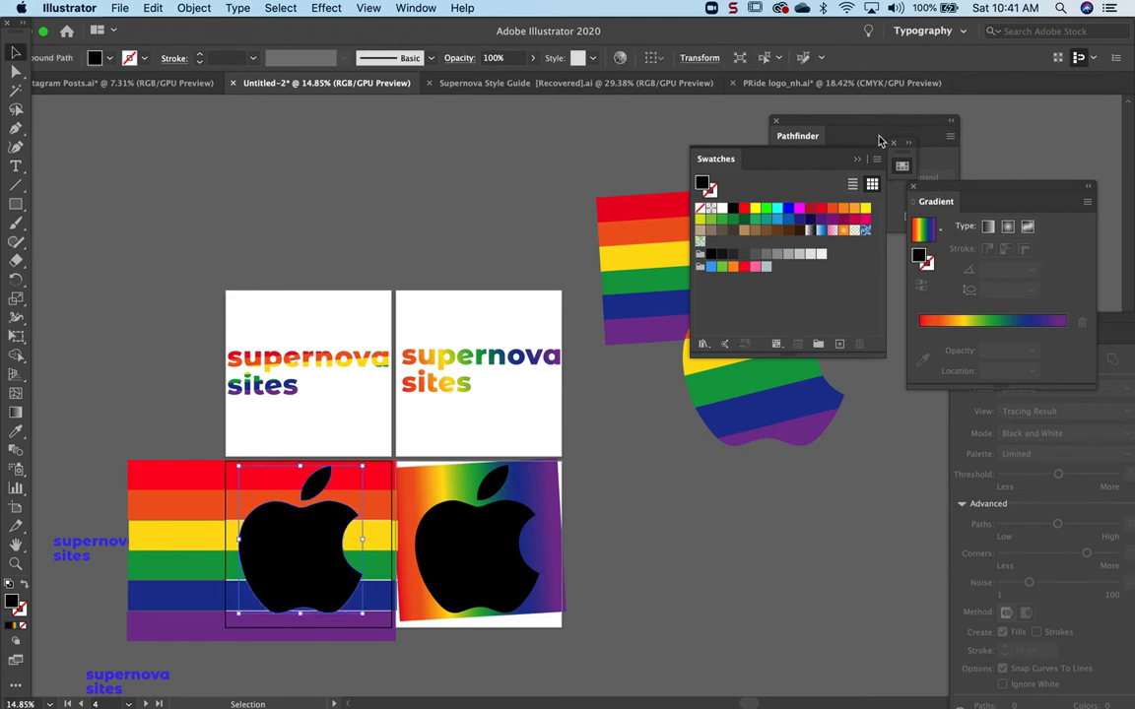
{"action": "left_click", "coordinate": [950, 136]}
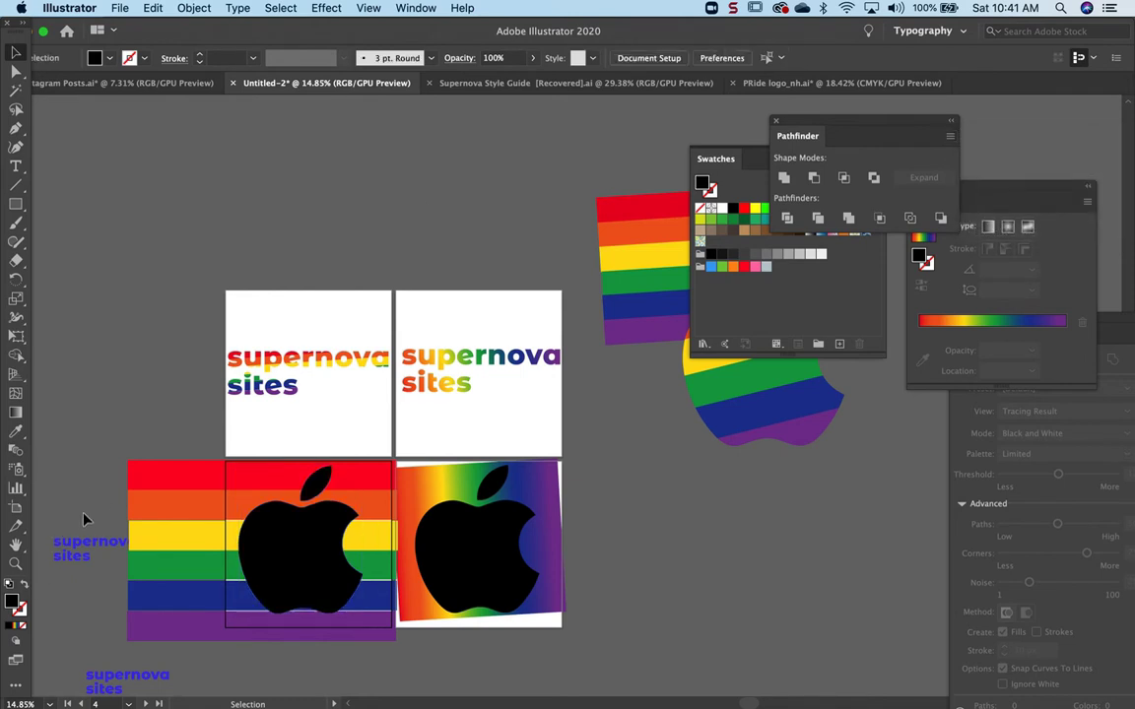
- Clear the stray selection and select the Apple logo together with the stripes
{"action": "left_click", "coordinate": [315, 591]}
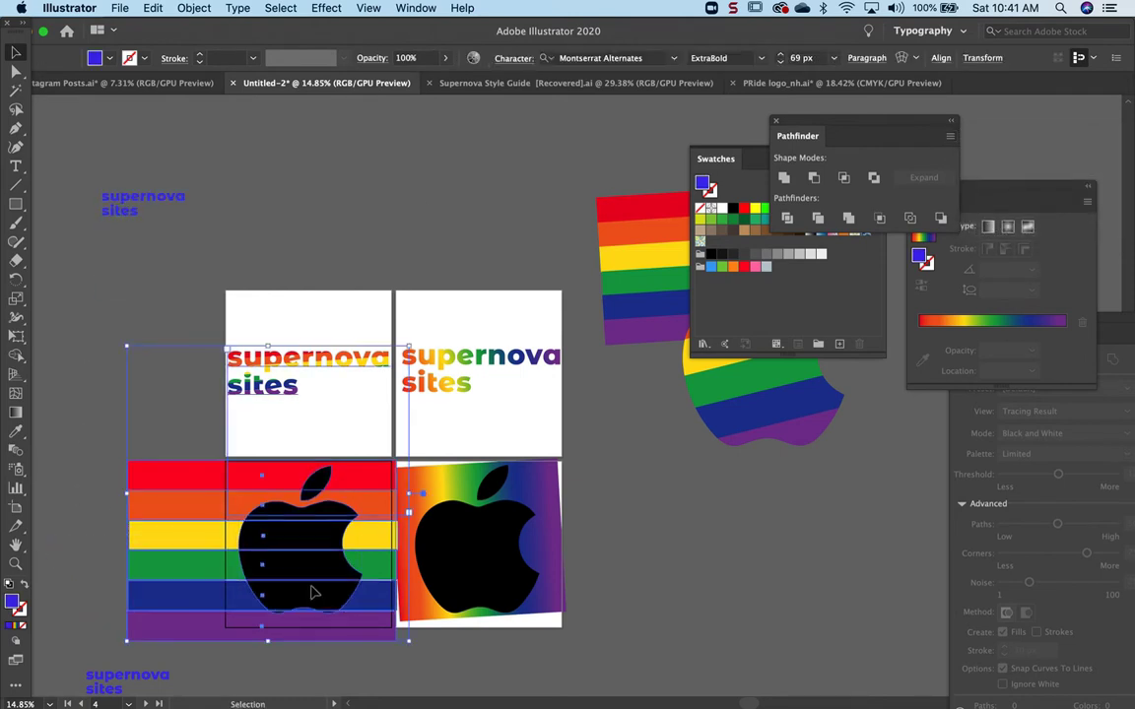
{"action": "left_click", "coordinate": [181, 548]}
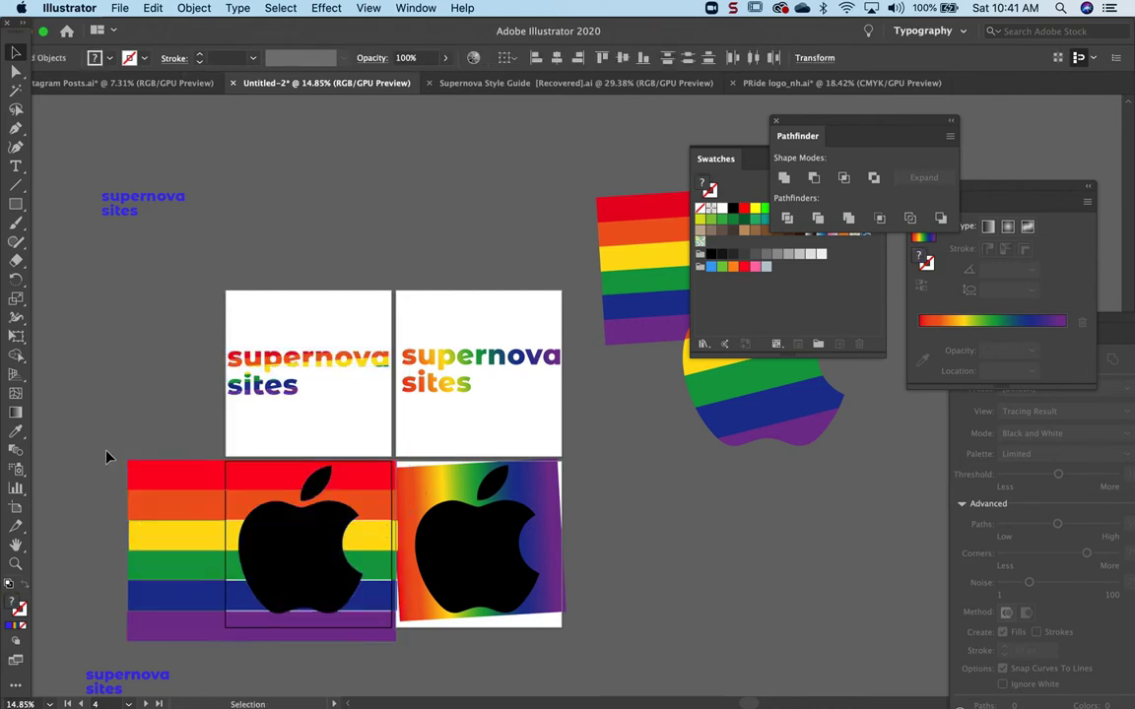
{"action": "left_click", "coordinate": [307, 541]}
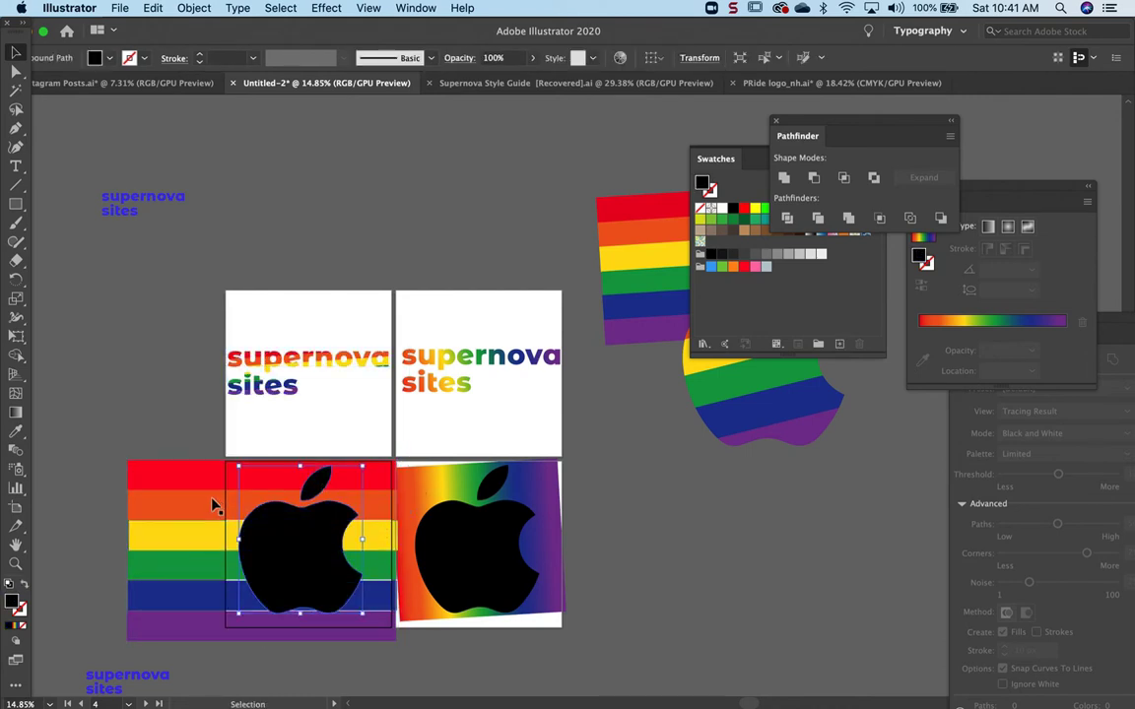
{"action": "left_click", "coordinate": [193, 8]}
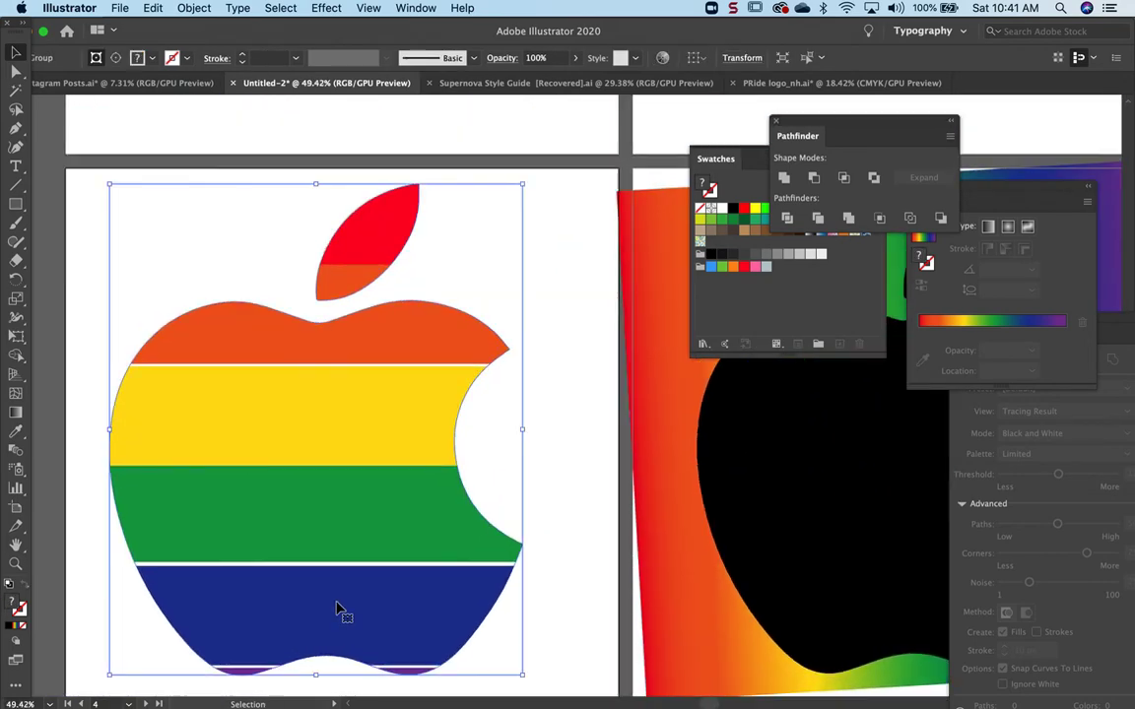
- Undo the striped clip, then reselect the whole stripe block plus the Apple logo
{"action": "left_click", "coordinate": [193, 8]}
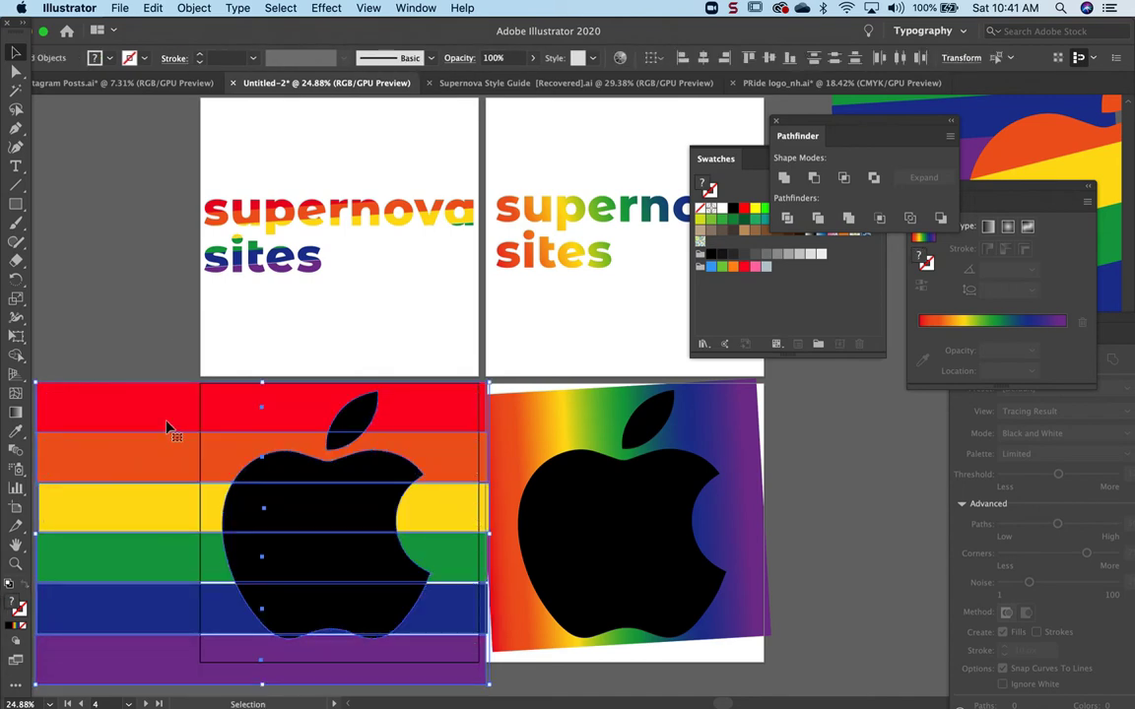
{"action": "left_click", "coordinate": [193, 7]}
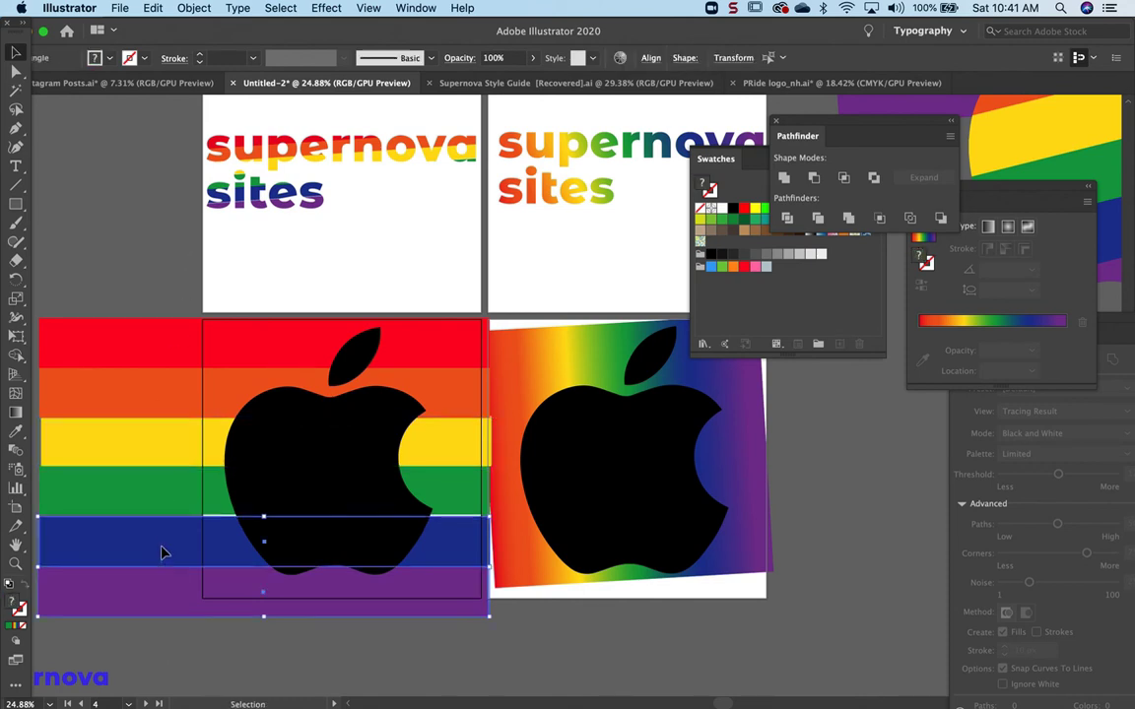
{"action": "left_click", "coordinate": [110, 562]}
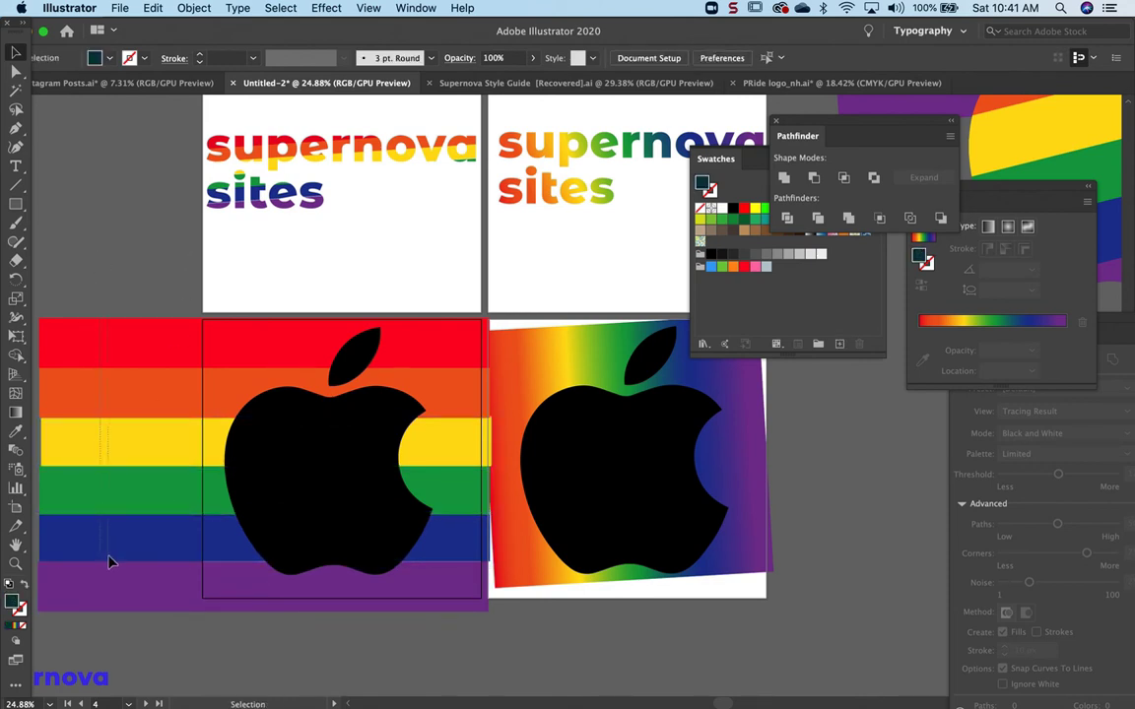
{"action": "left_click", "coordinate": [154, 603]}
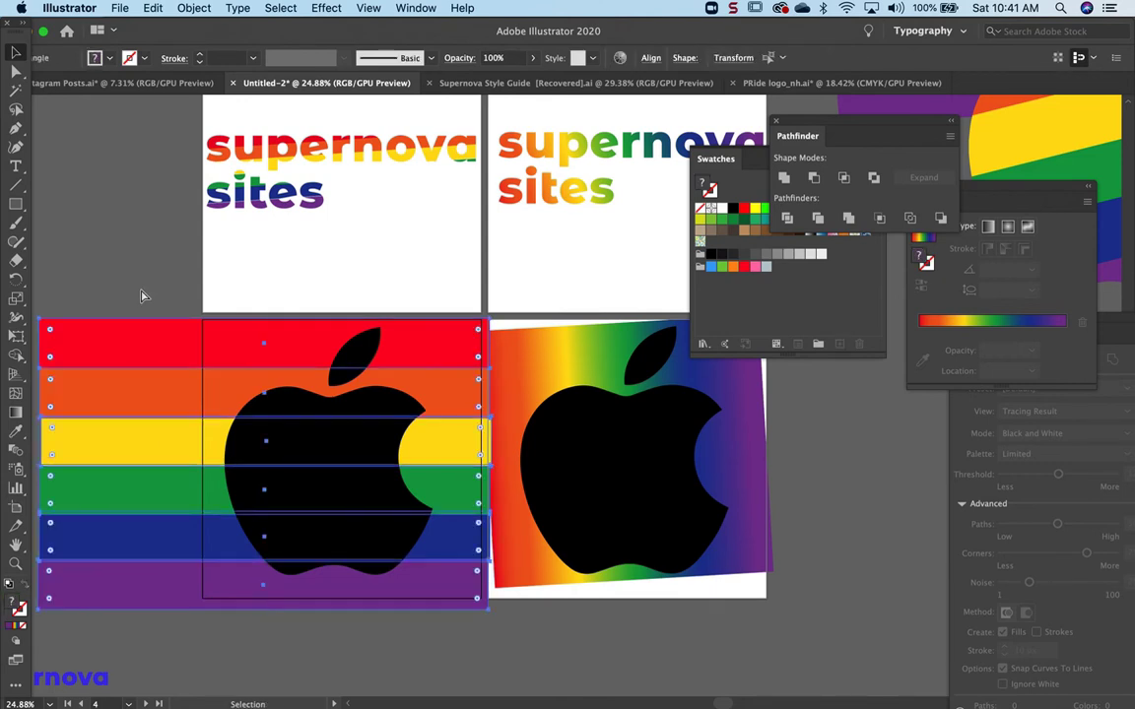
{"action": "left_click", "coordinate": [279, 445]}
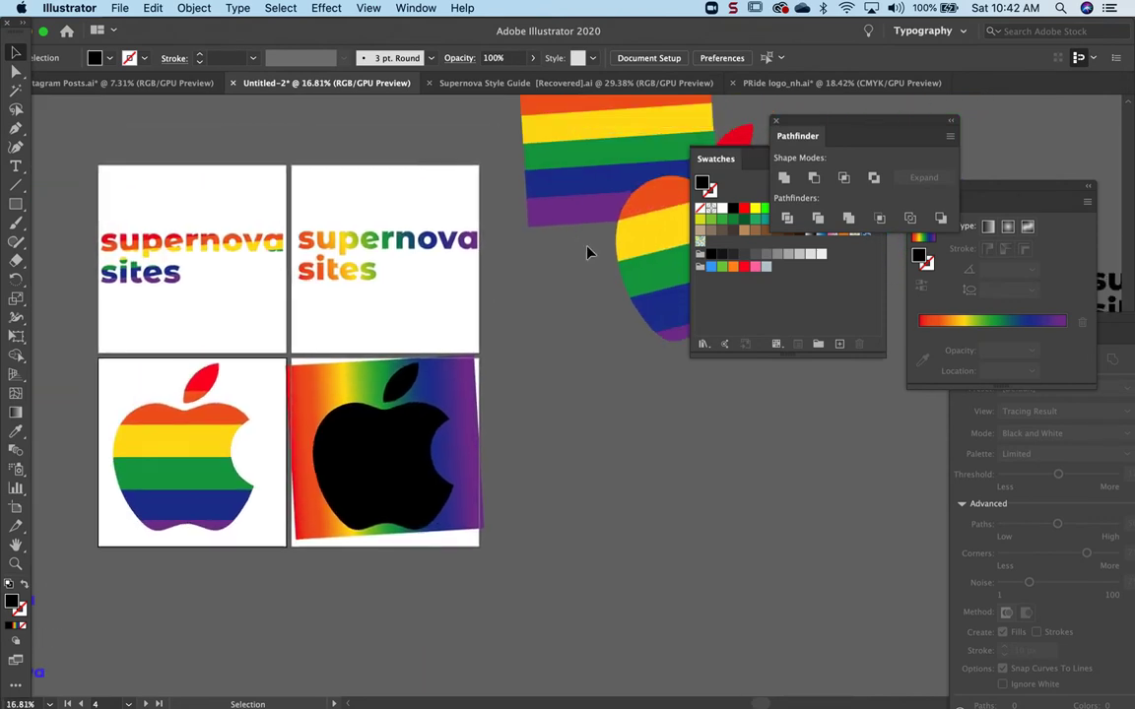
- Clip the stripes to the Apple logo (Cmd+7) and zoom out to view the artboards
{"action": "scroll", "scroll_direction": "down", "scroll_amount": 3}
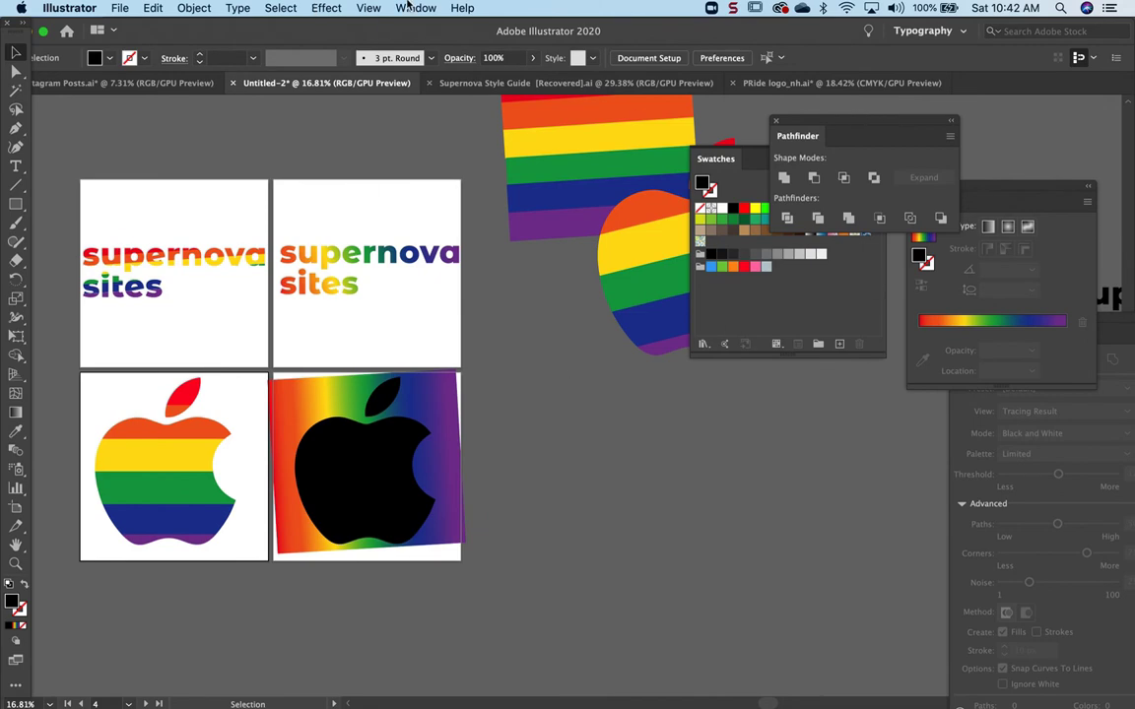
{"action": "left_click", "coordinate": [416, 8]}
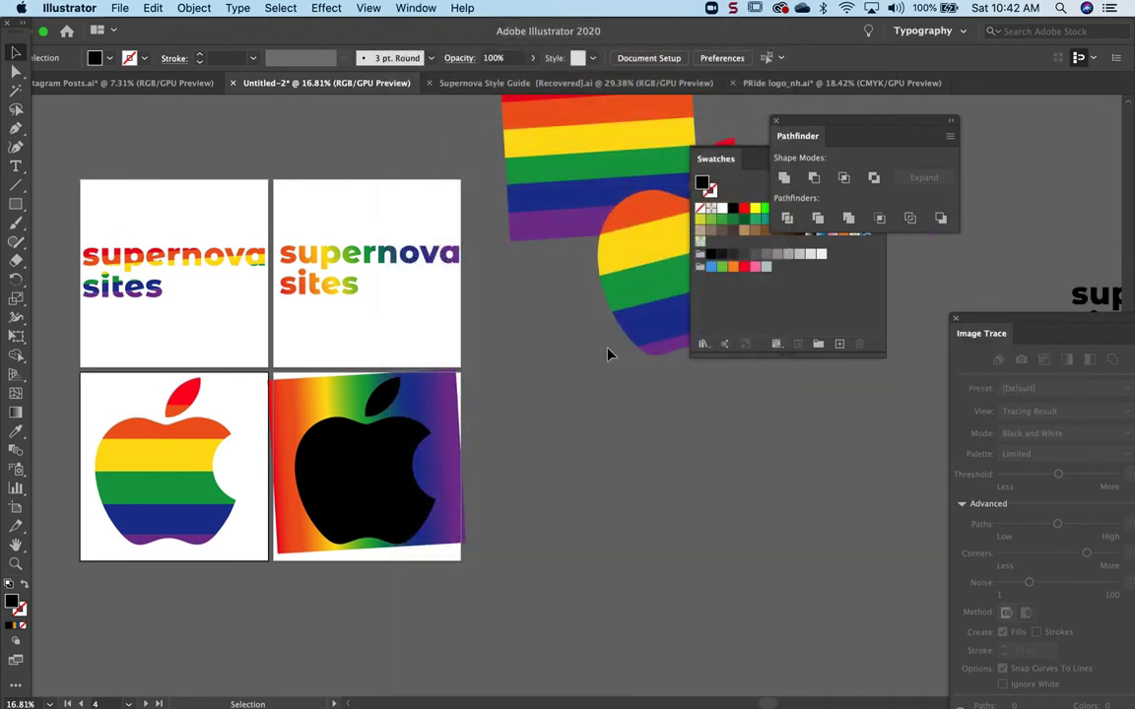
- Apply a gradient fill and add extra colour stops along the rainbow gradient bar
{"action": "left_click", "coordinate": [414, 8]}
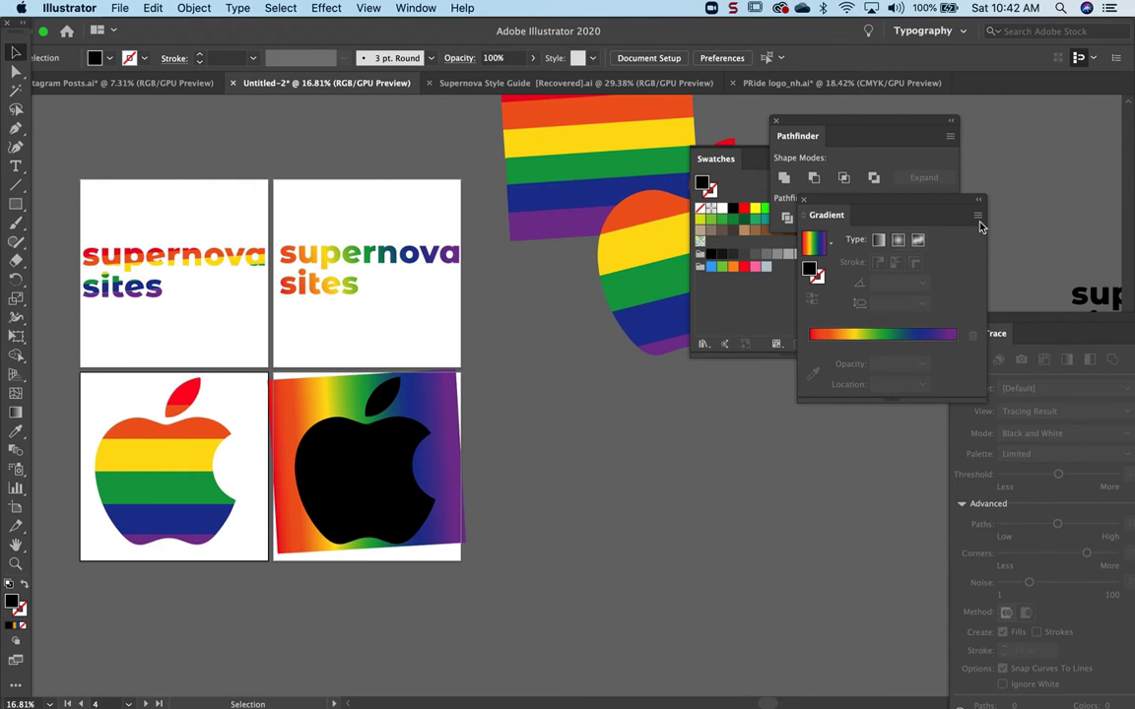
{"action": "left_click", "coordinate": [879, 240]}
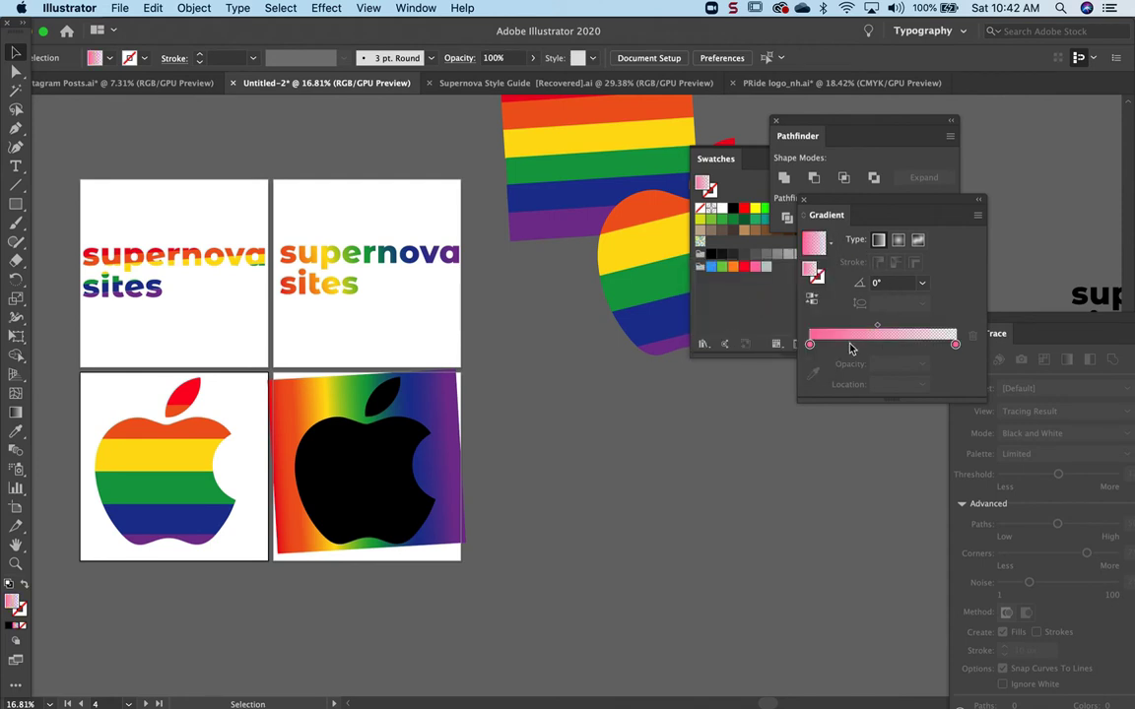
{"action": "left_click", "coordinate": [810, 343]}
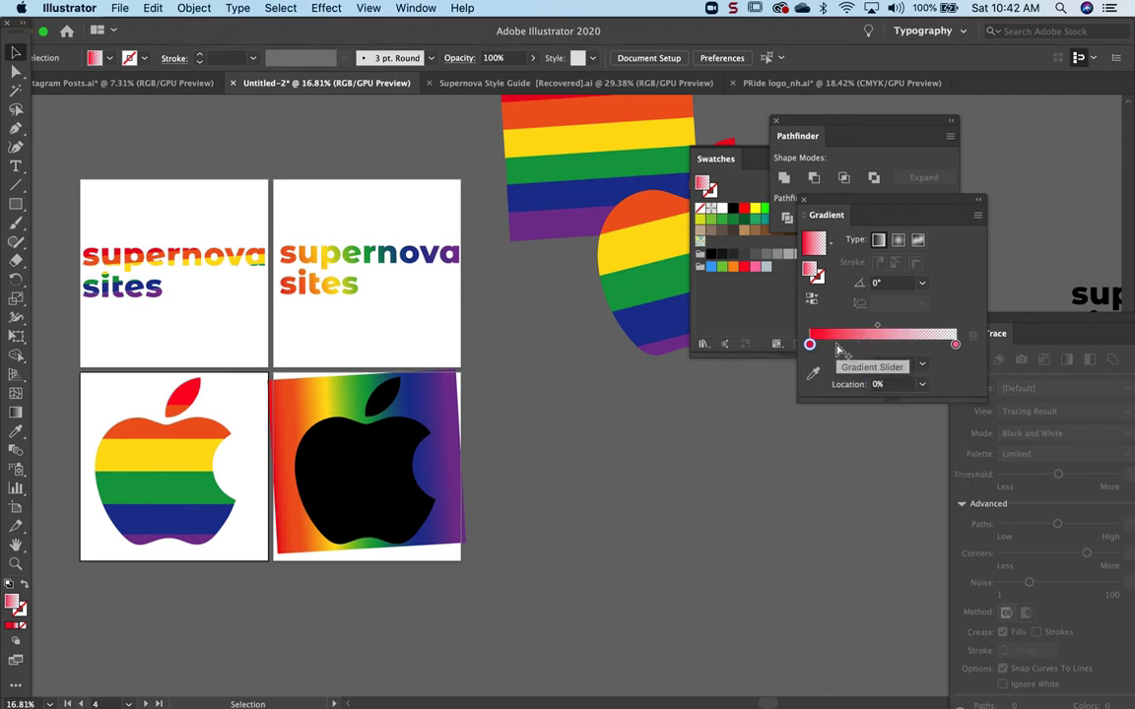
{"action": "left_click", "coordinate": [810, 342]}
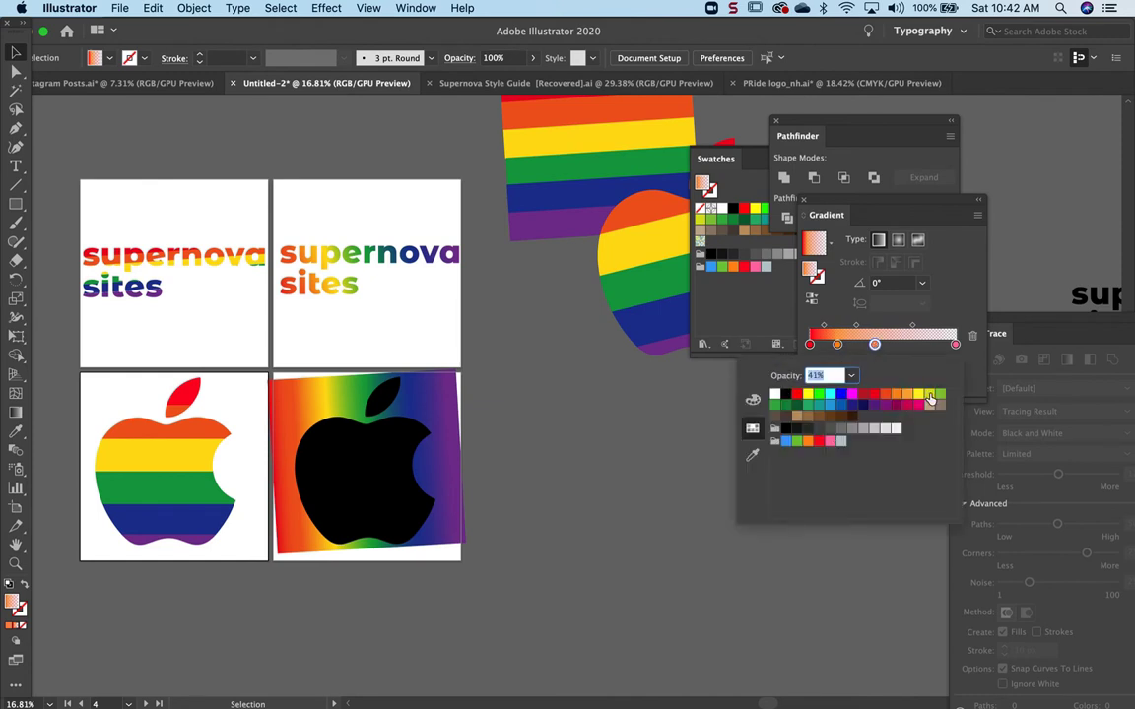
{"action": "left_click_drag", "start_coordinate": [875, 343], "coordinate": [910, 343]}
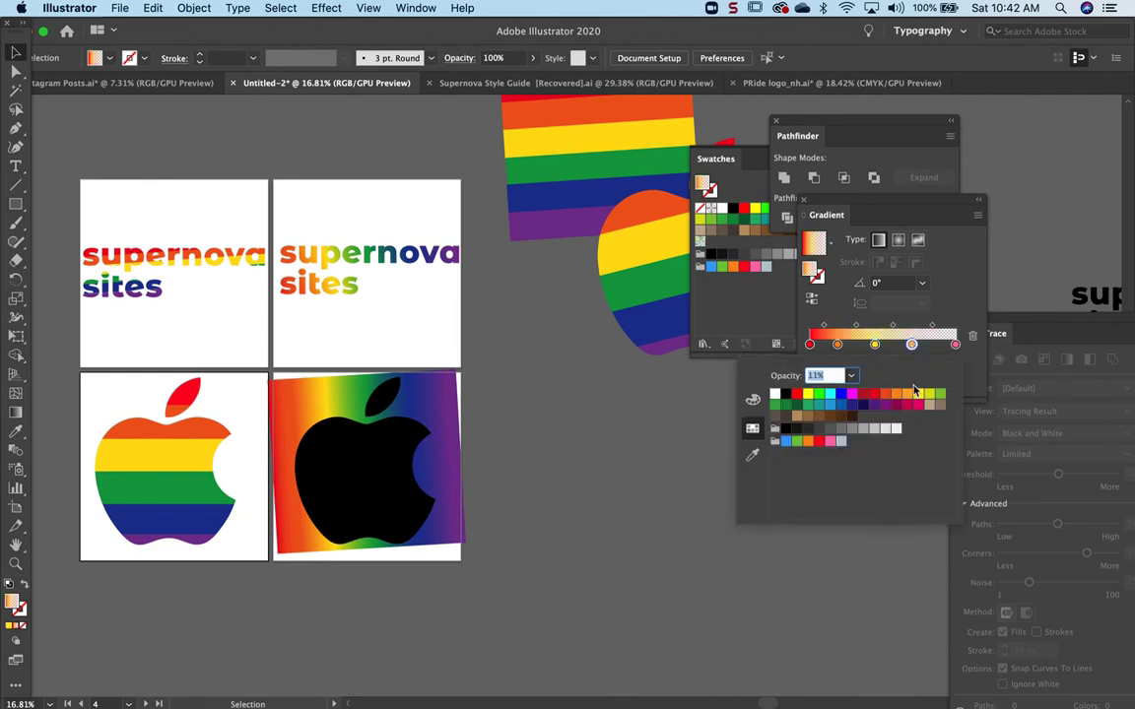
{"action": "mouse_move", "coordinate": [910, 343]}
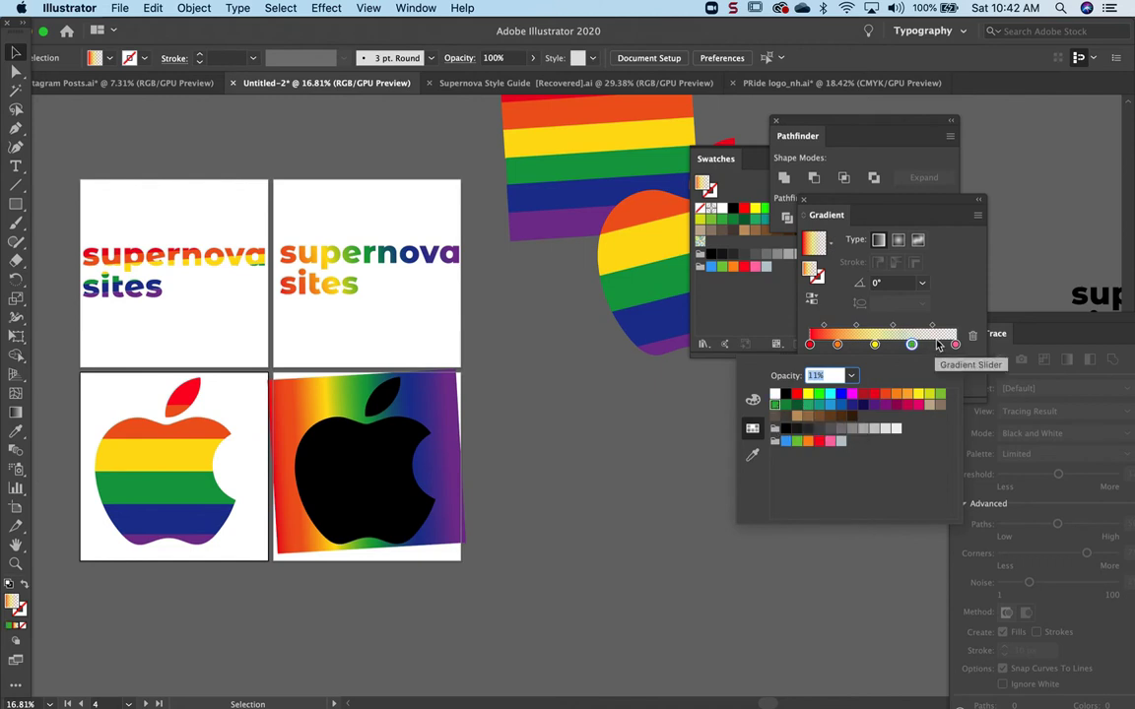
- Set the colour stops to 100% opacity and slide them to spread red through purple across the bar
{"action": "left_click", "coordinate": [933, 342]}
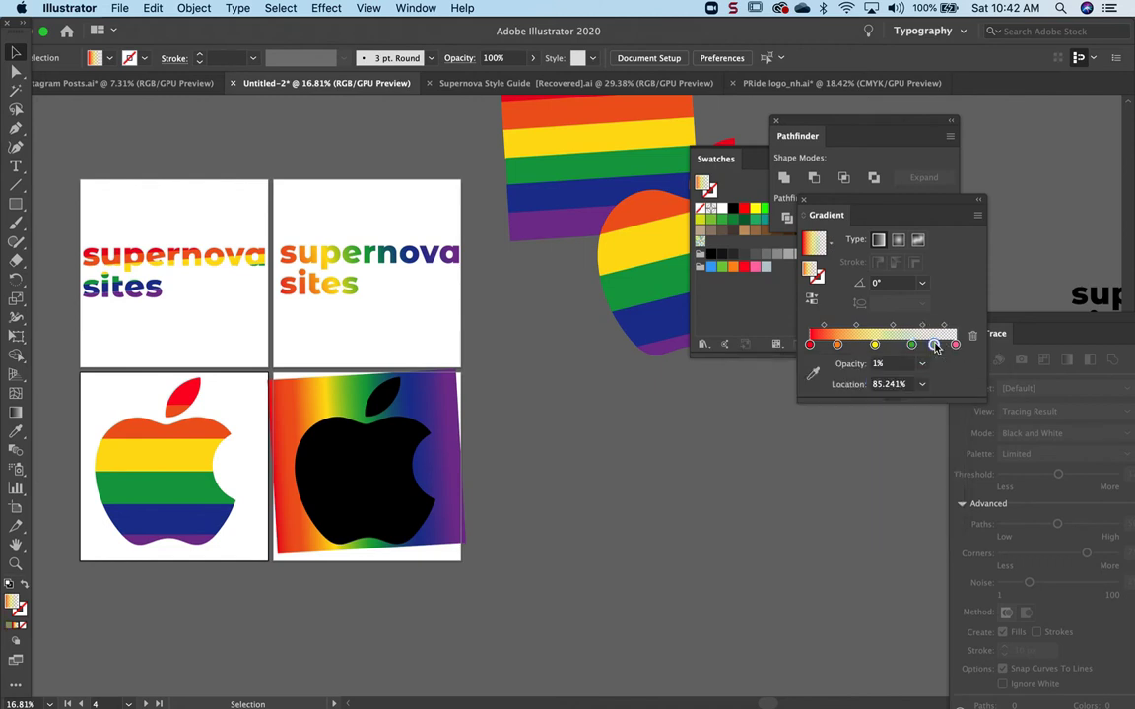
{"action": "left_click", "coordinate": [910, 343]}
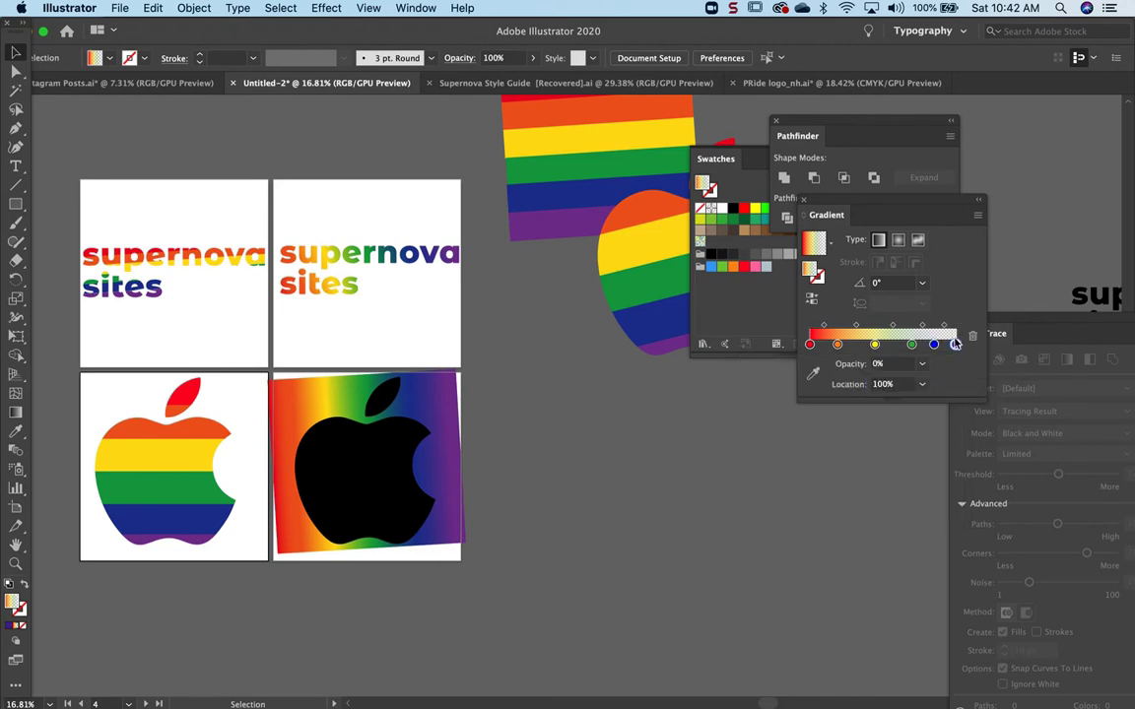
{"action": "left_click", "coordinate": [923, 363]}
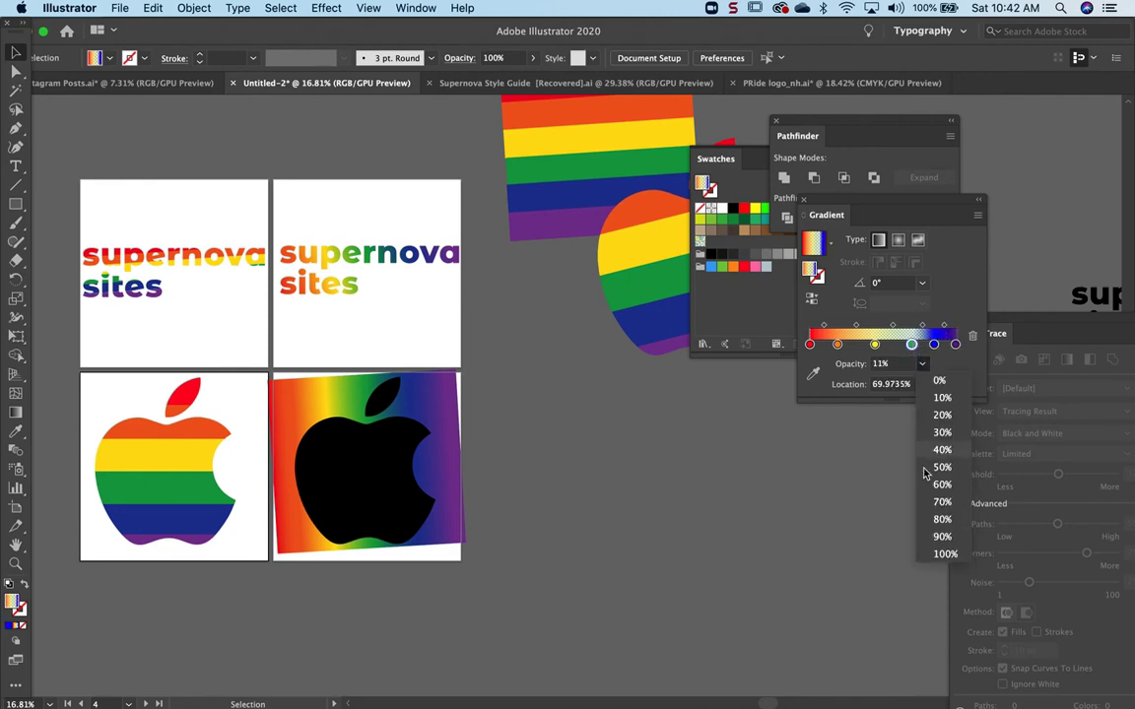
{"action": "left_click", "coordinate": [942, 449]}
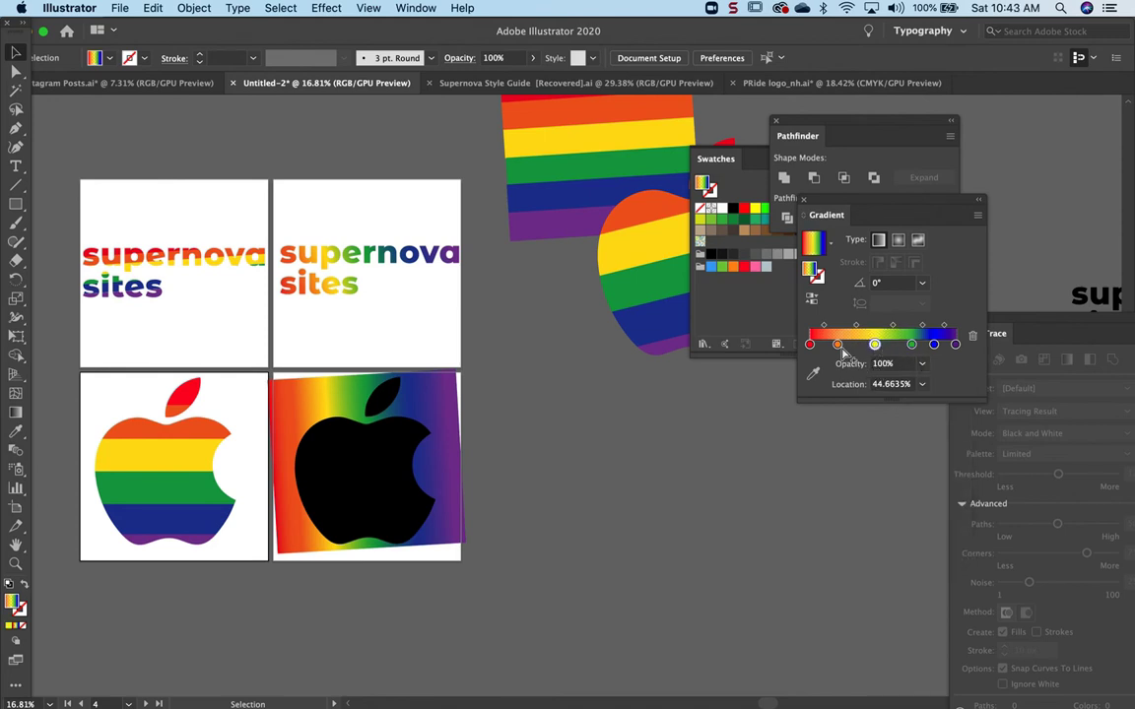
{"action": "left_click_drag", "start_coordinate": [810, 343], "coordinate": [844, 343]}
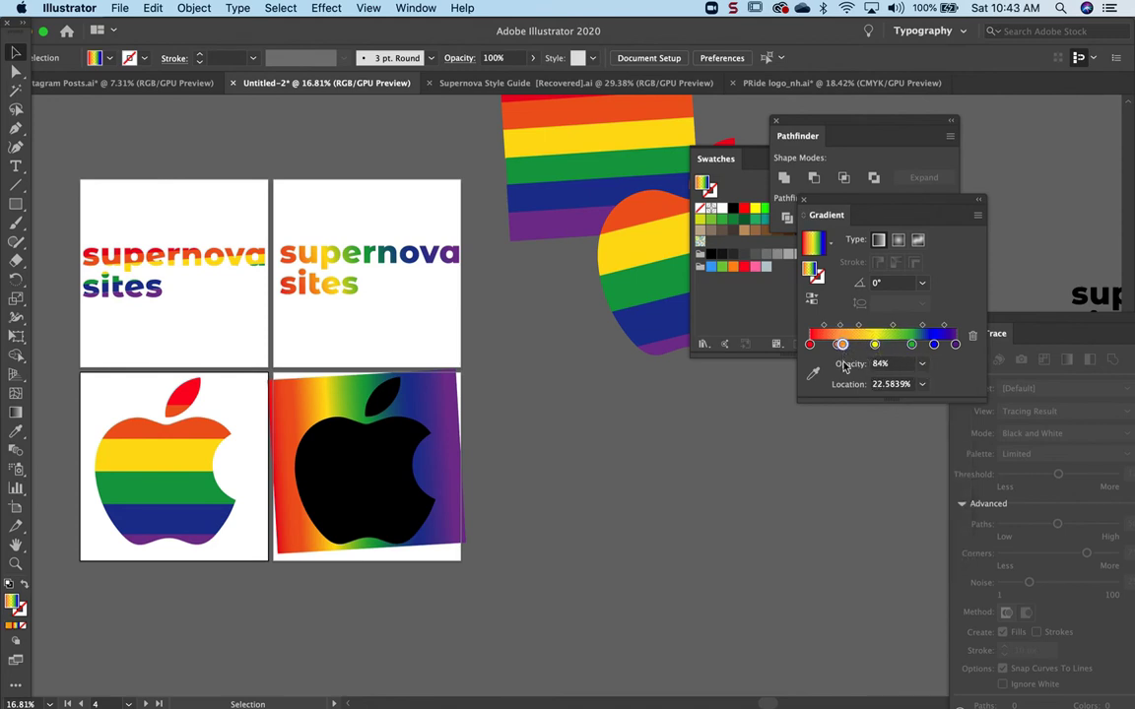
{"action": "left_click", "coordinate": [922, 362]}
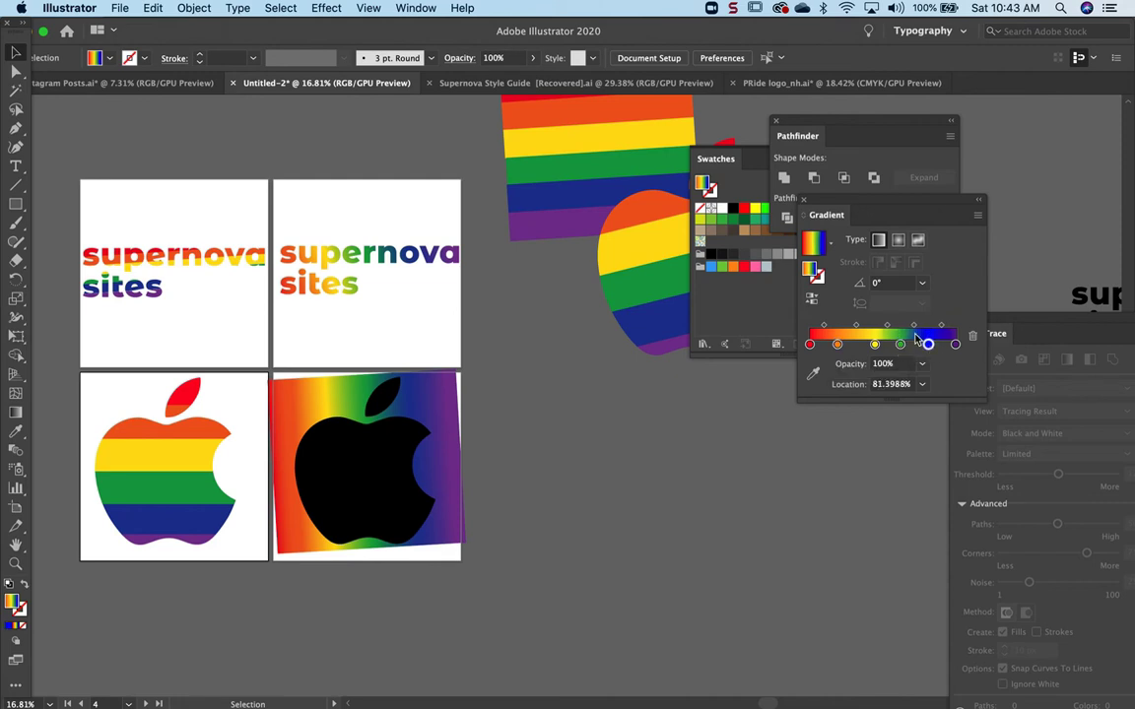
{"action": "left_click_drag", "start_coordinate": [926, 343], "coordinate": [853, 343]}
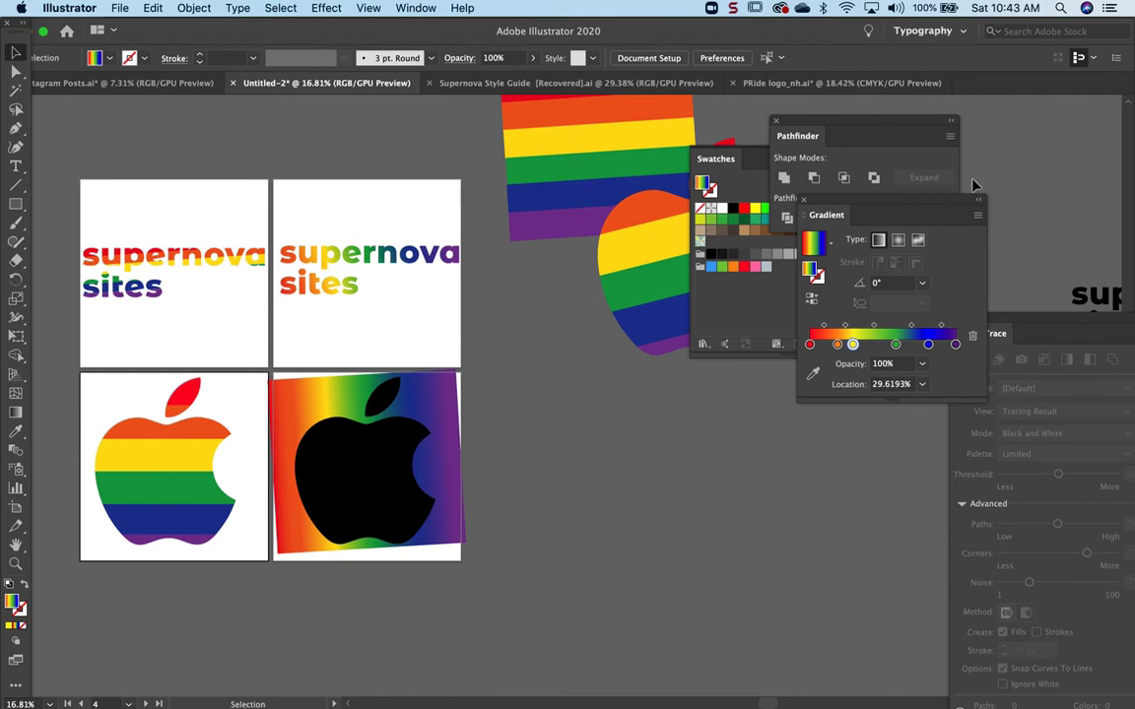
{"action": "mouse_move", "coordinate": [812, 260]}
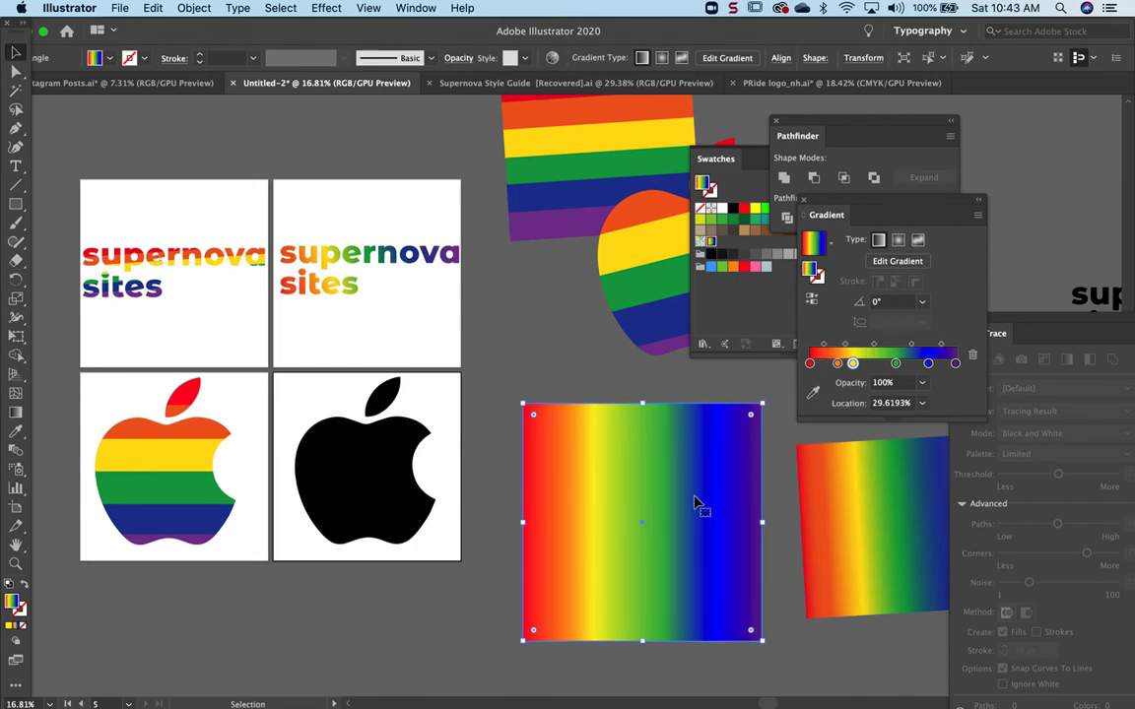
- Move the gradient rectangle behind the black apple and resize it to fit the apple
{"action": "left_click_drag", "start_coordinate": [642, 522], "coordinate": [392, 497]}
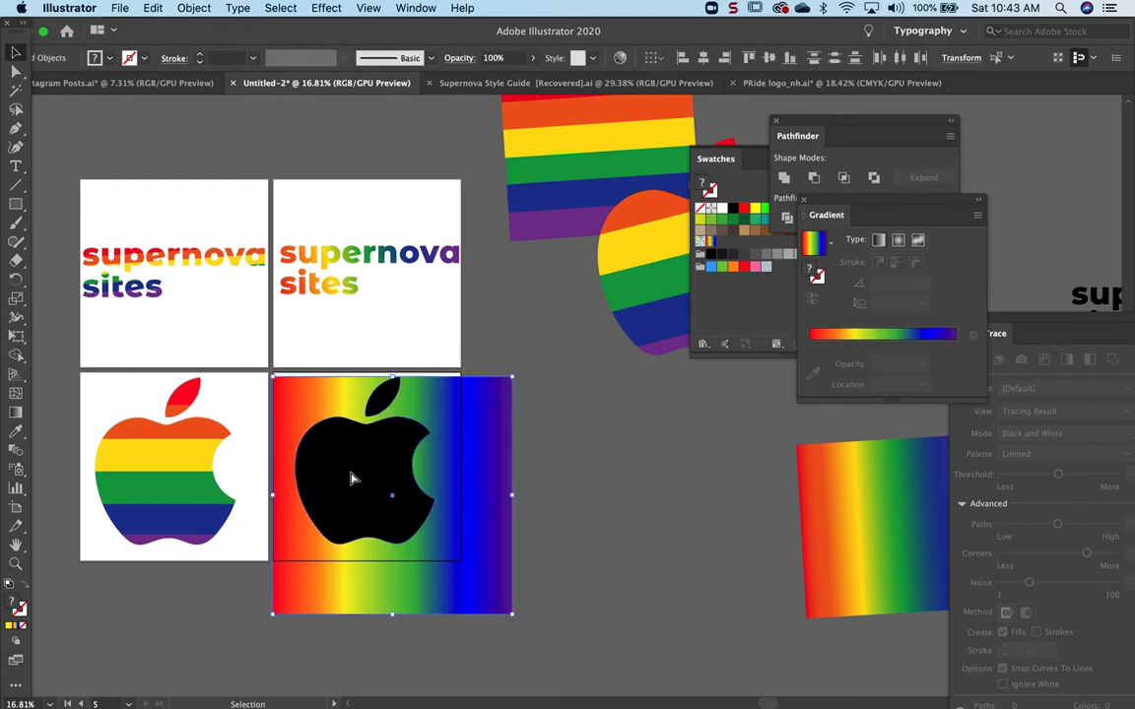
{"action": "mouse_move", "coordinate": [501, 483]}
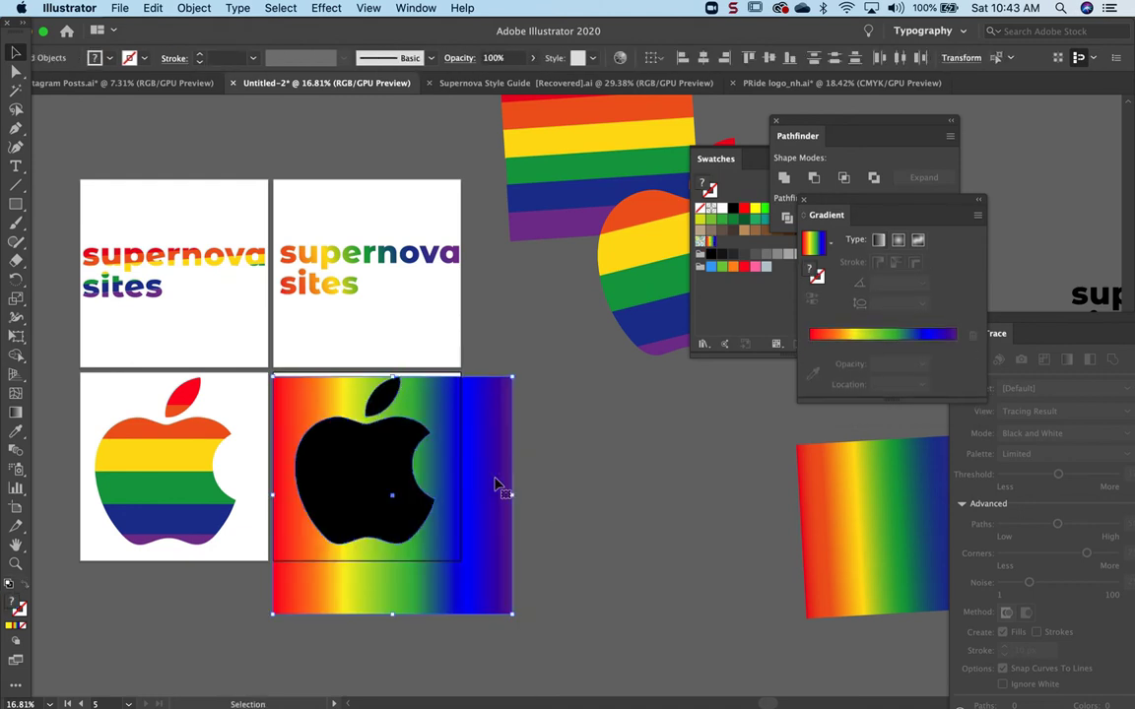
{"action": "mouse_move", "coordinate": [522, 666]}
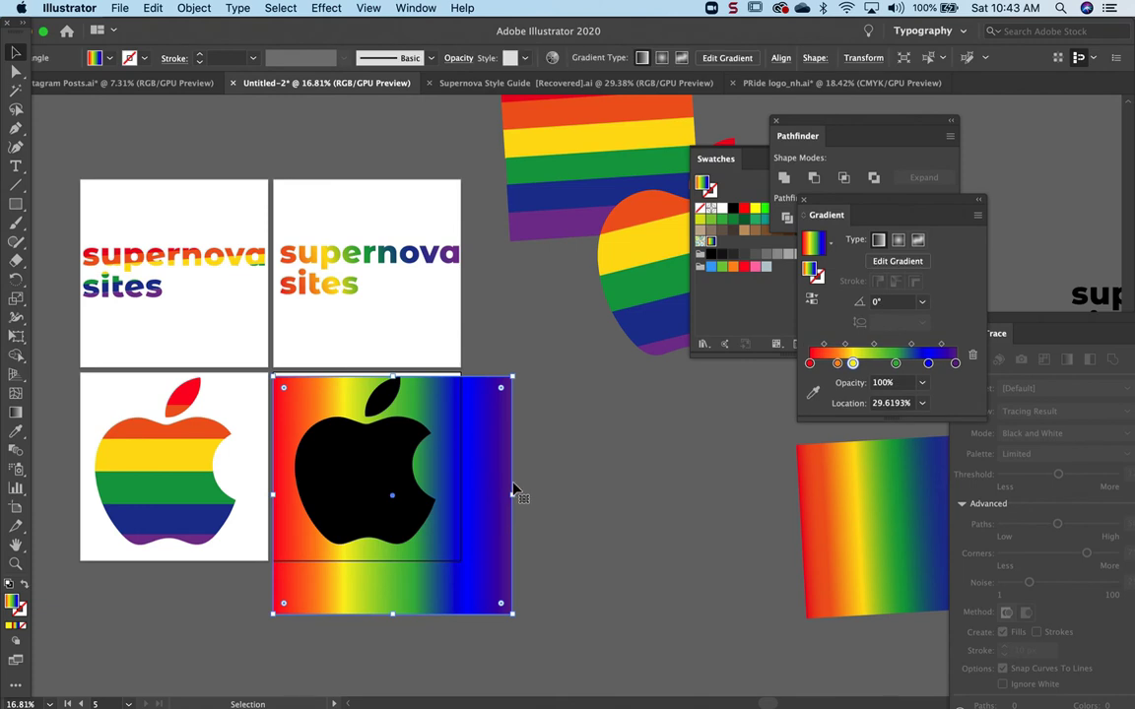
{"action": "left_click_drag", "start_coordinate": [512, 489], "coordinate": [442, 485]}
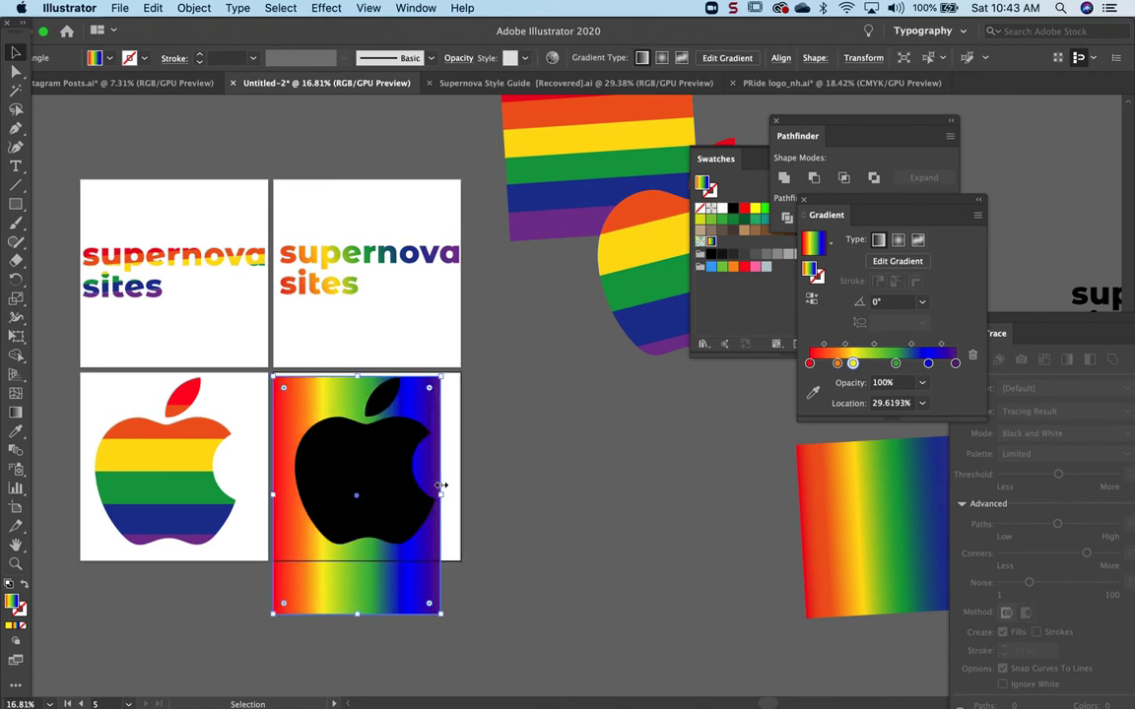
{"action": "mouse_move", "coordinate": [280, 530]}
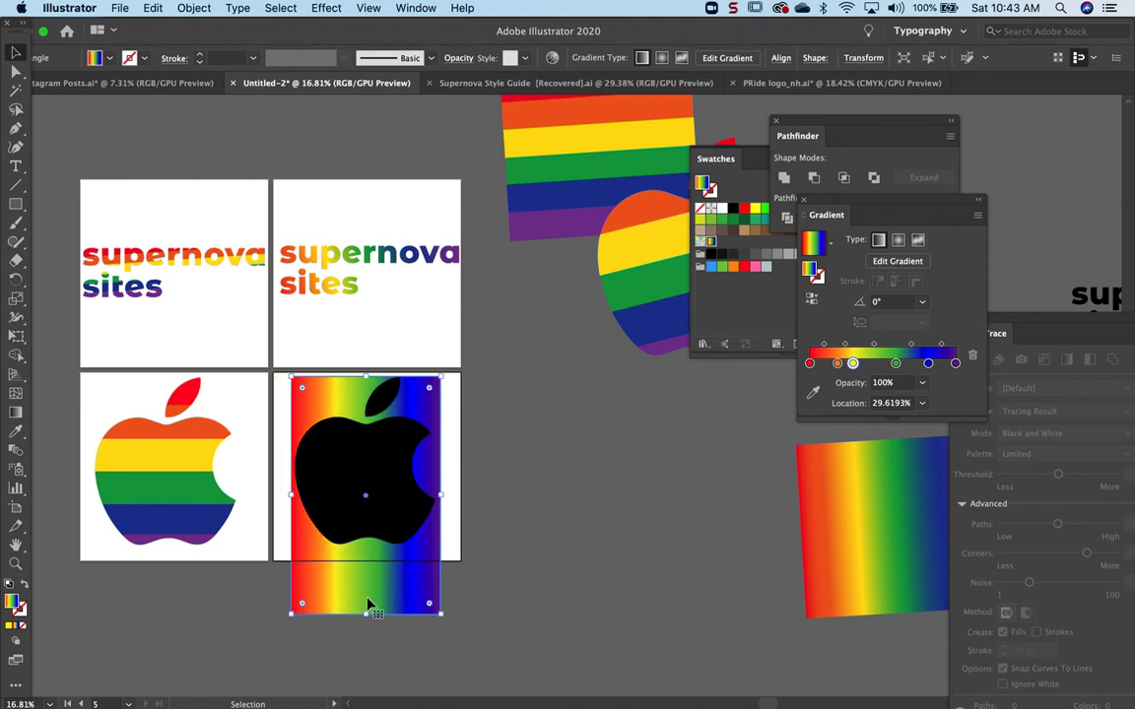
{"action": "left_click_drag", "start_coordinate": [367, 603], "coordinate": [366, 548]}
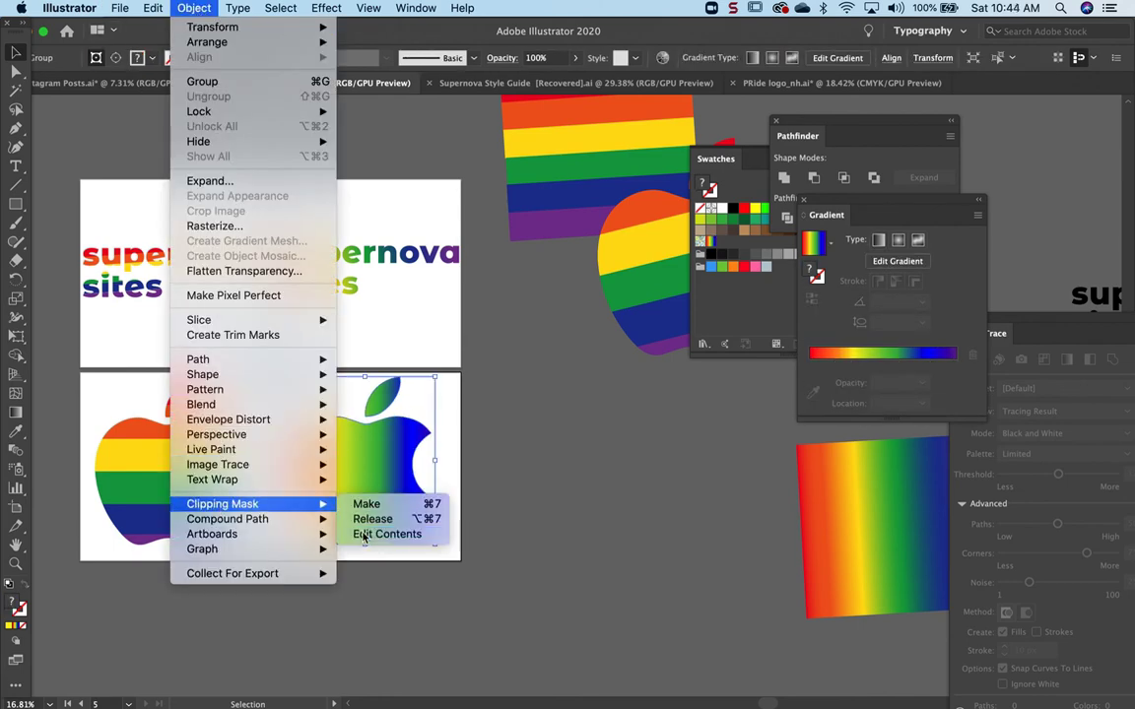
- Make a clipping mask so the apple is filled with the rainbow gradient
{"action": "left_click", "coordinate": [366, 505]}
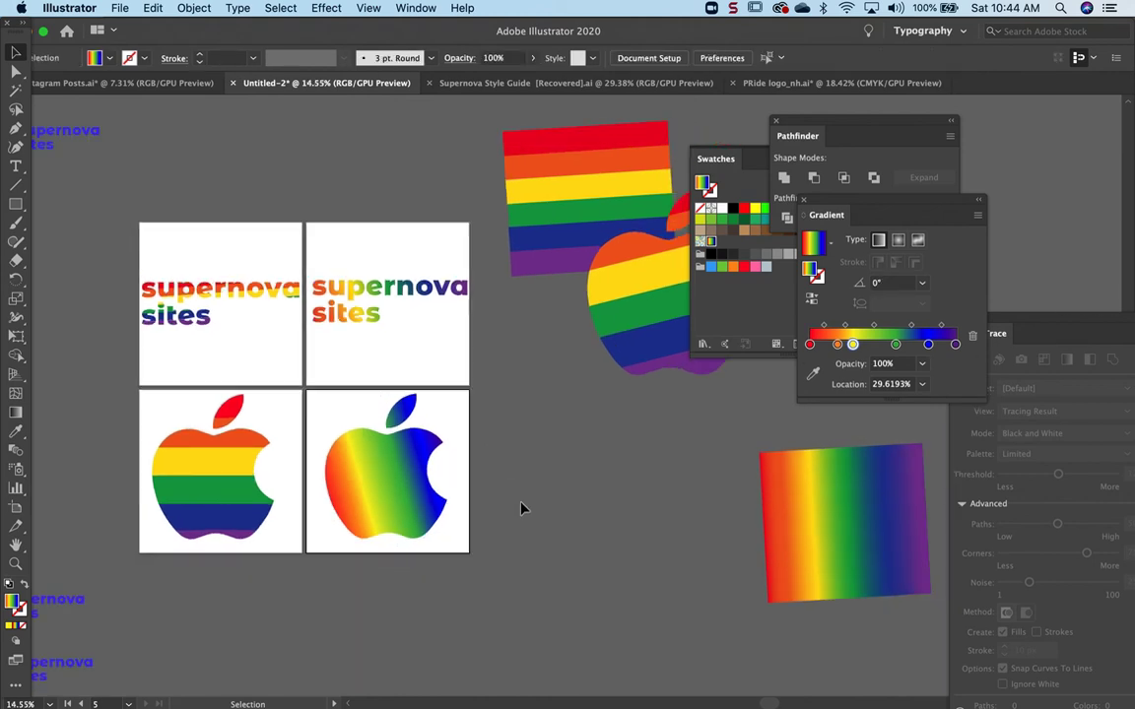
{"action": "mouse_move", "coordinate": [384, 487]}
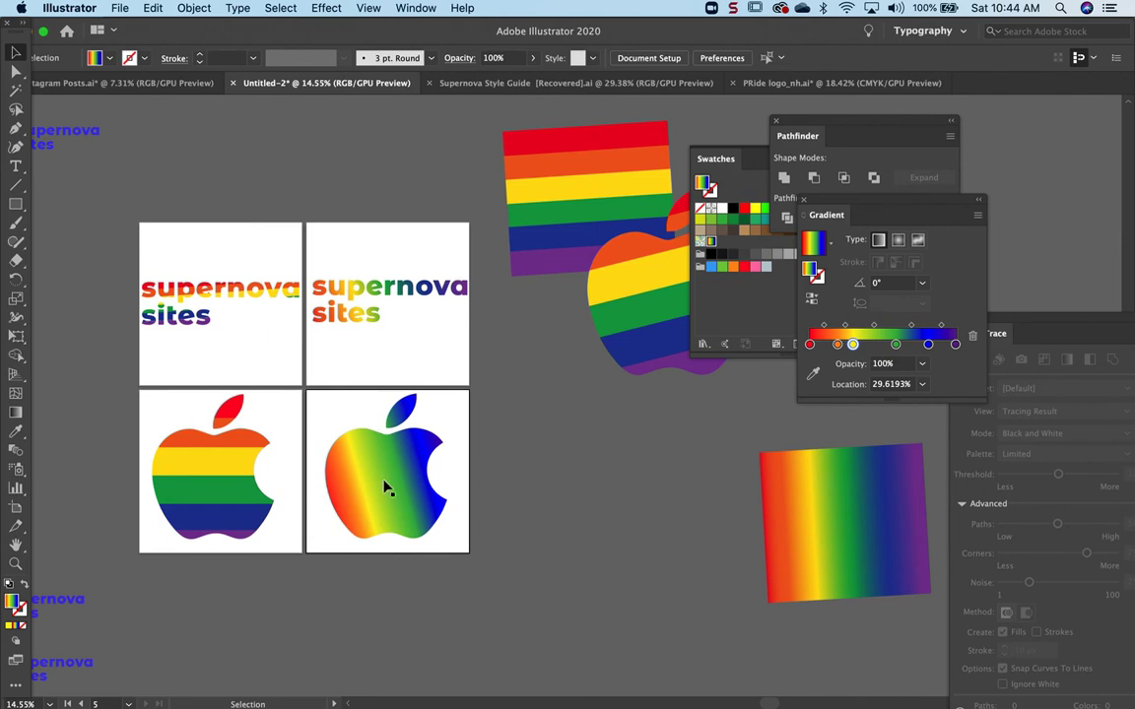
{"action": "scroll", "scroll_direction": "left", "scroll_amount": 3}
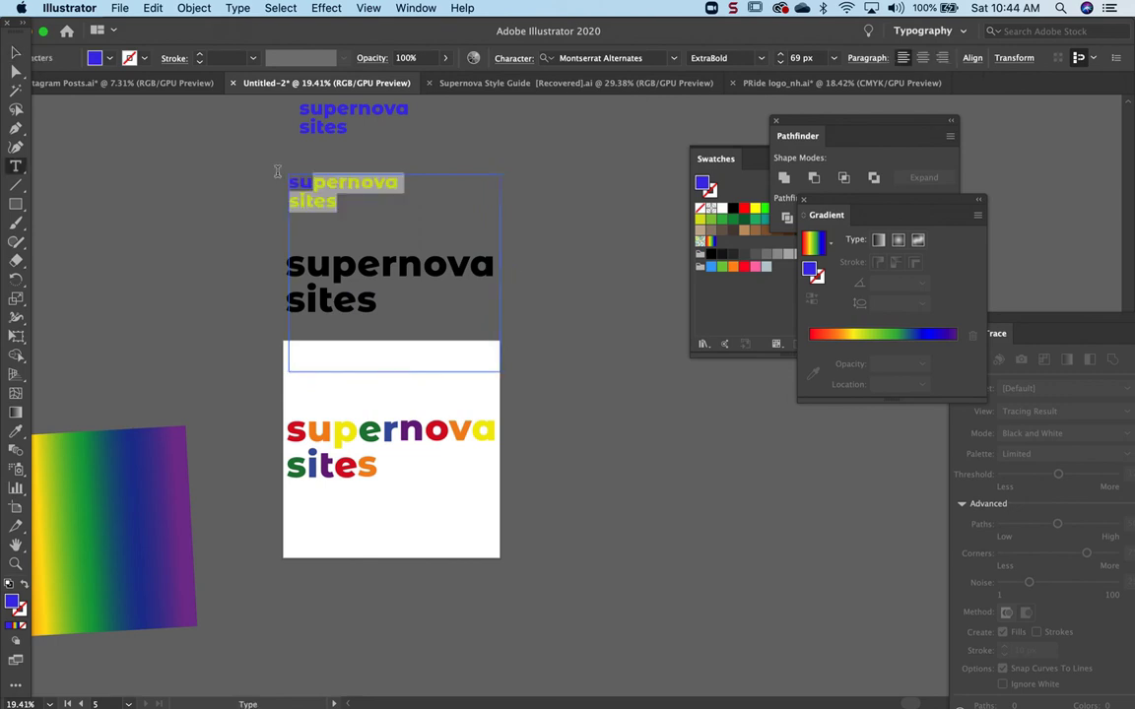
- Select the duplicated supernova sites text and recolour it blue
{"action": "left_click", "coordinate": [833, 58]}
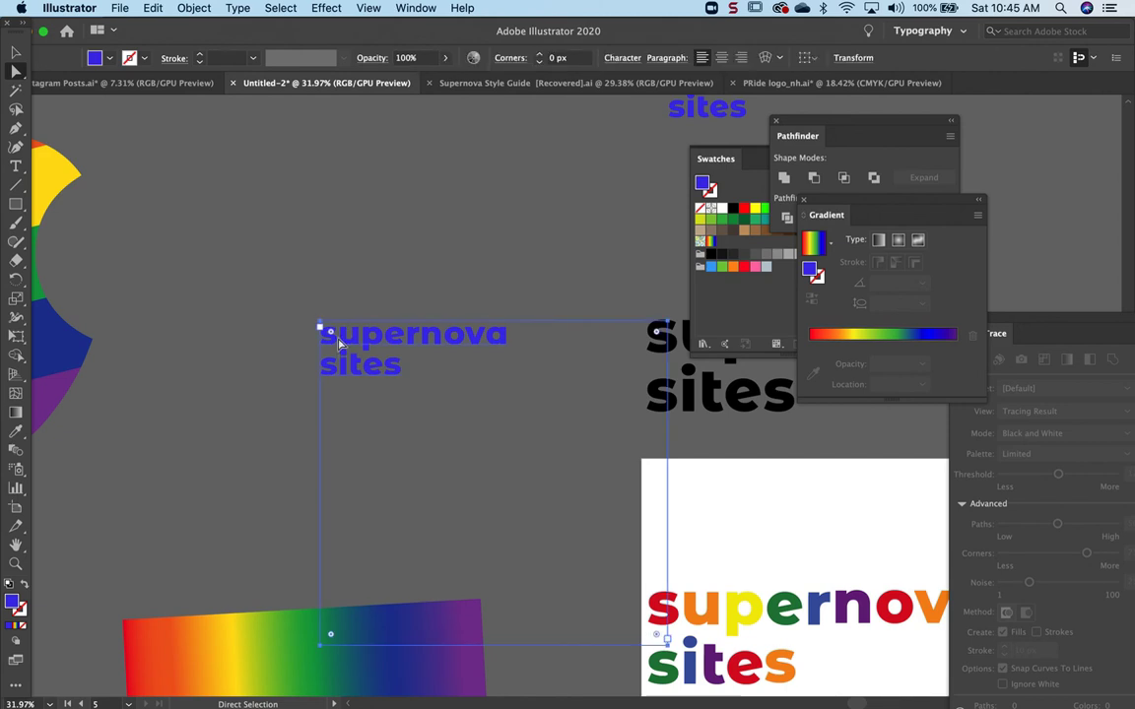
{"action": "mouse_move", "coordinate": [209, 15]}
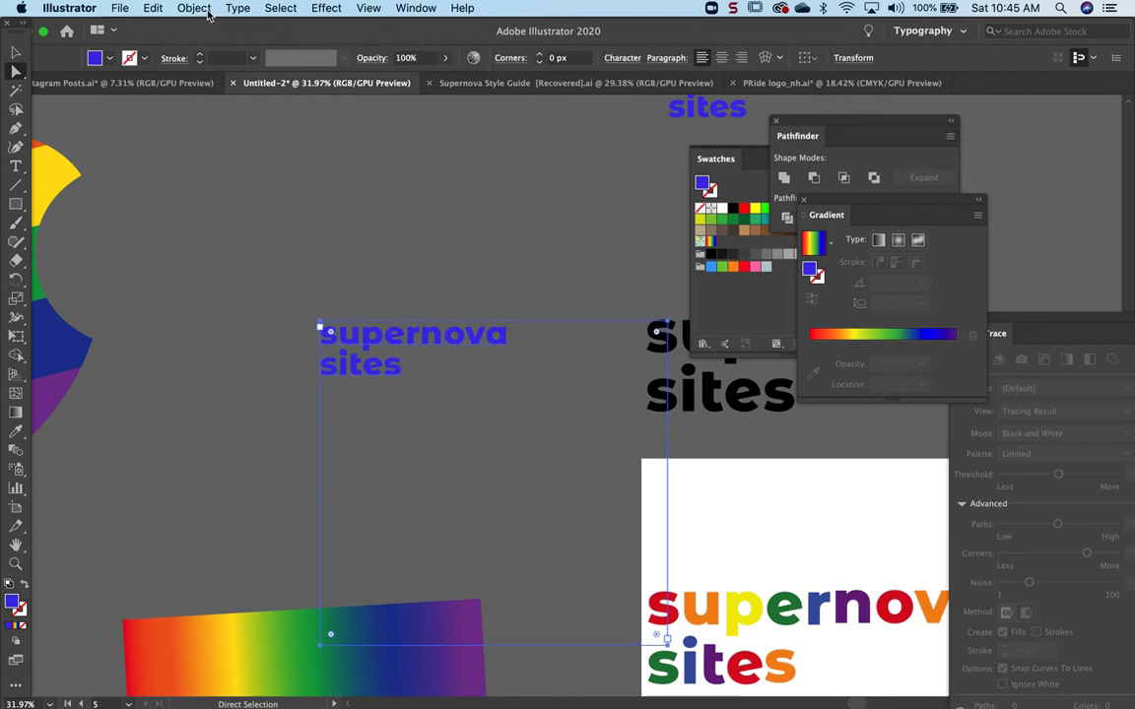
- Convert the blue supernova sites text to outlines via Type > Create Outlines
{"action": "left_click", "coordinate": [236, 7]}
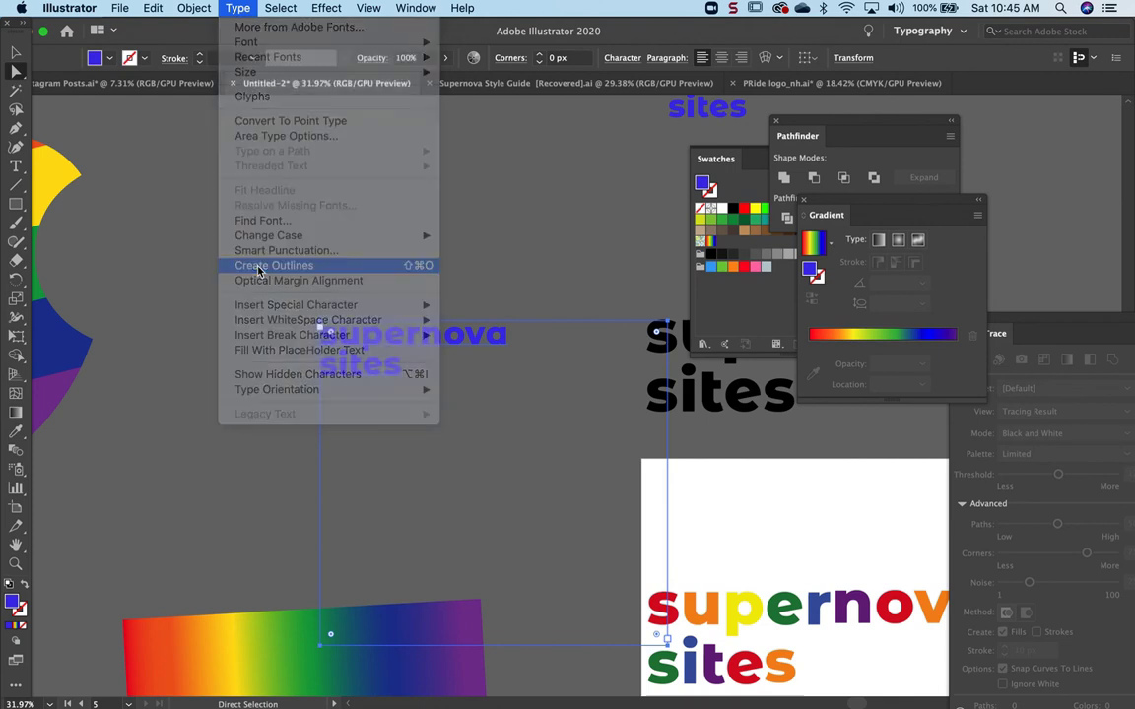
{"action": "left_click", "coordinate": [274, 264]}
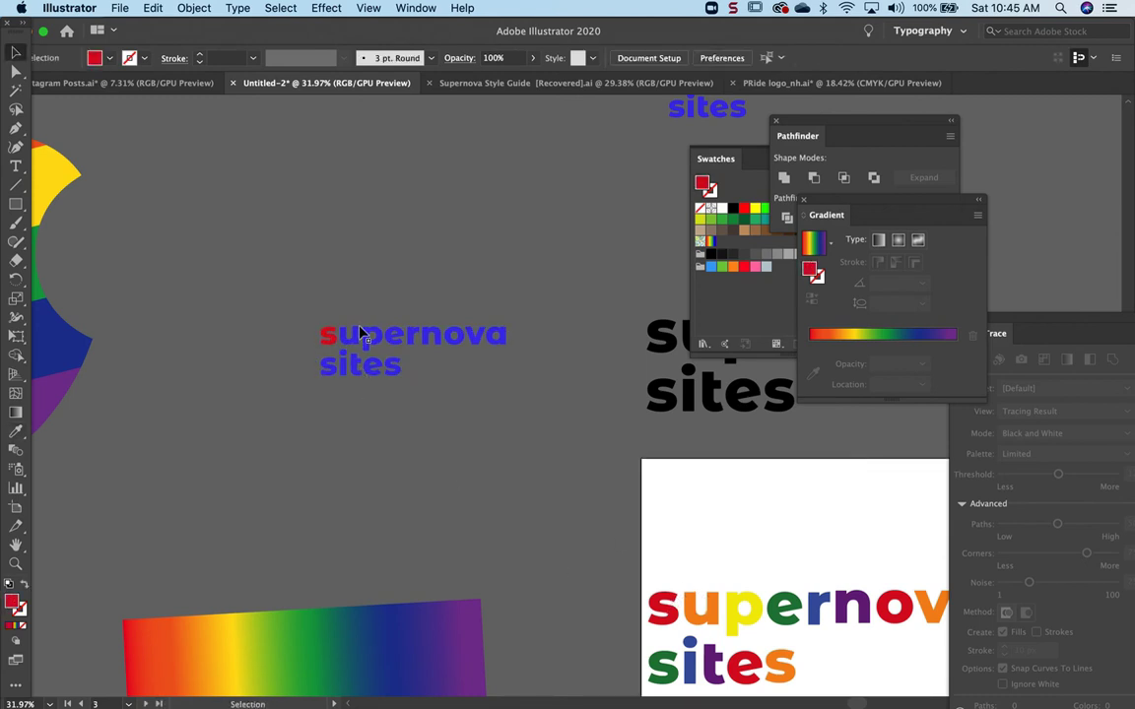
{"action": "left_click", "coordinate": [193, 8]}
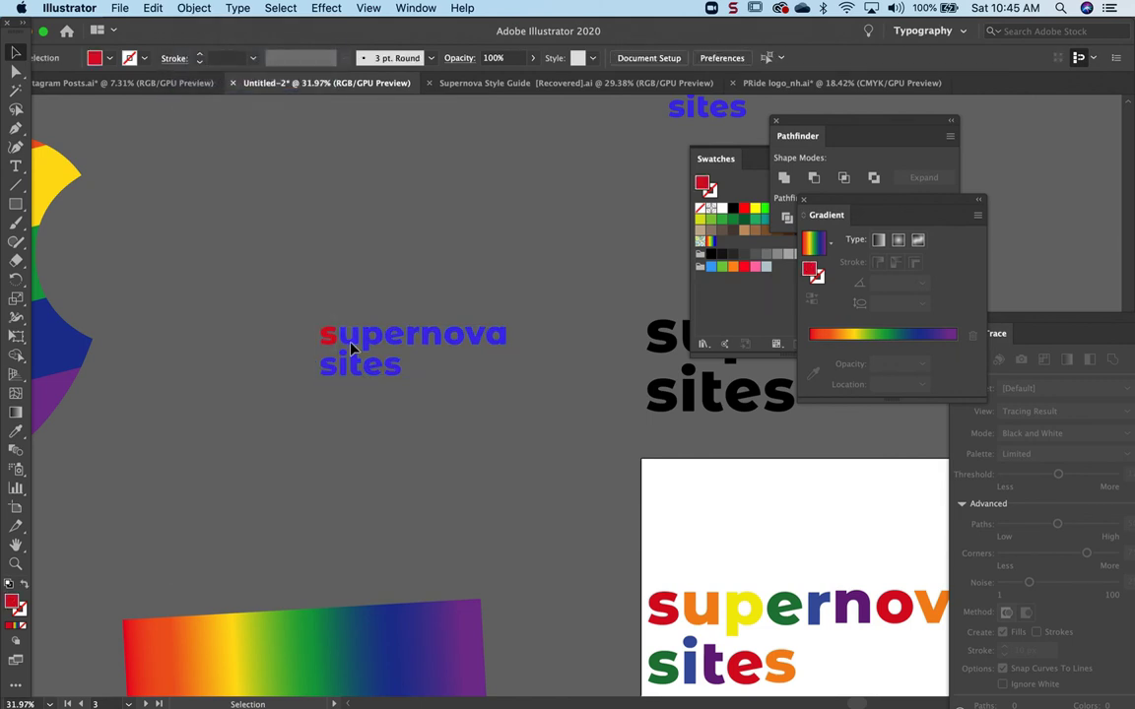
- Recolour the first letters red, orange, yellow and green by sampling the rainbow text
{"action": "left_click", "coordinate": [347, 335]}
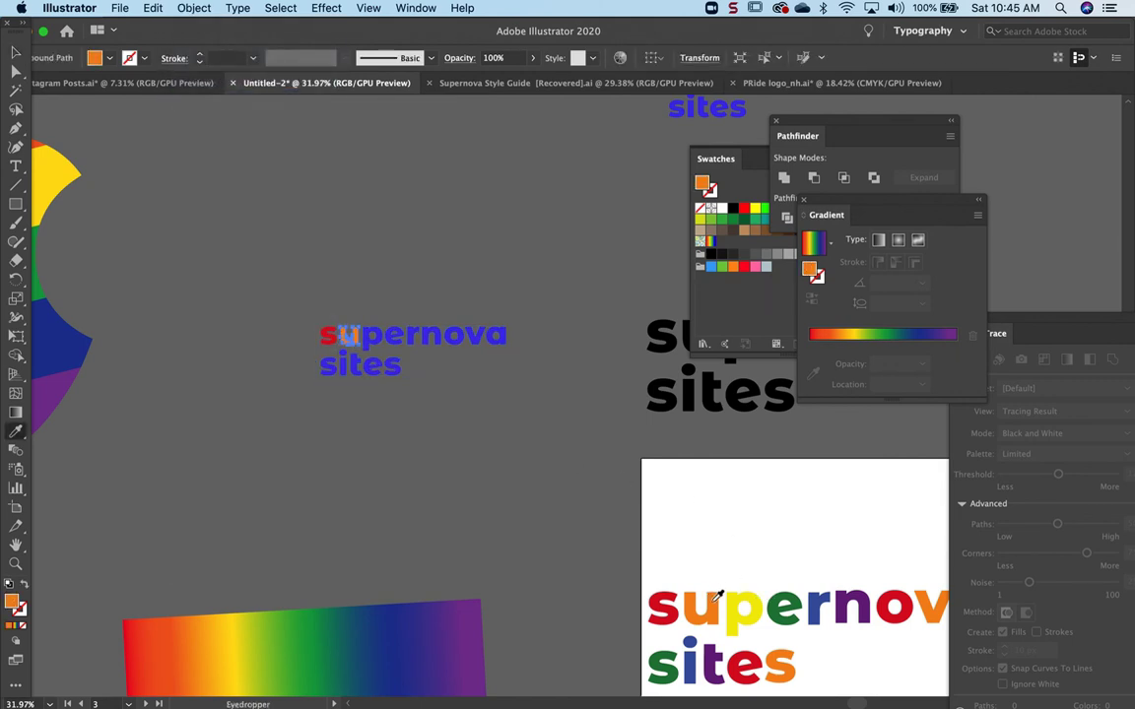
{"action": "left_click", "coordinate": [379, 333]}
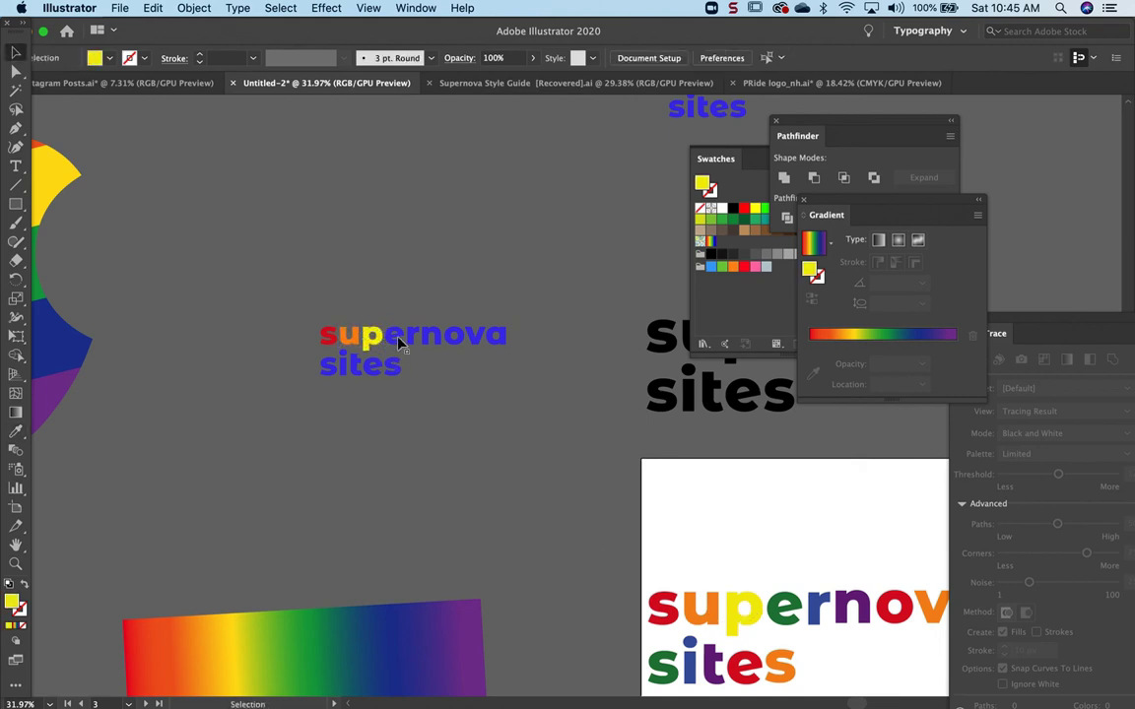
{"action": "left_click", "coordinate": [394, 338]}
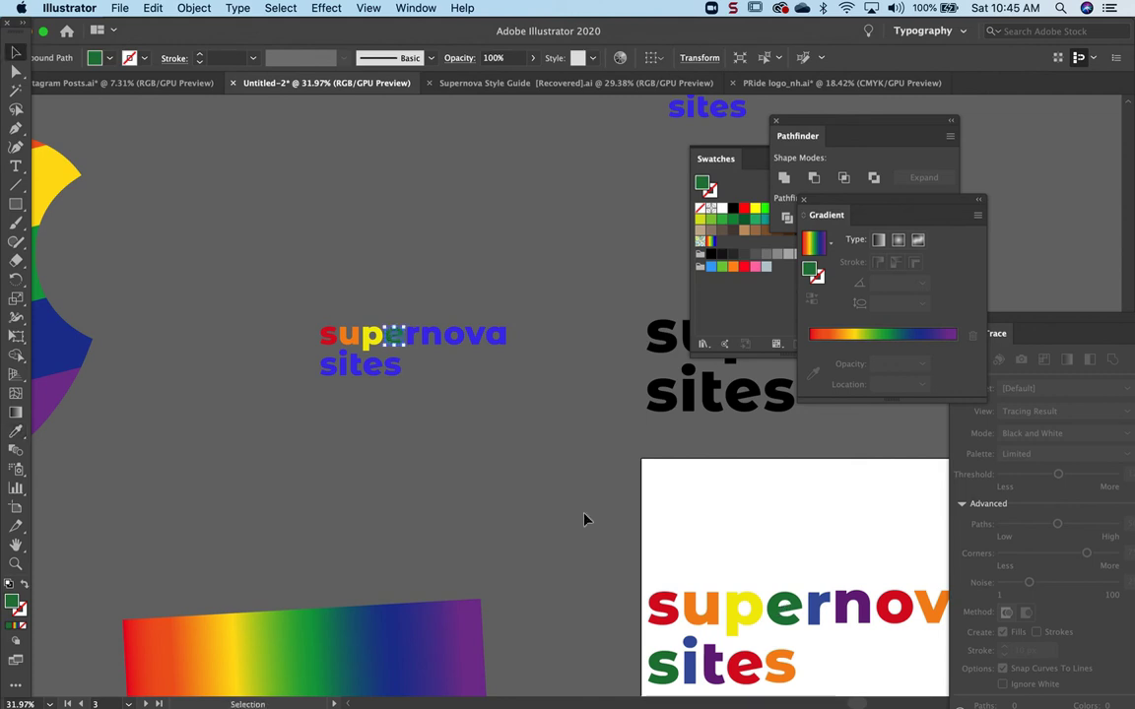